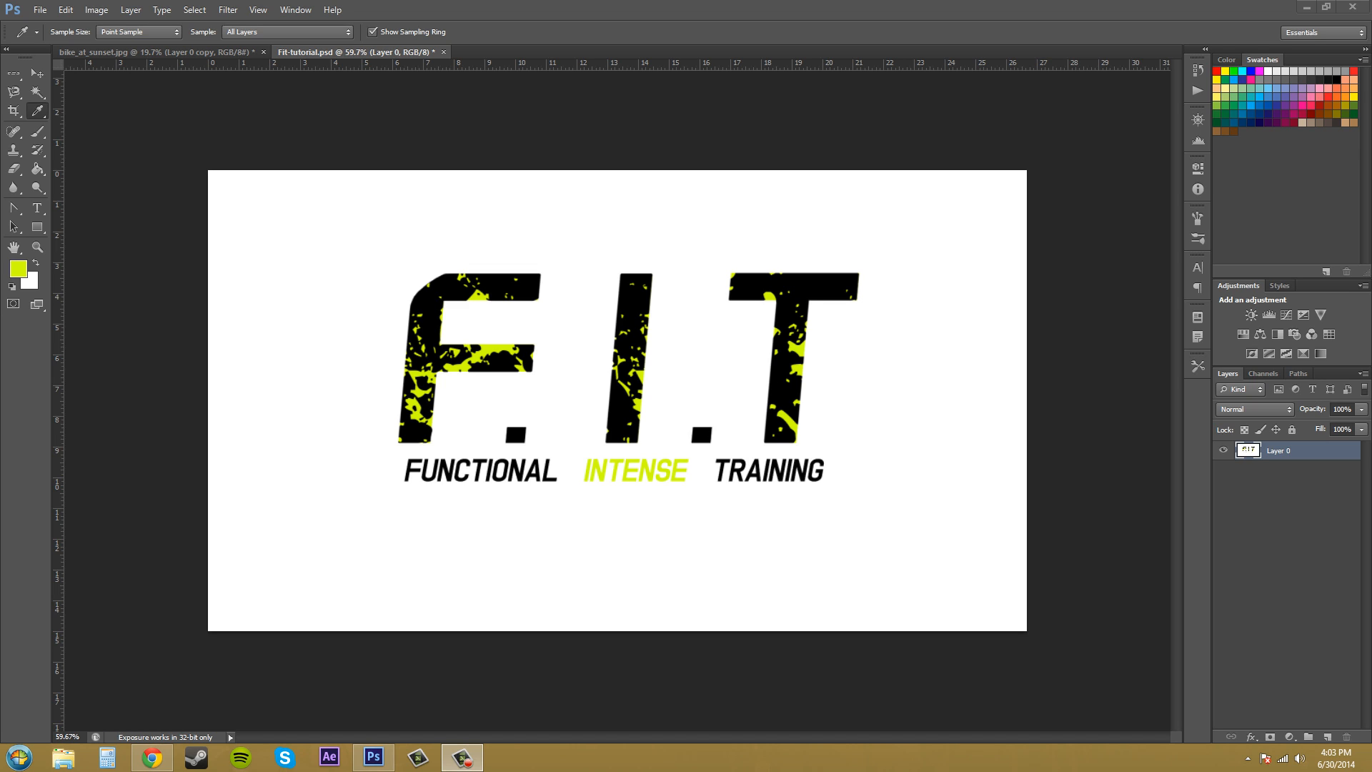
pyautogui.moveTo(75, 92)
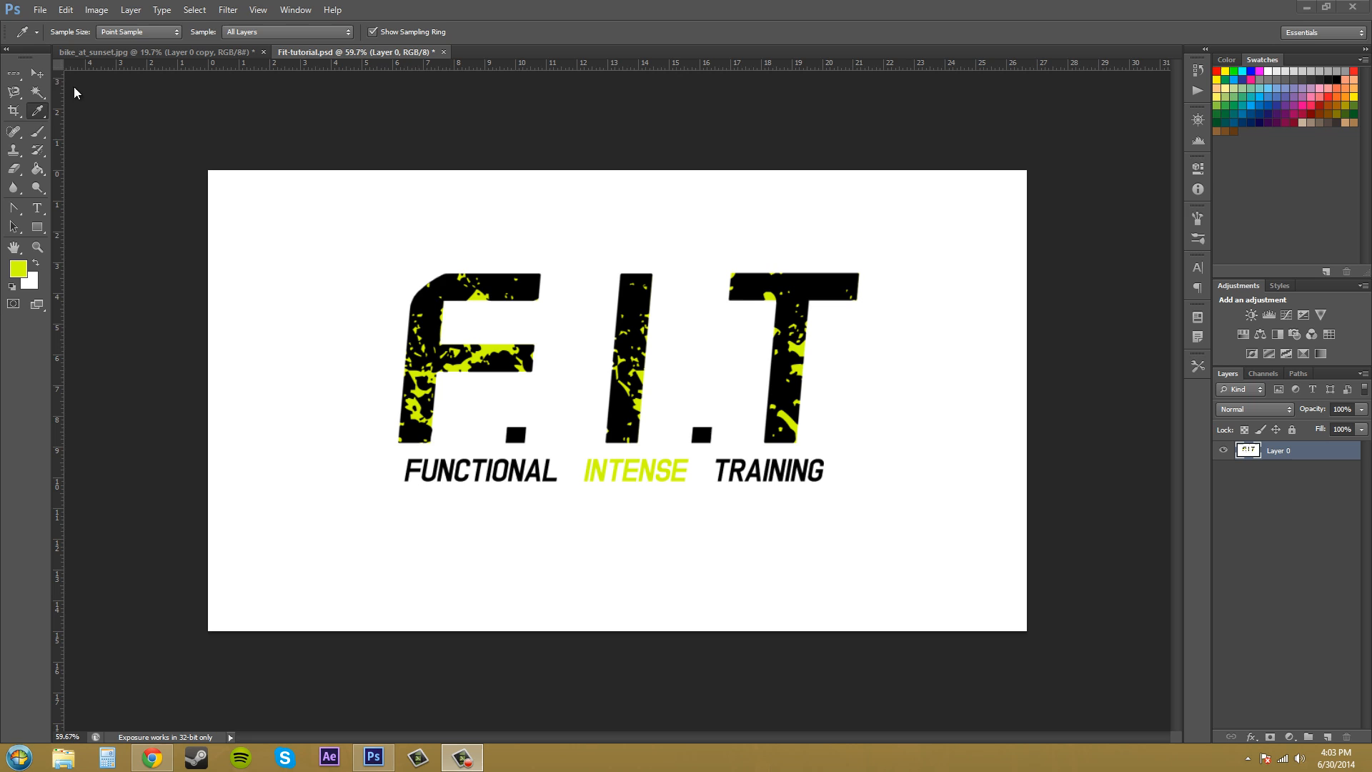
pyautogui.moveTo(2, 185)
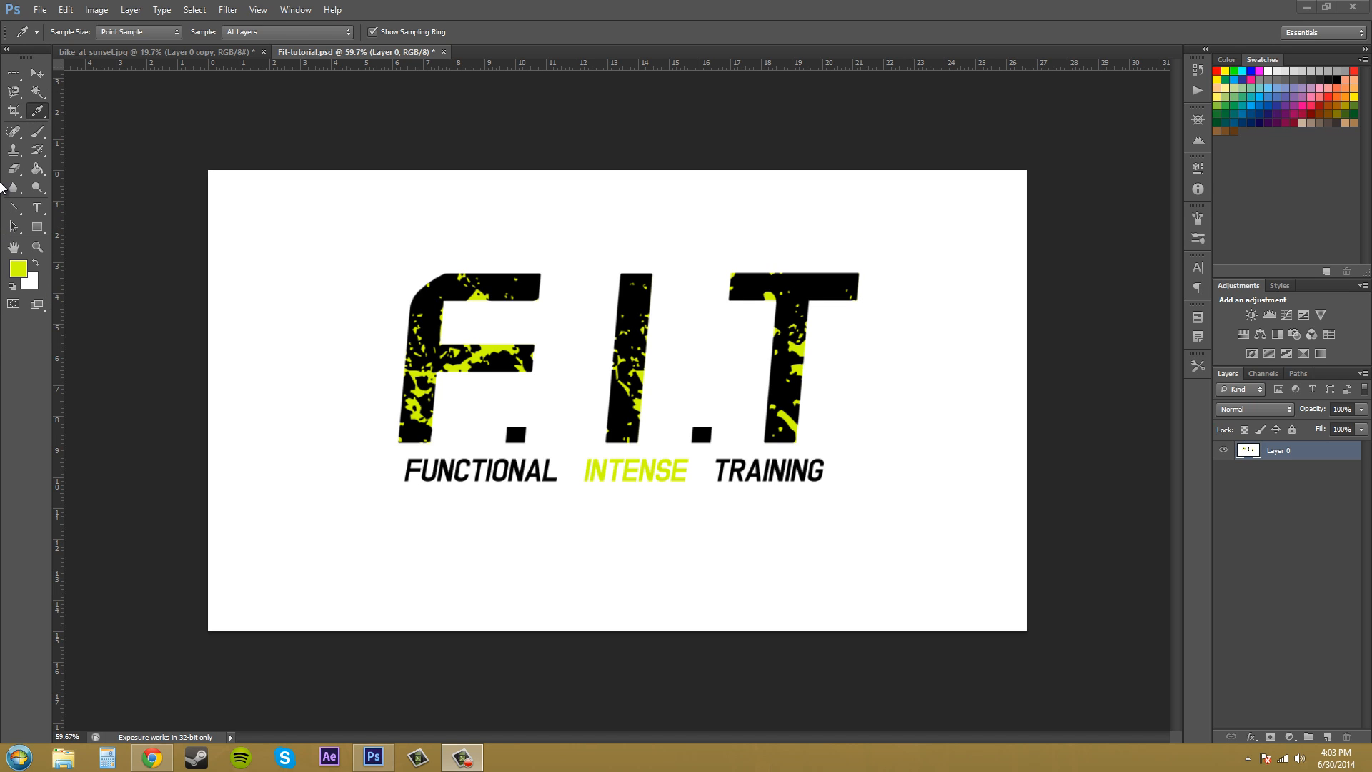
pyautogui.moveTo(193, 10)
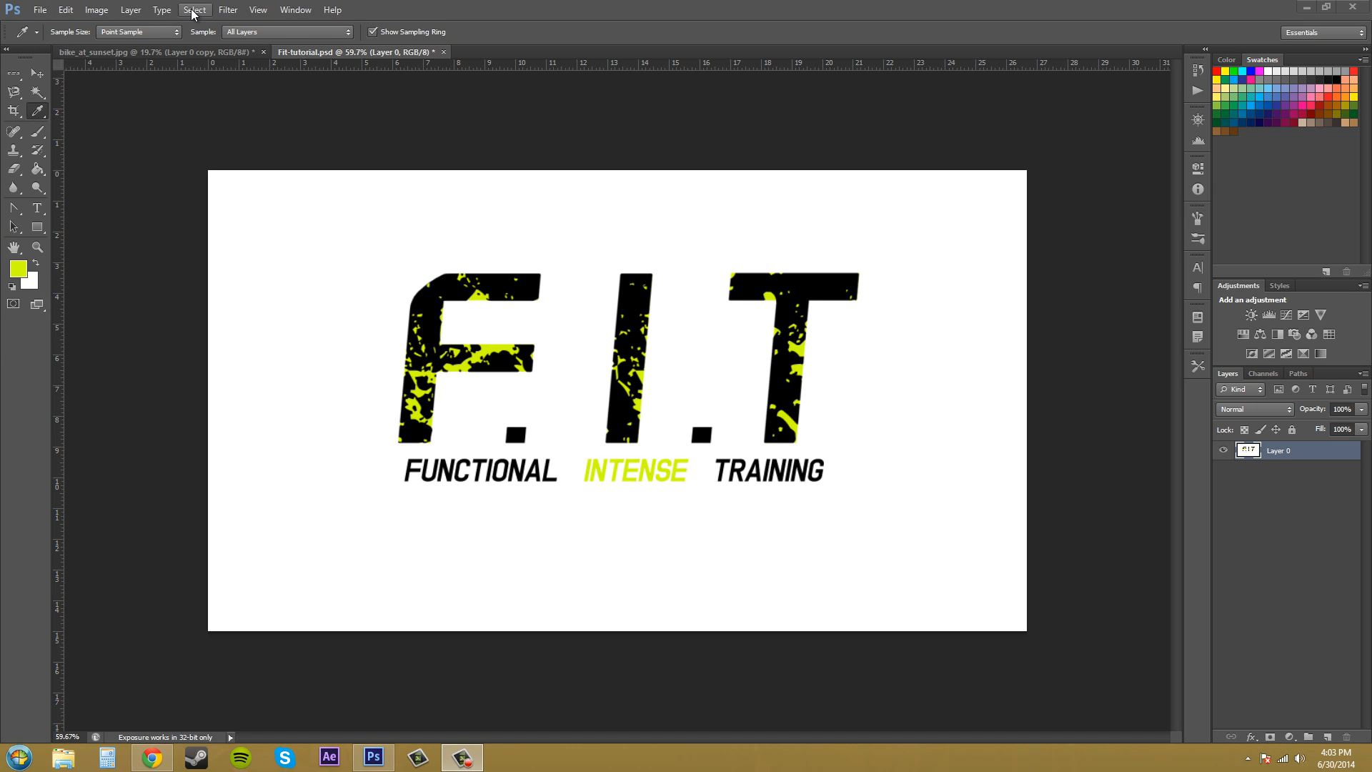
# Step: Bring up the Select menu of selection commands for the F.I.T logo
pyautogui.click(194, 10)
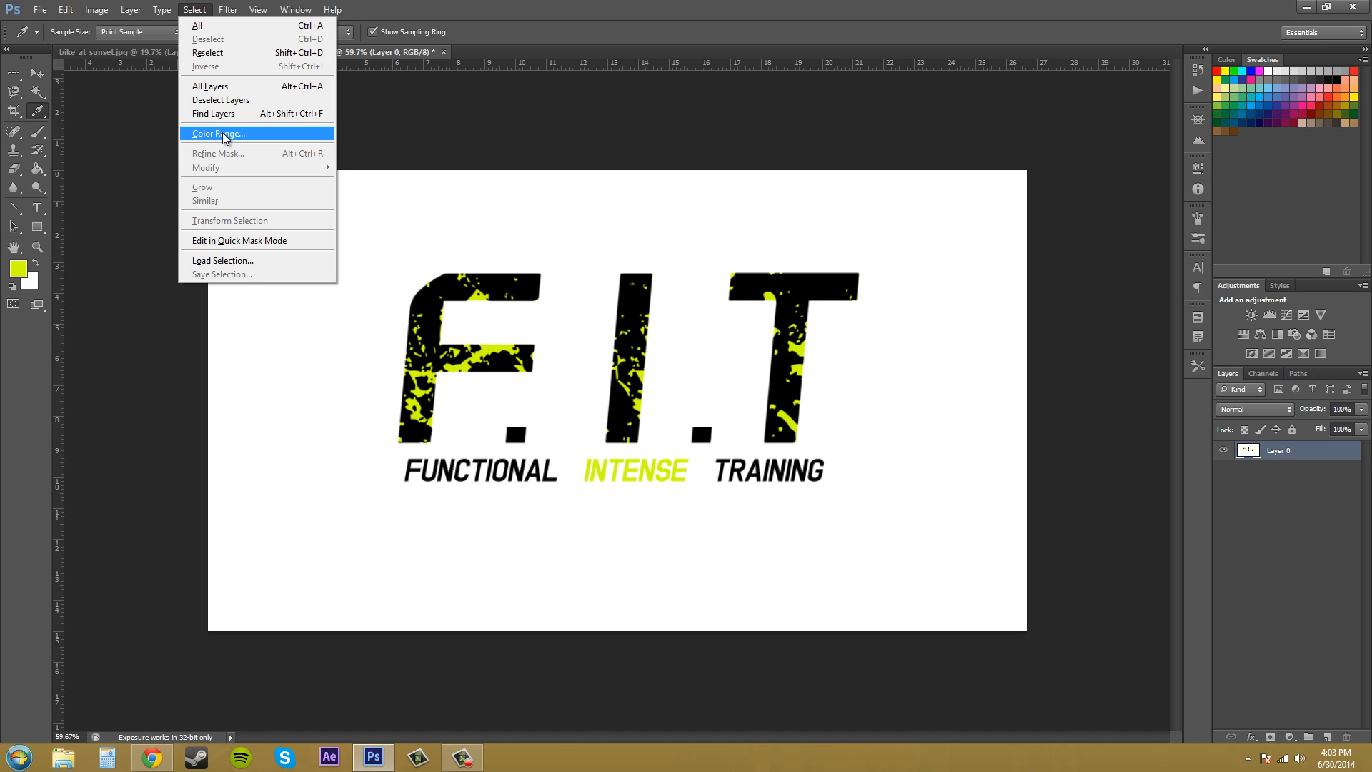
# Step: Start a Color Range selection on Sampled Colors at fuzziness 40 with the eyedropper ready
pyautogui.click(217, 133)
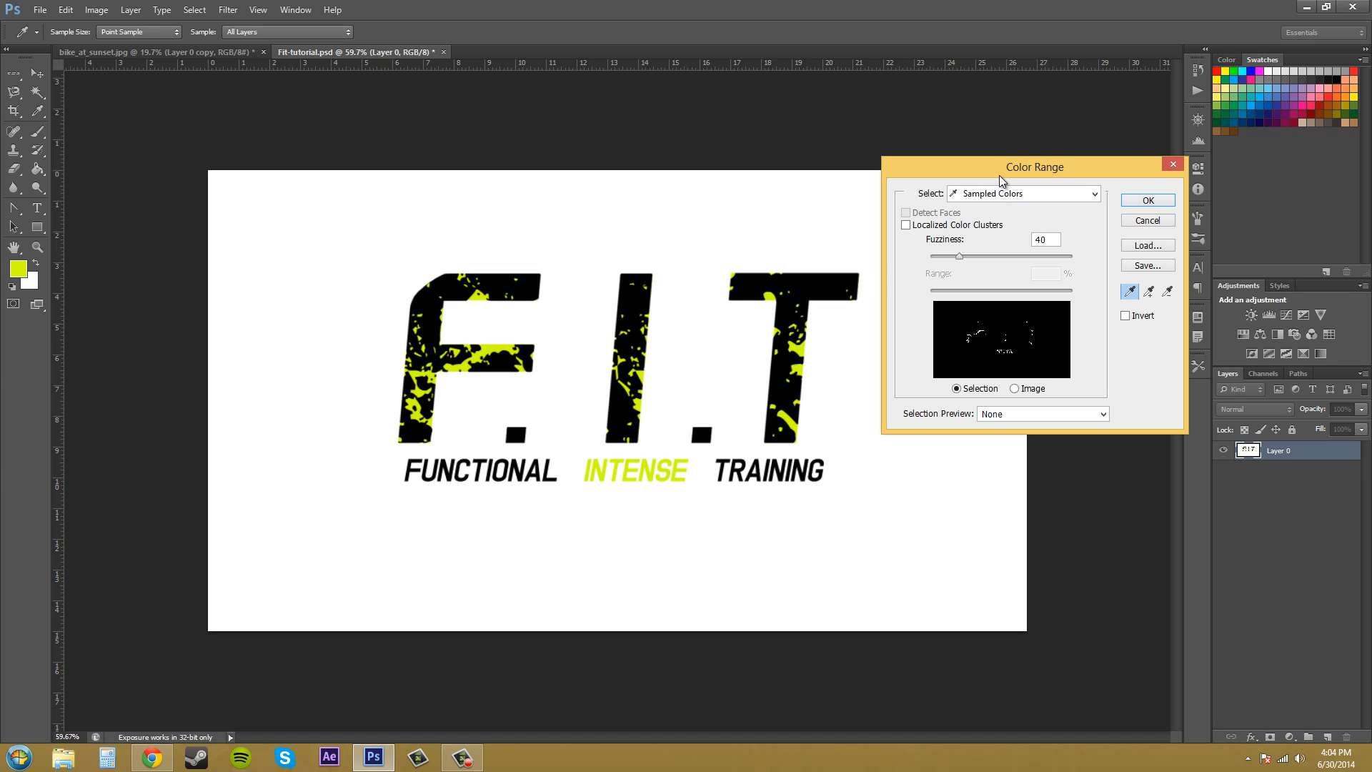
pyautogui.moveTo(1005, 286)
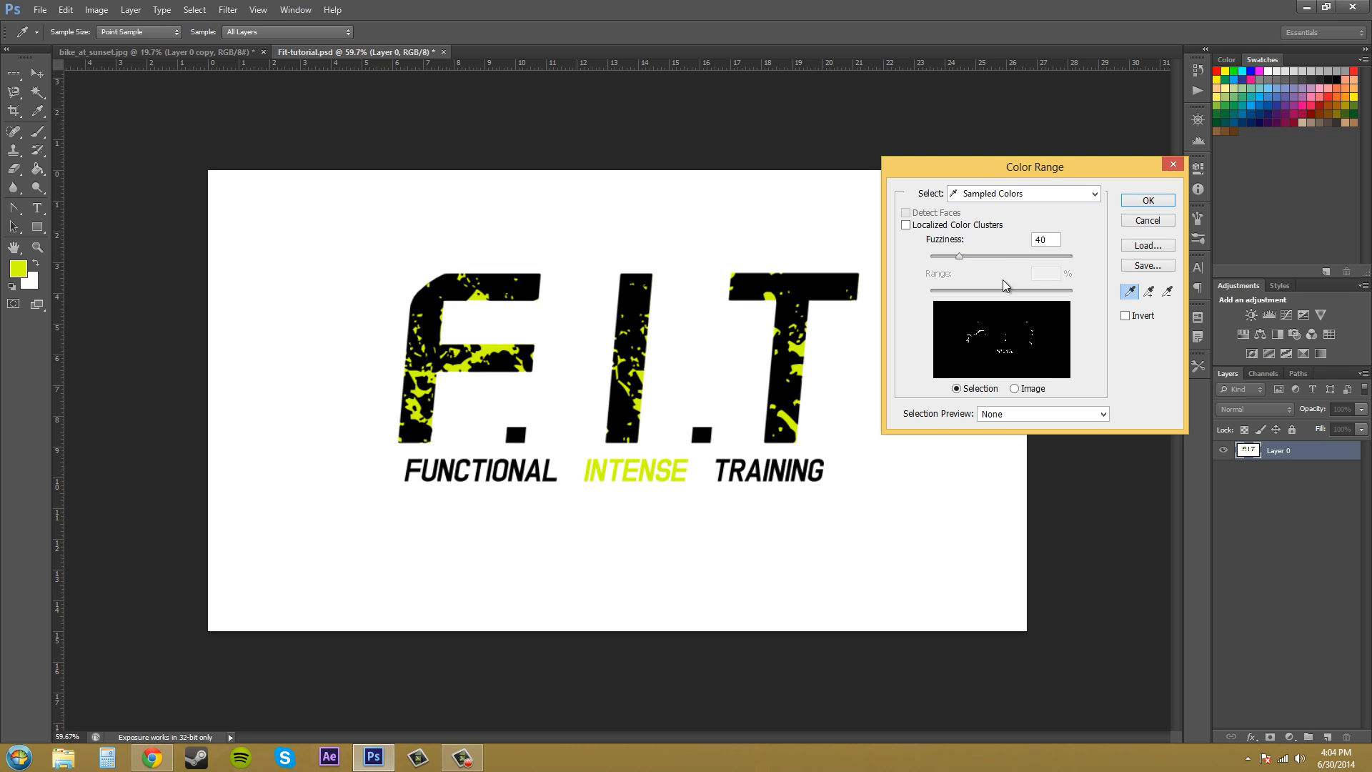
pyautogui.moveTo(980, 317)
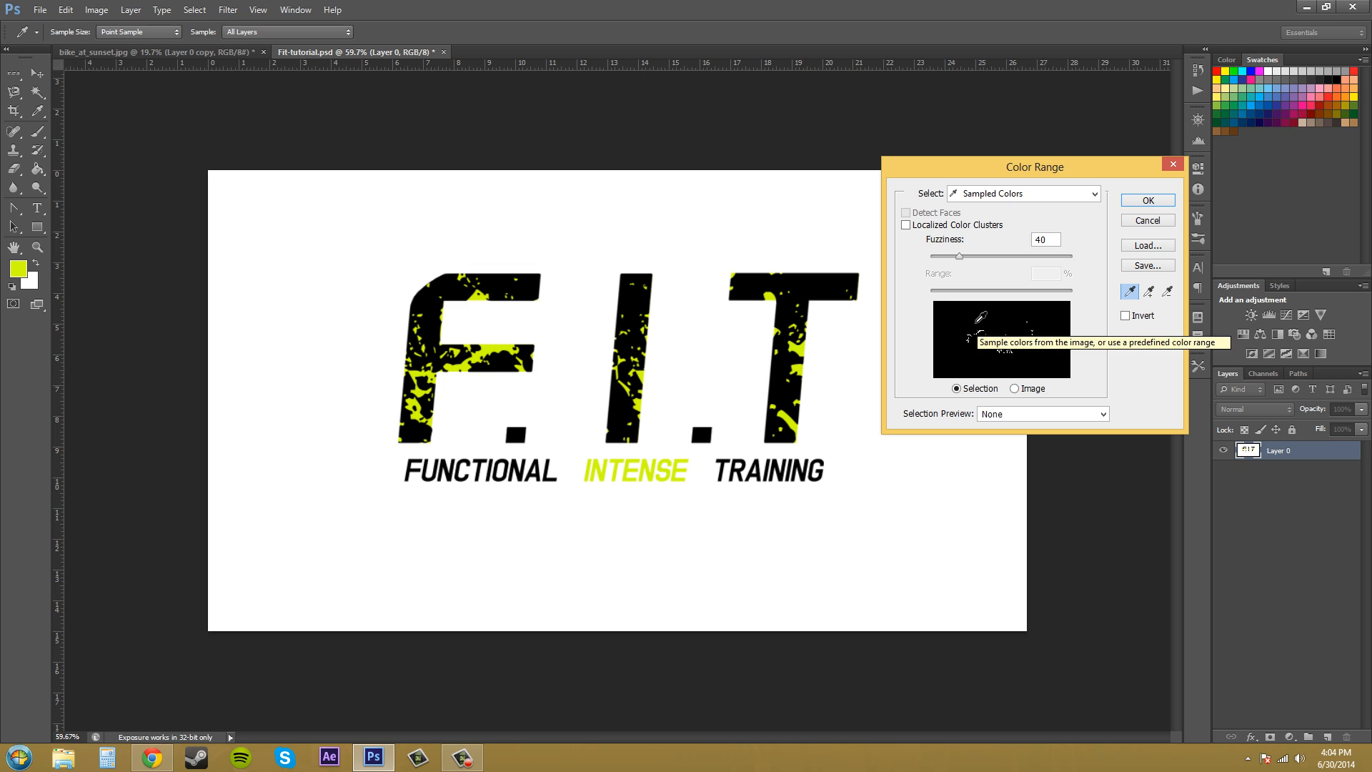
pyautogui.click(495, 350)
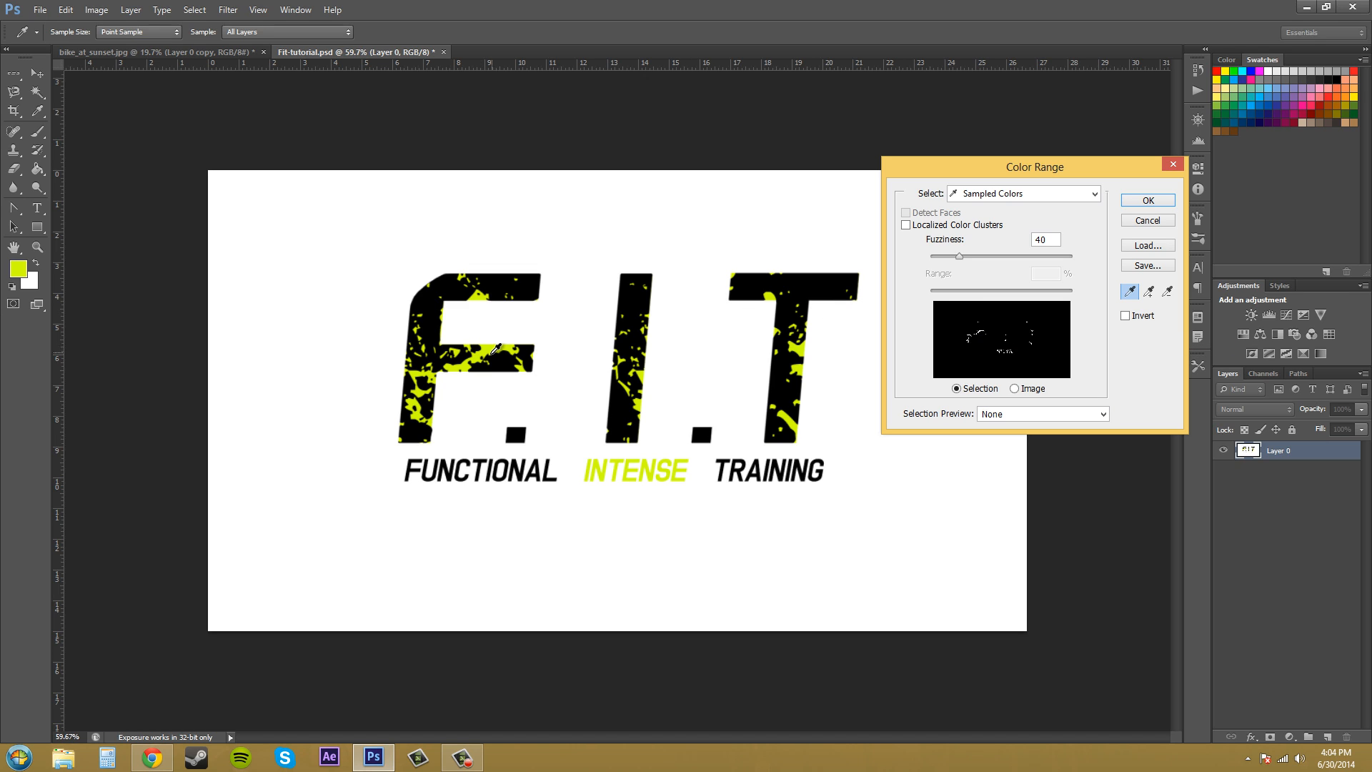
pyautogui.moveTo(494, 344)
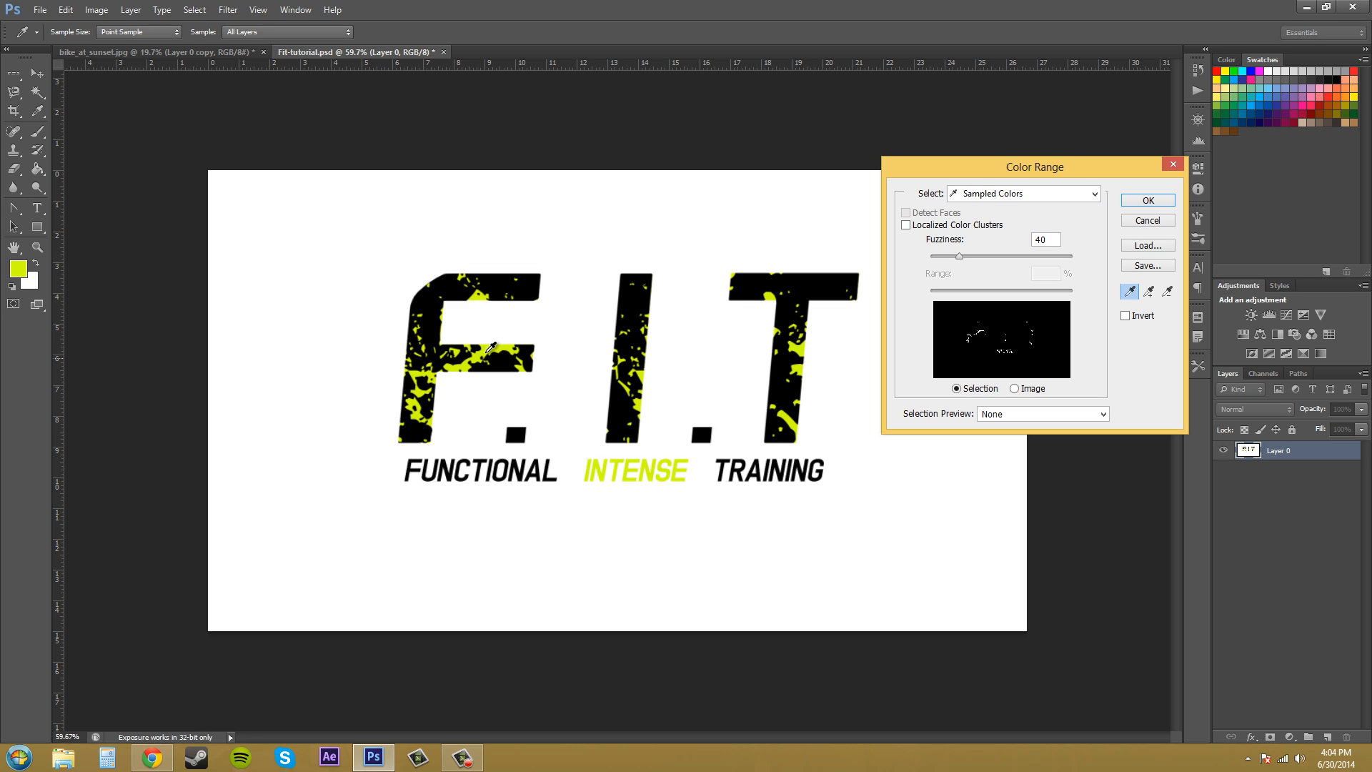
pyautogui.moveTo(446, 299)
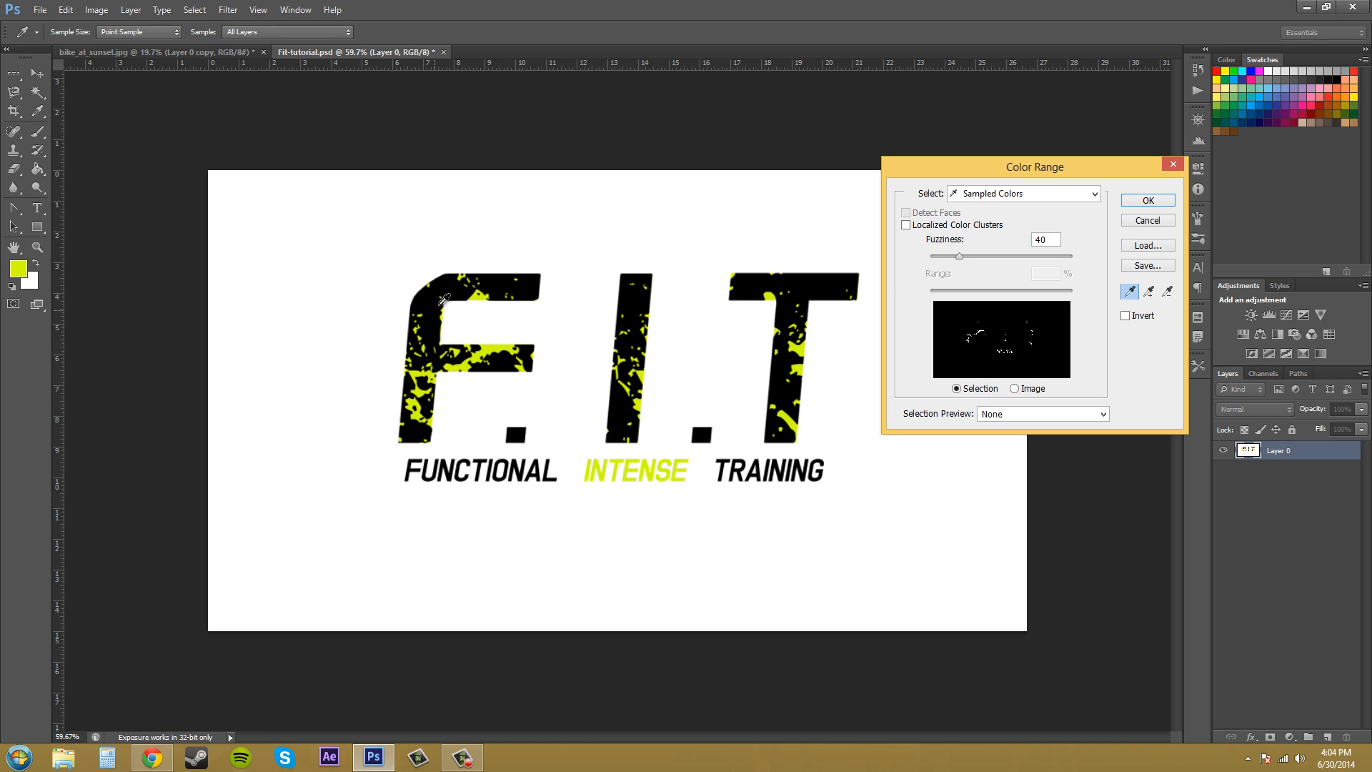
pyautogui.moveTo(792, 412)
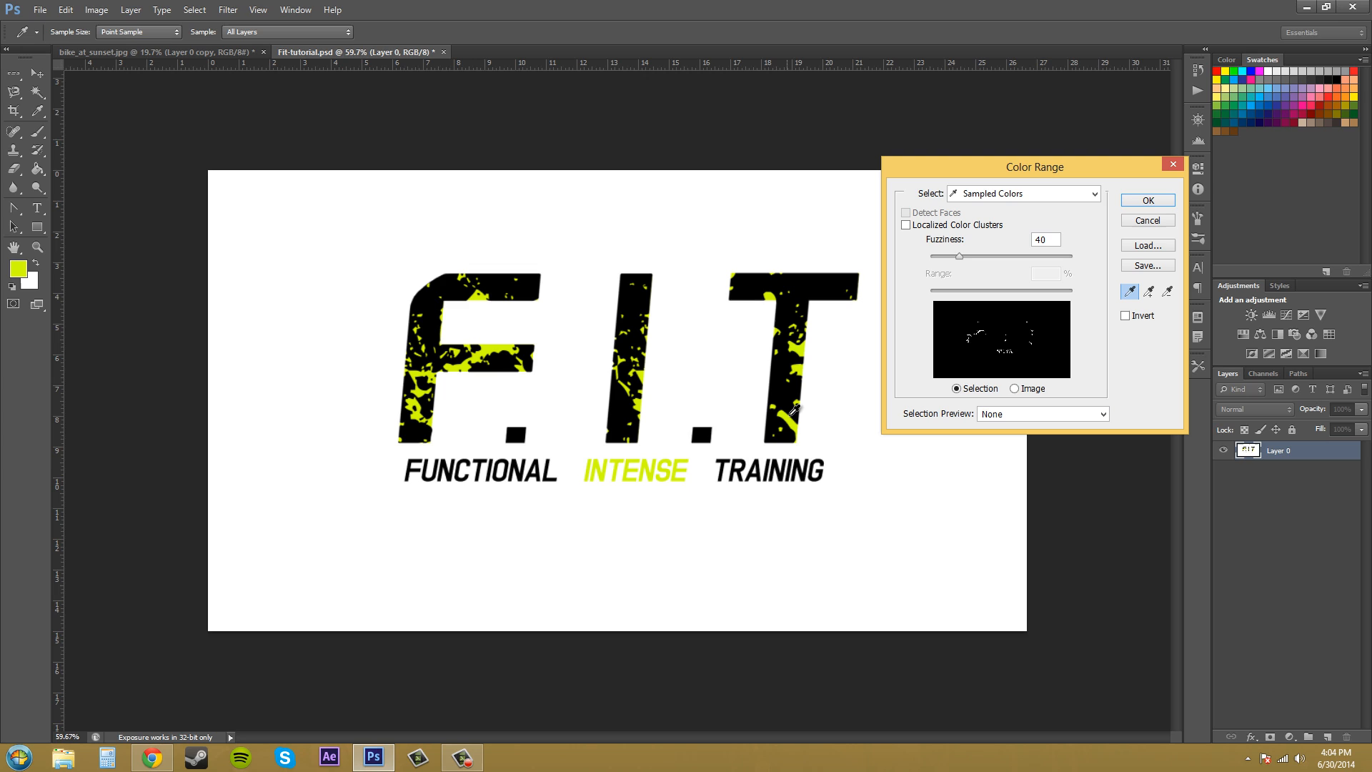
pyautogui.moveTo(790, 418)
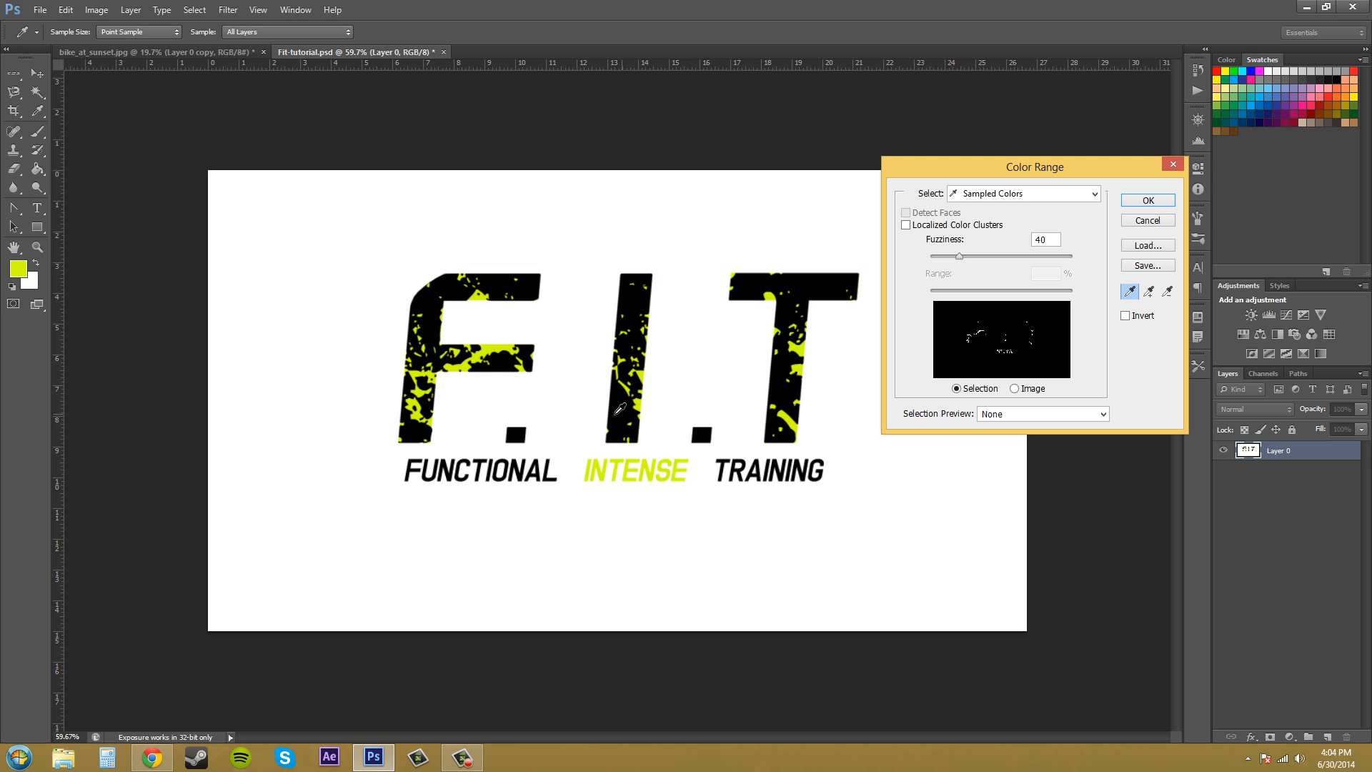
pyautogui.moveTo(494, 342)
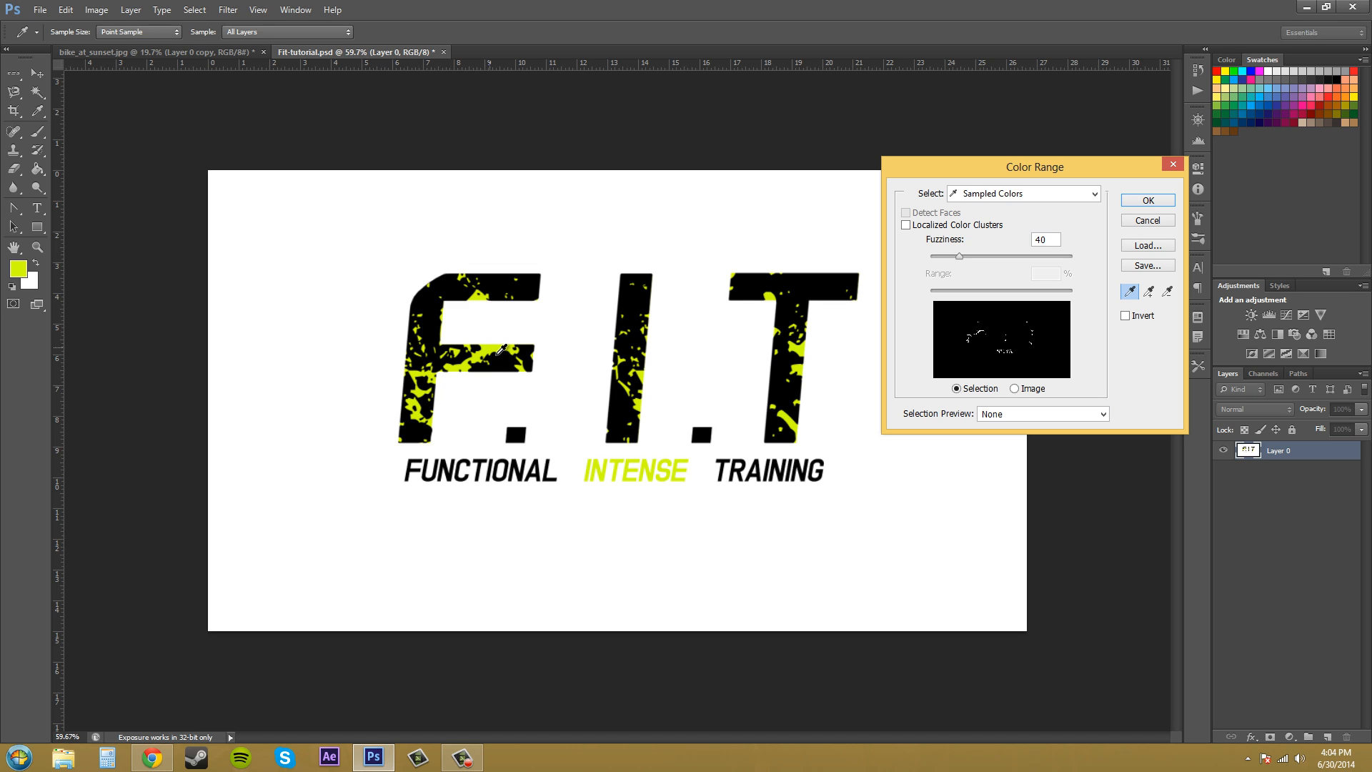
pyautogui.moveTo(498, 347)
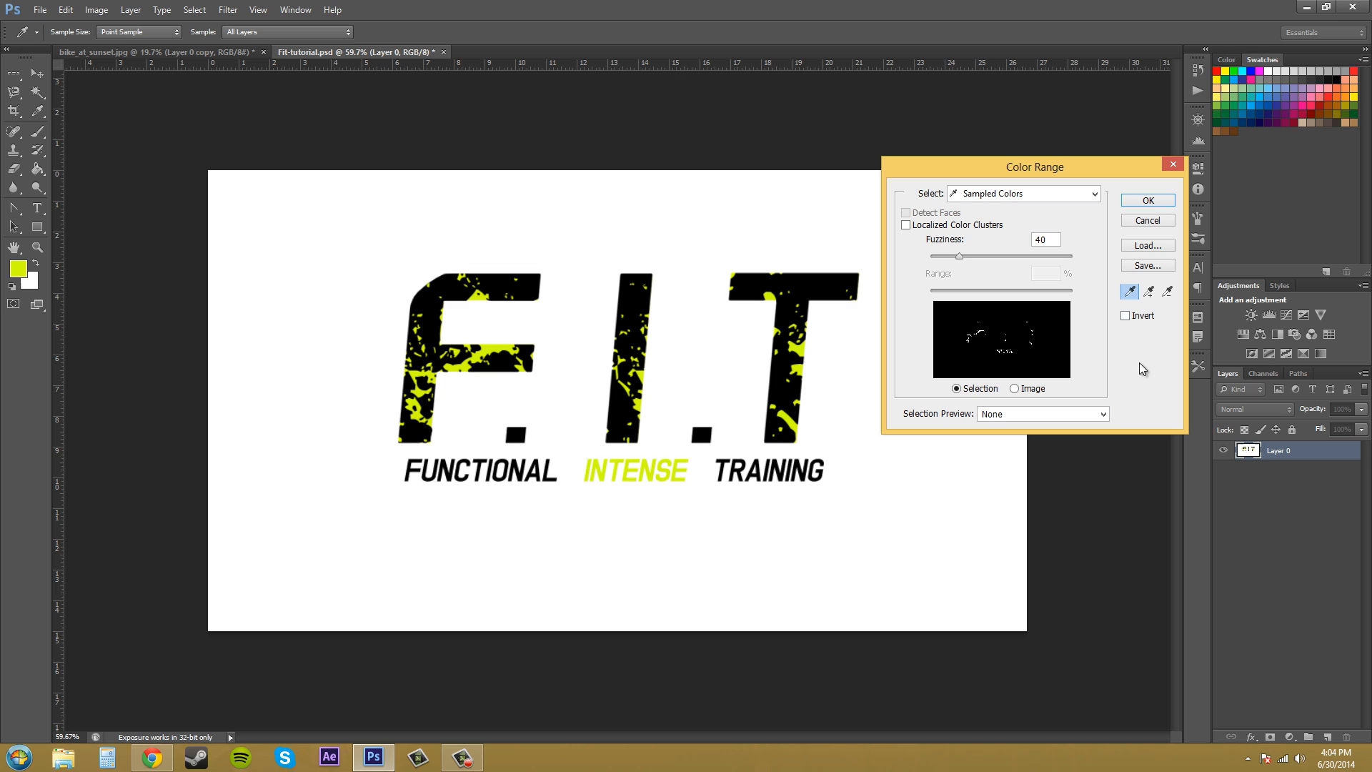
pyautogui.moveTo(1235, 326)
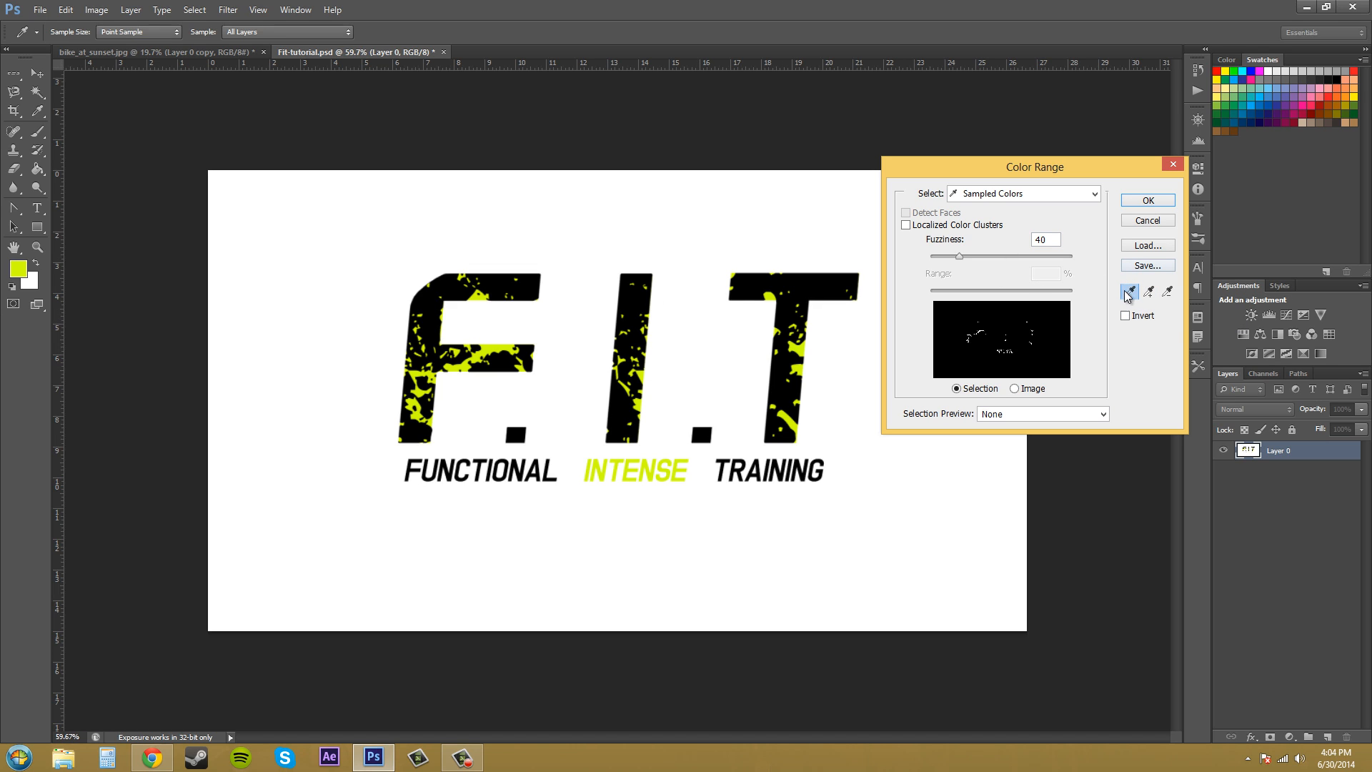
pyautogui.click(1129, 291)
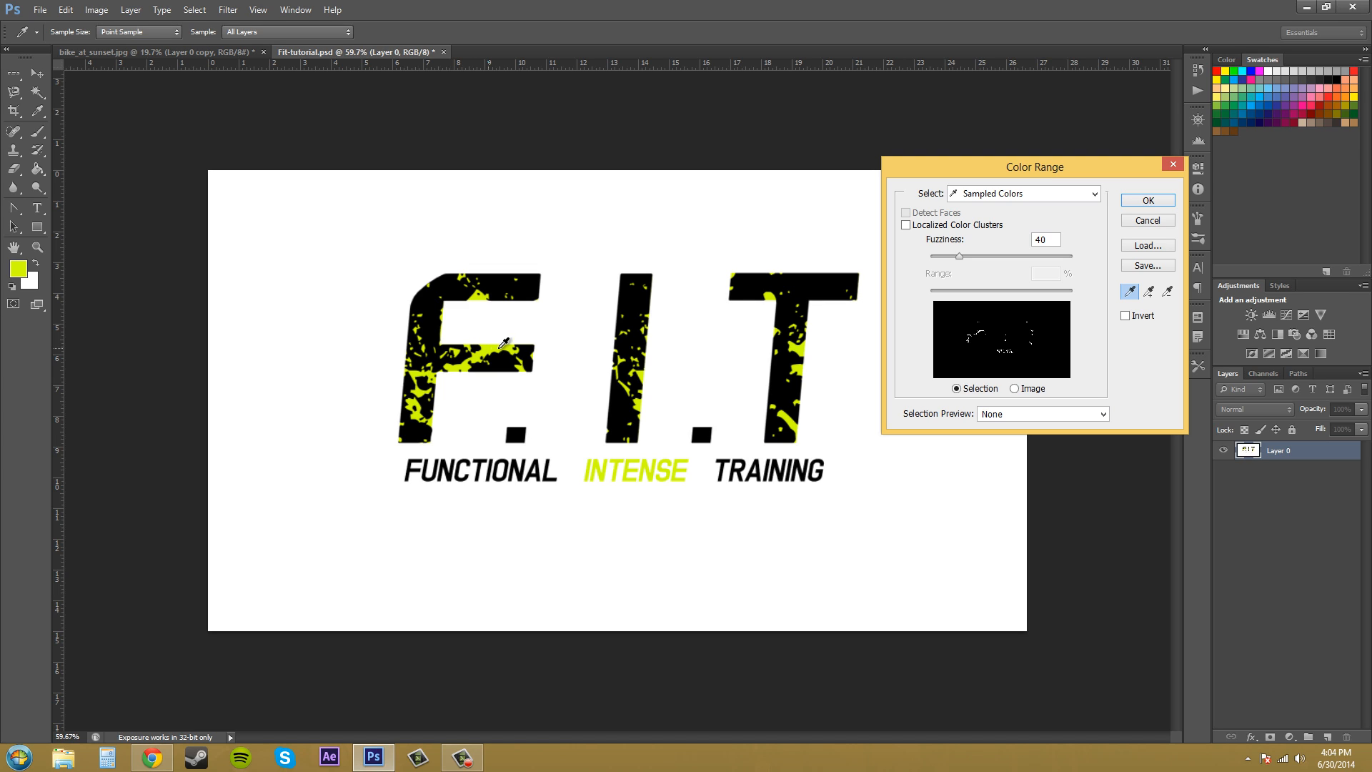
pyautogui.moveTo(1013, 304)
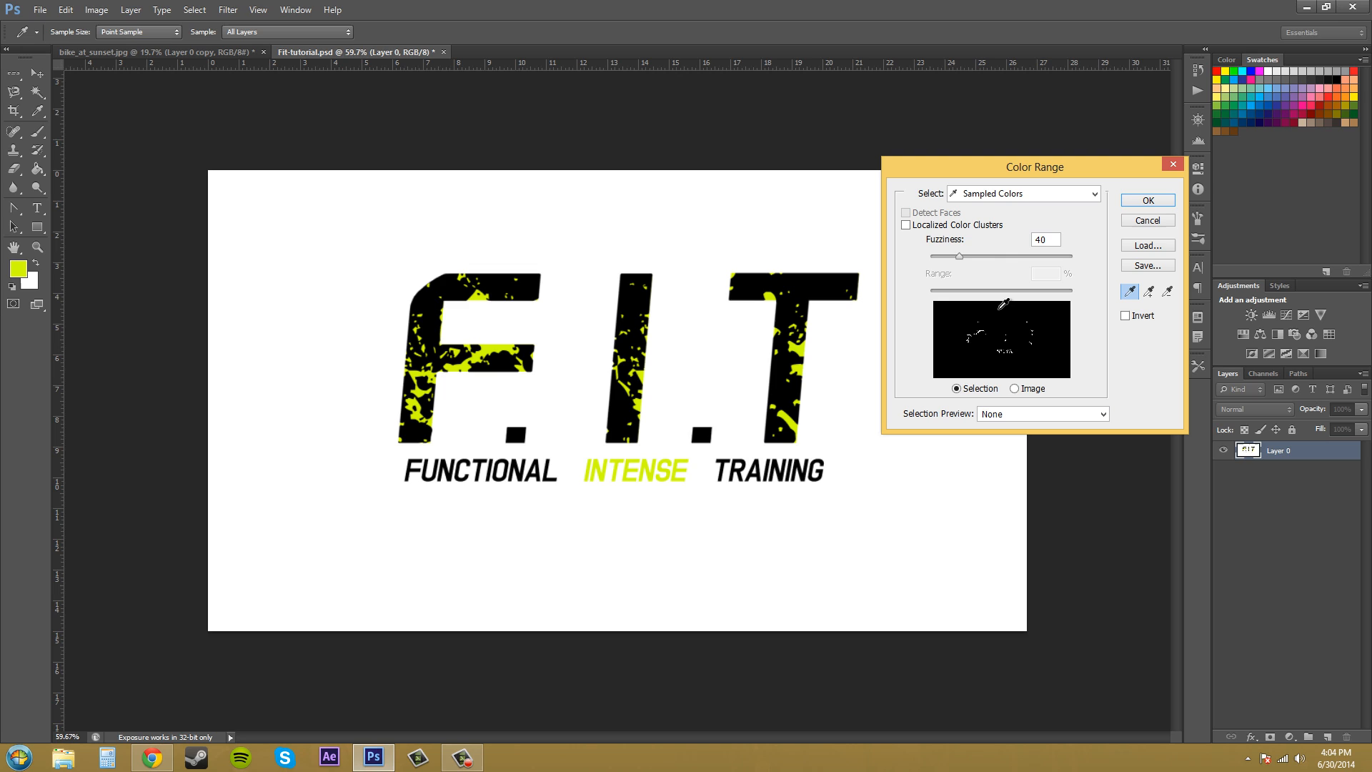
pyautogui.moveTo(500, 343)
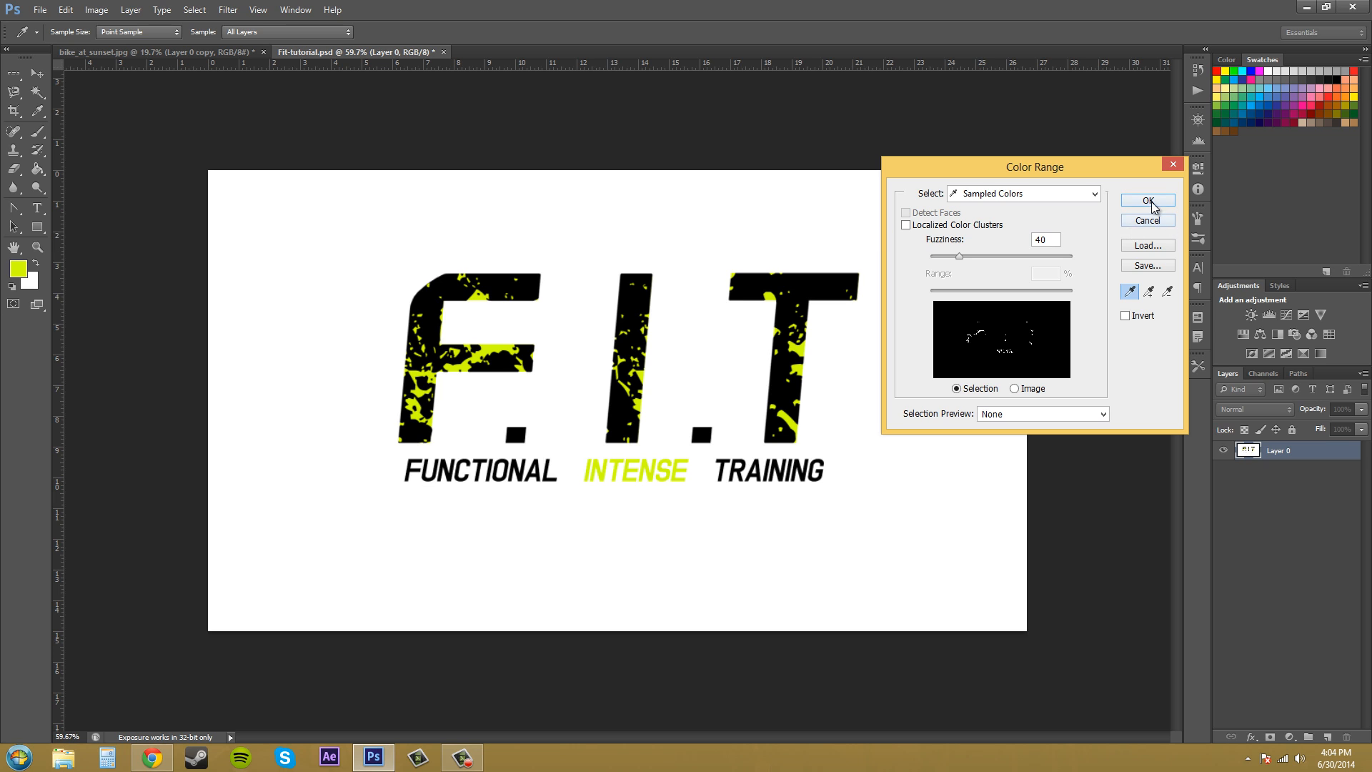
# Step: Confirm the sampled yellow selection and set a vivid blue as the foreground colour
pyautogui.click(1147, 200)
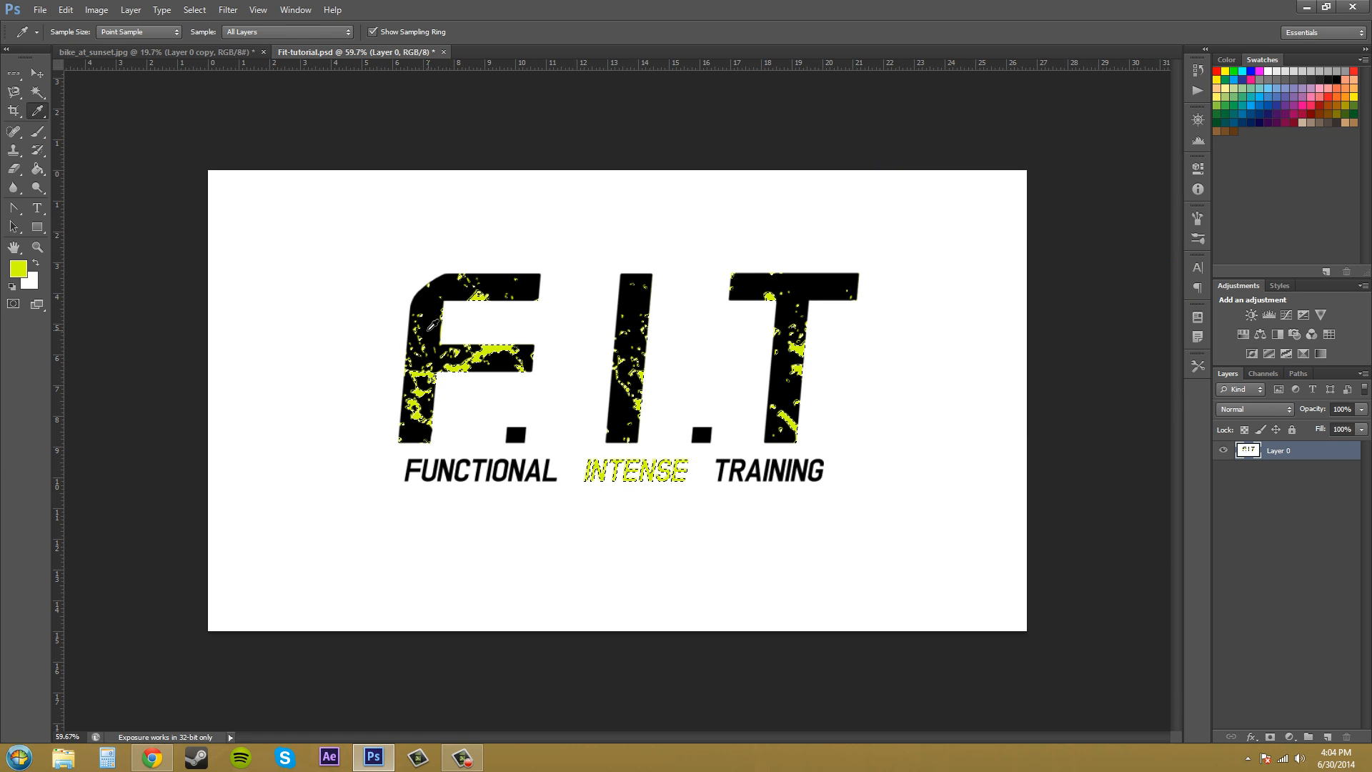
pyautogui.click(17, 269)
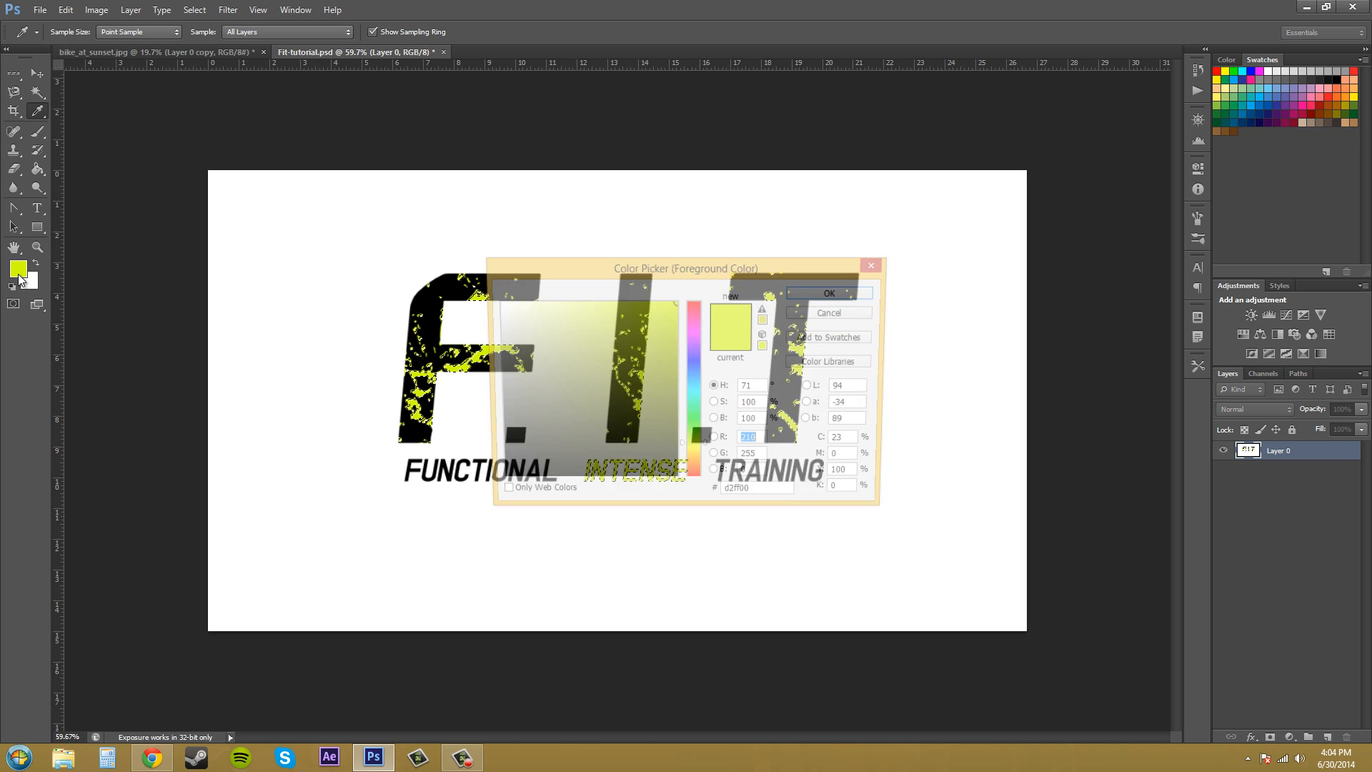
pyautogui.click(652, 352)
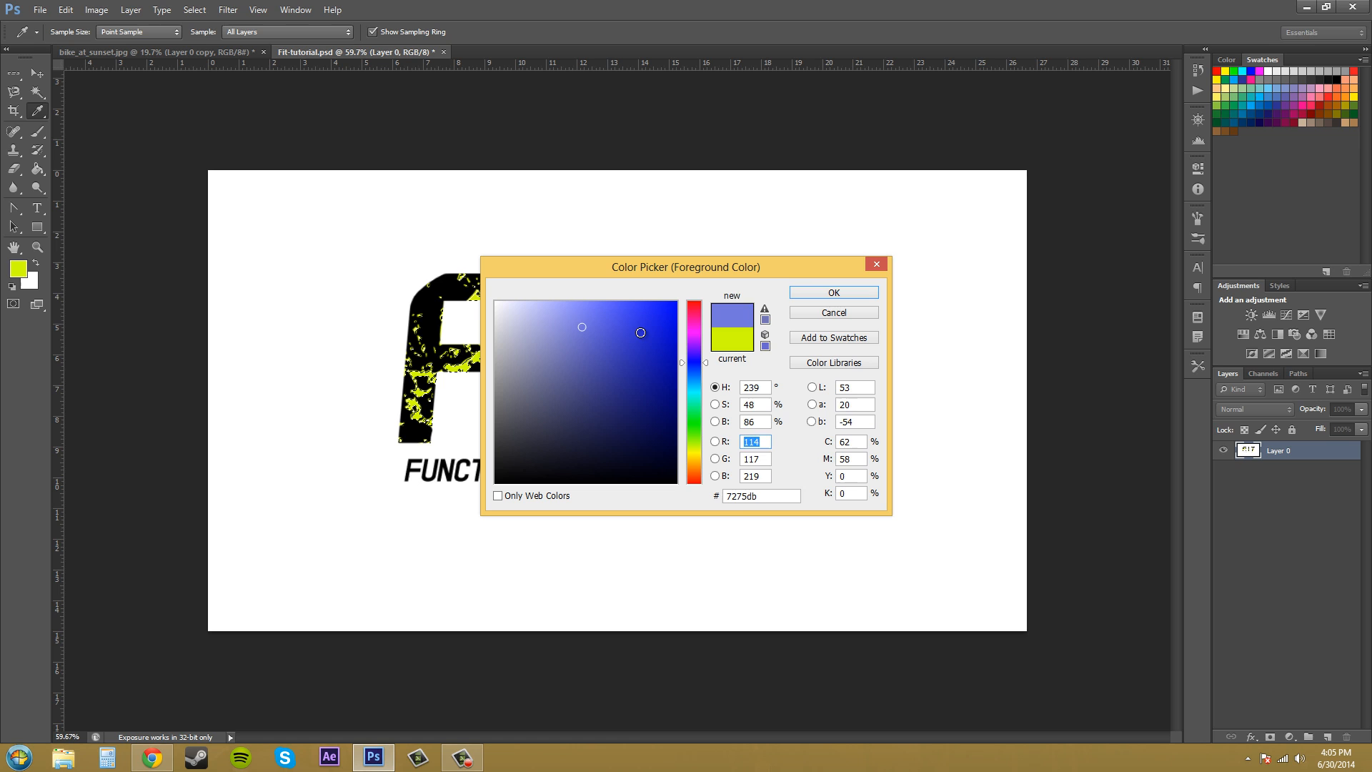
pyautogui.click(830, 291)
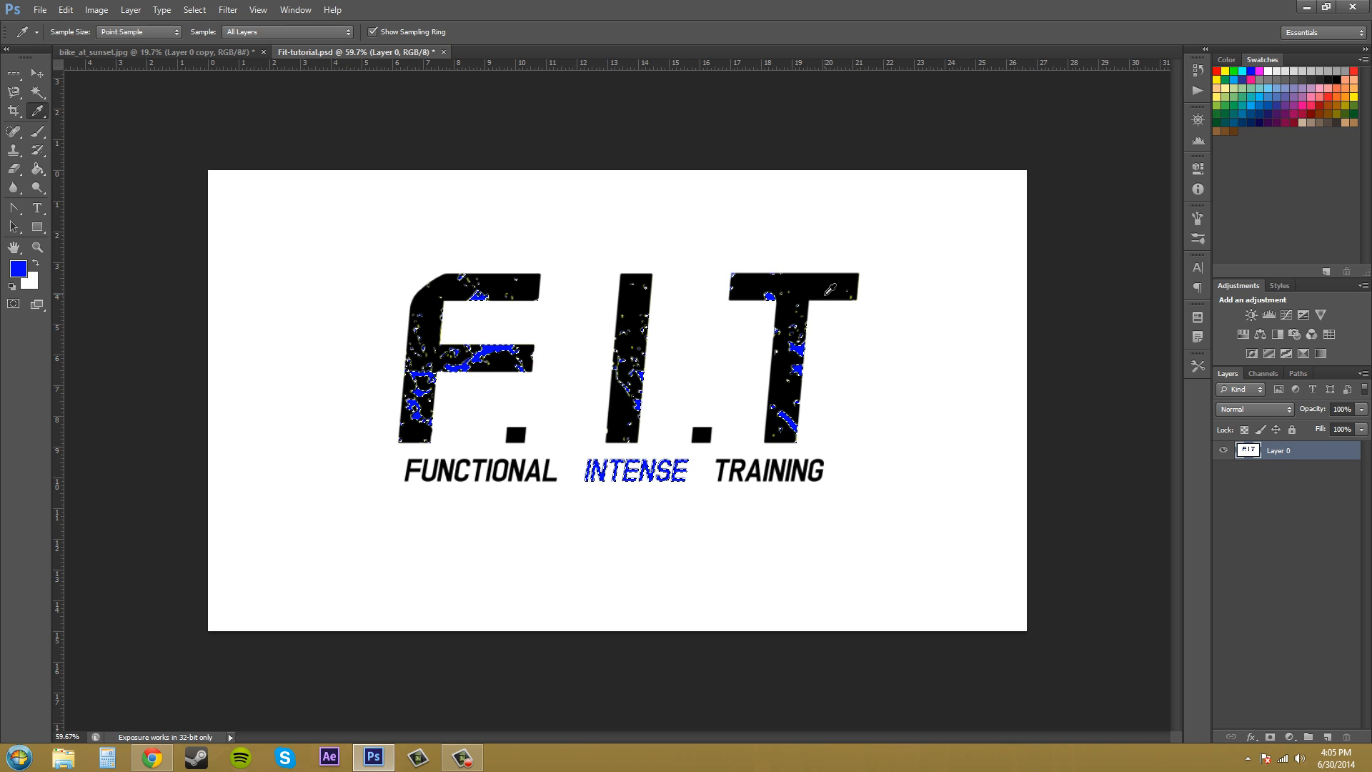
pyautogui.moveTo(943, 392)
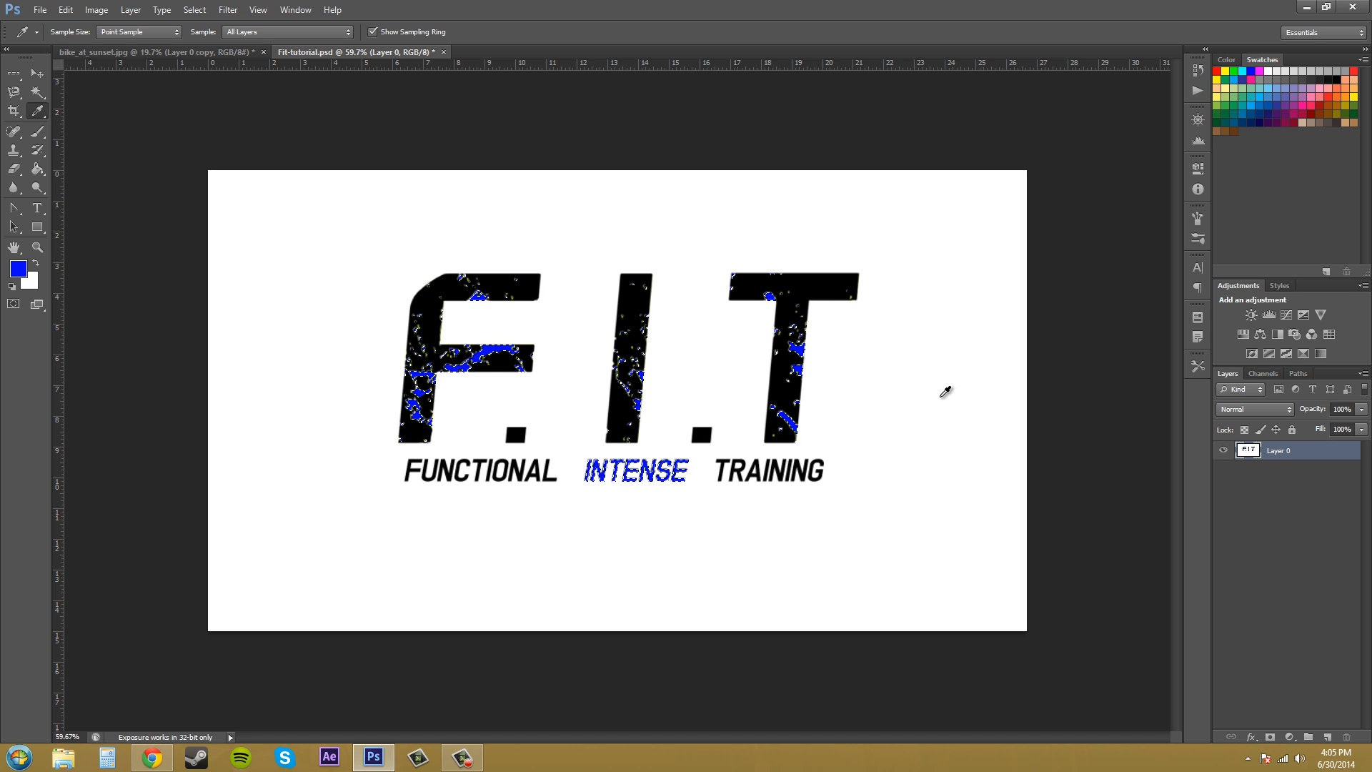
pyautogui.moveTo(856, 353)
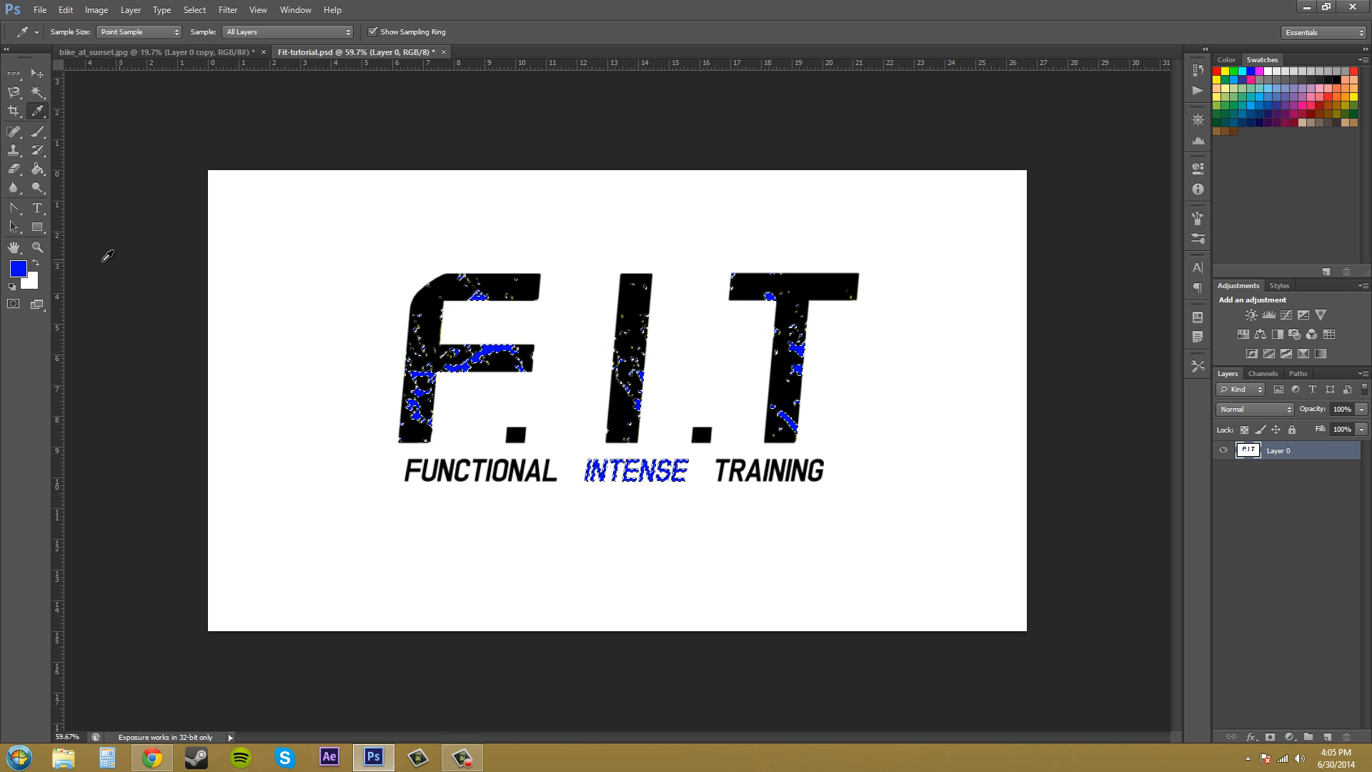
# Step: Reopen the foreground Color Picker and close it without changes, keeping the selection
pyautogui.click(17, 267)
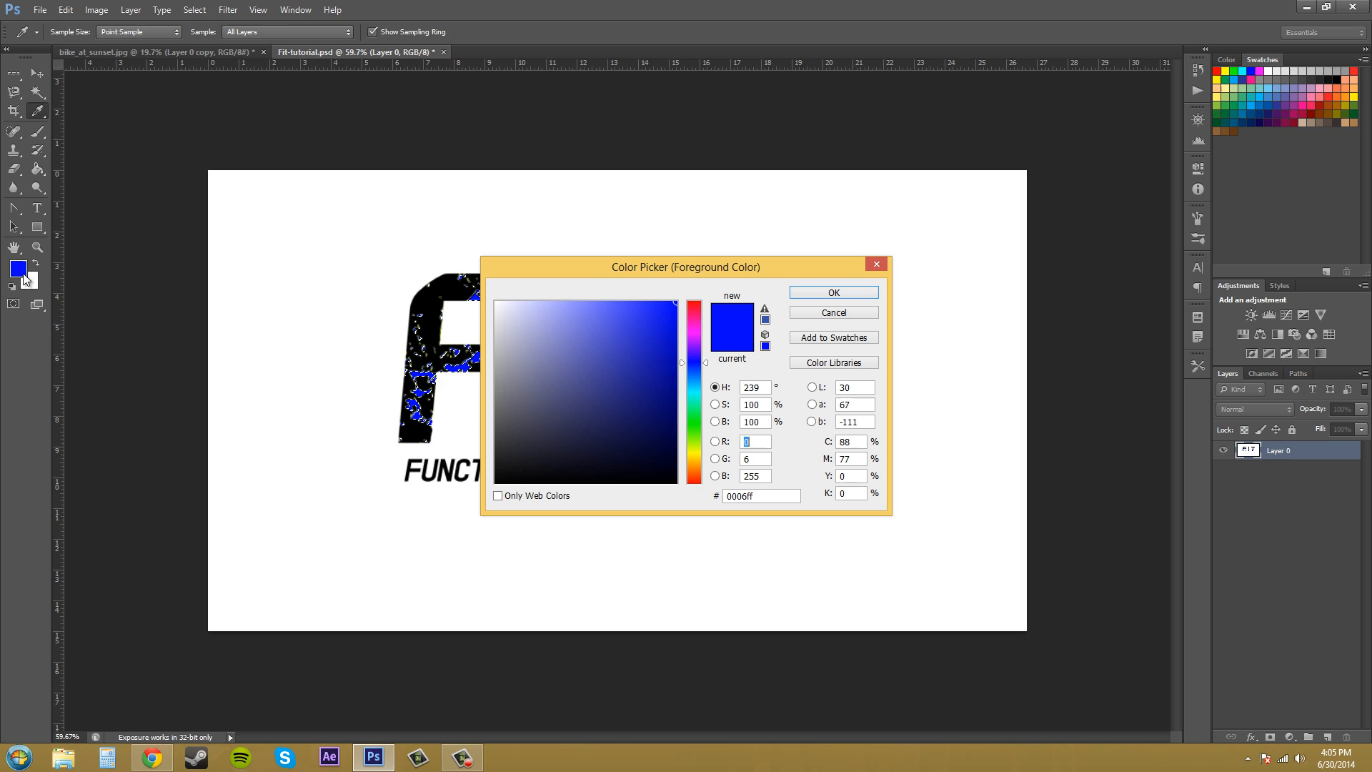
pyautogui.moveTo(806, 316)
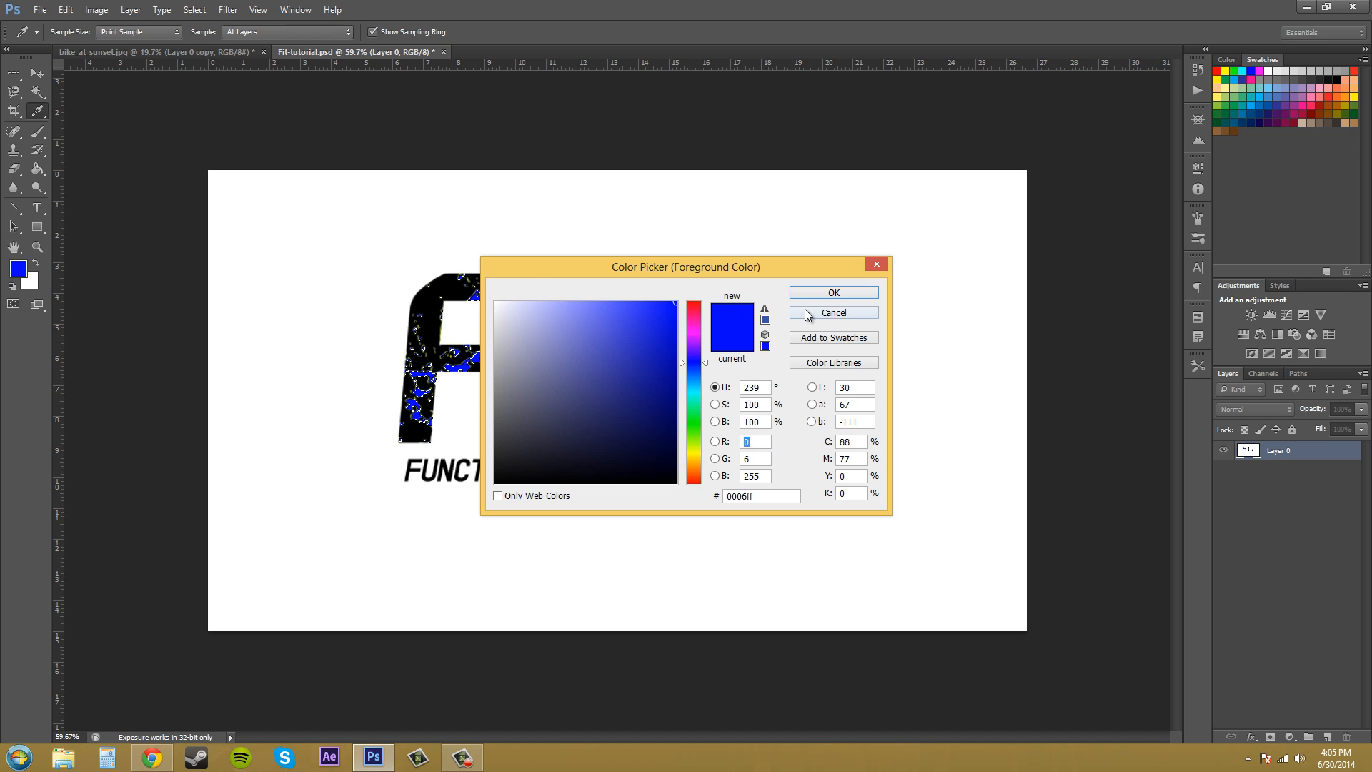
pyautogui.click(832, 313)
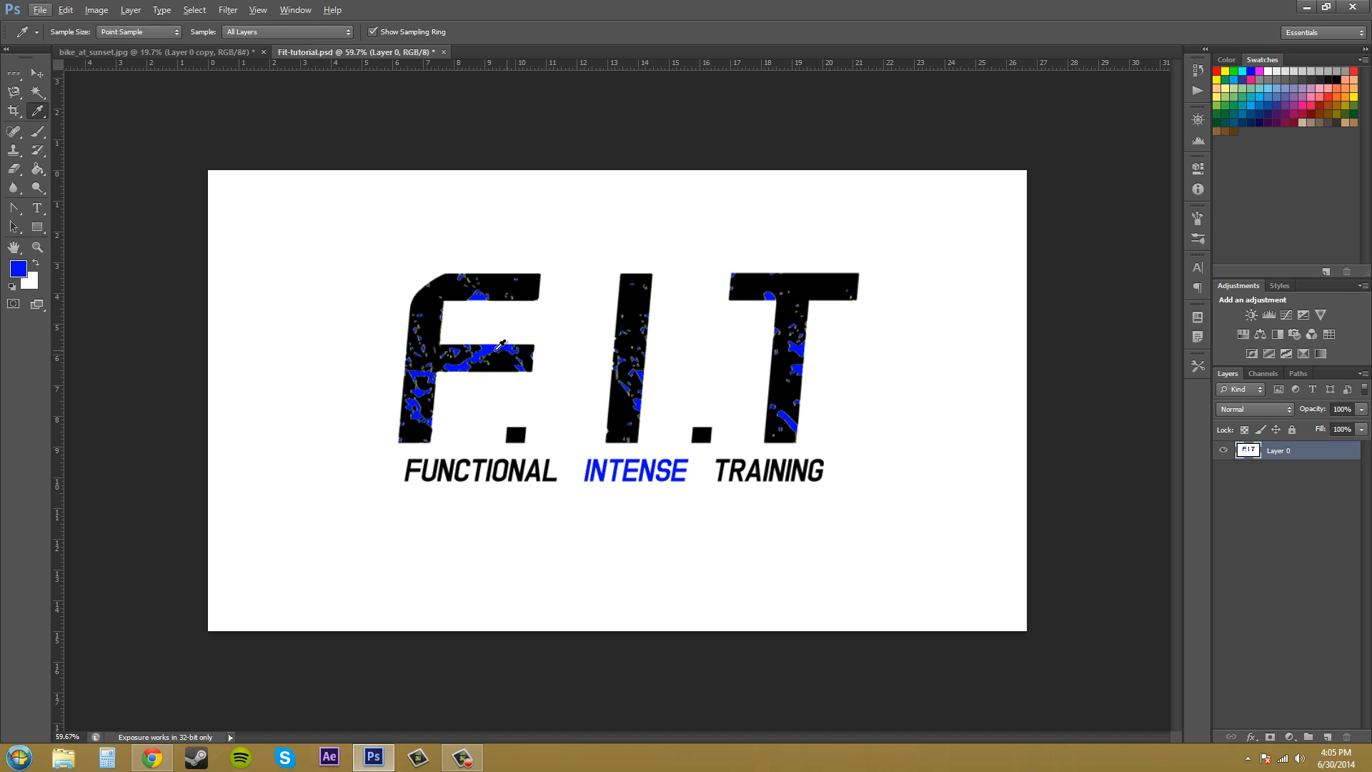
pyautogui.moveTo(813, 350)
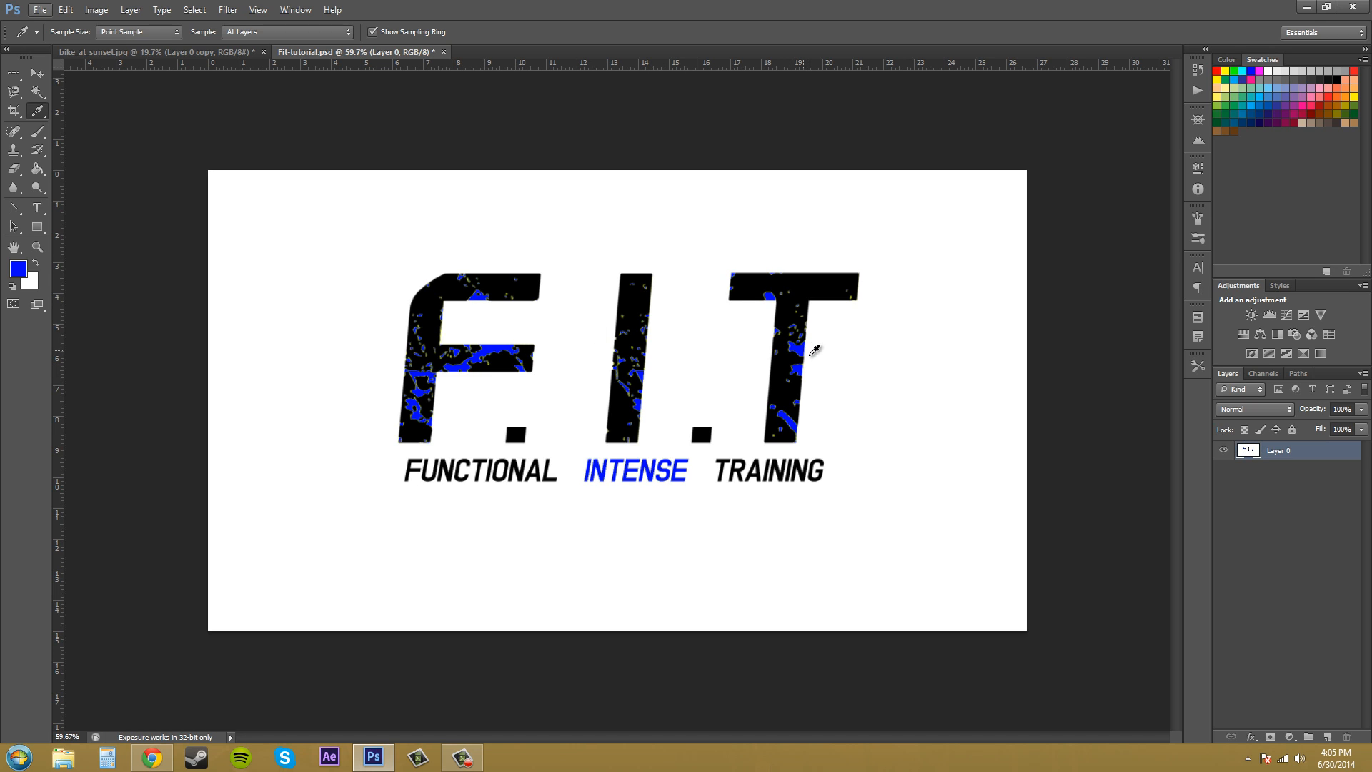
pyautogui.moveTo(809, 350)
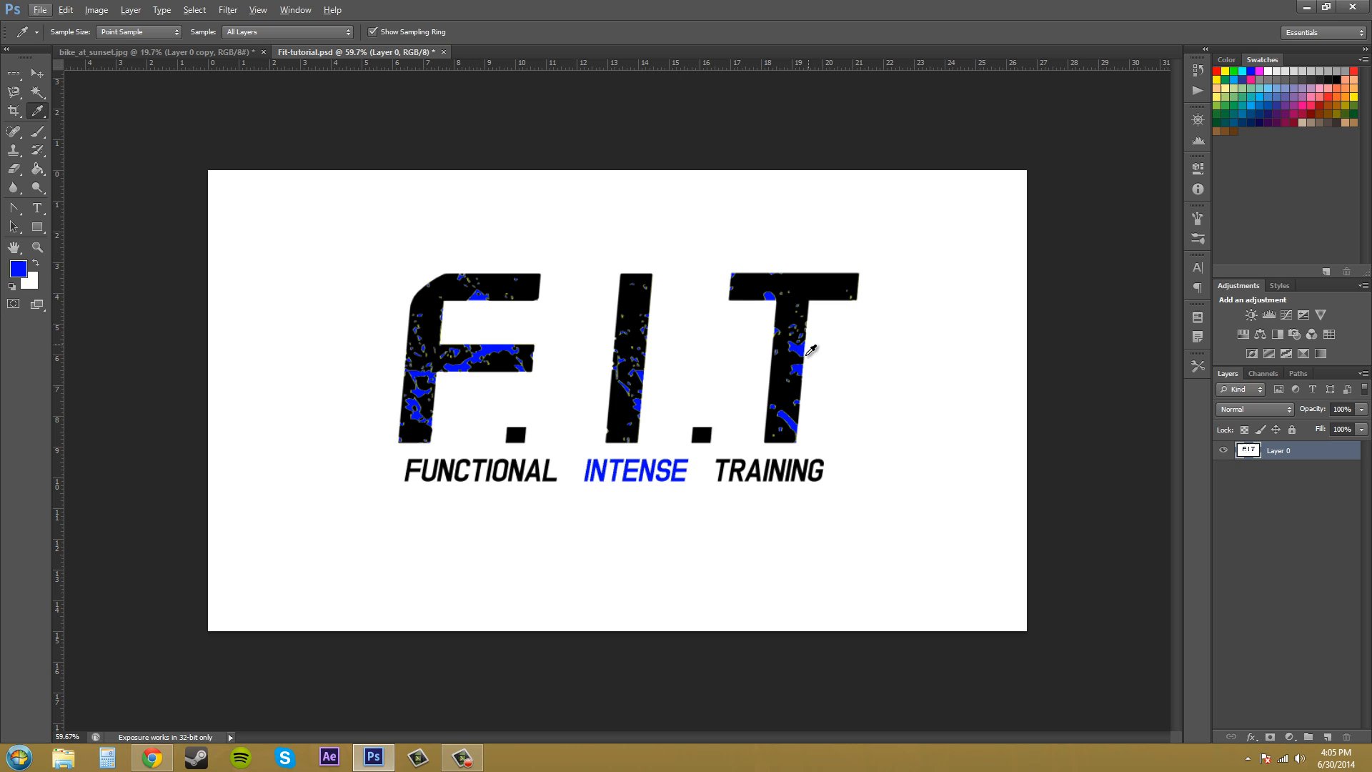
pyautogui.moveTo(803, 346)
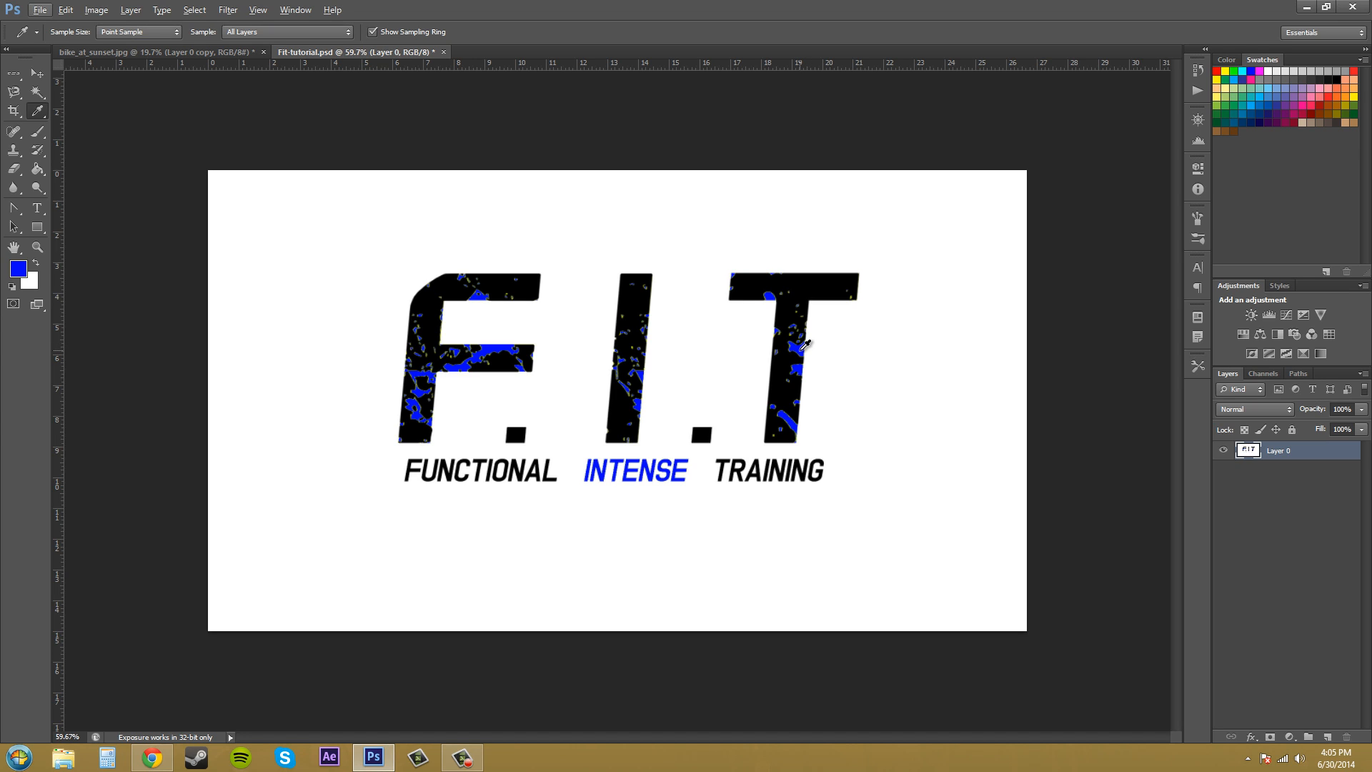
pyautogui.moveTo(802, 355)
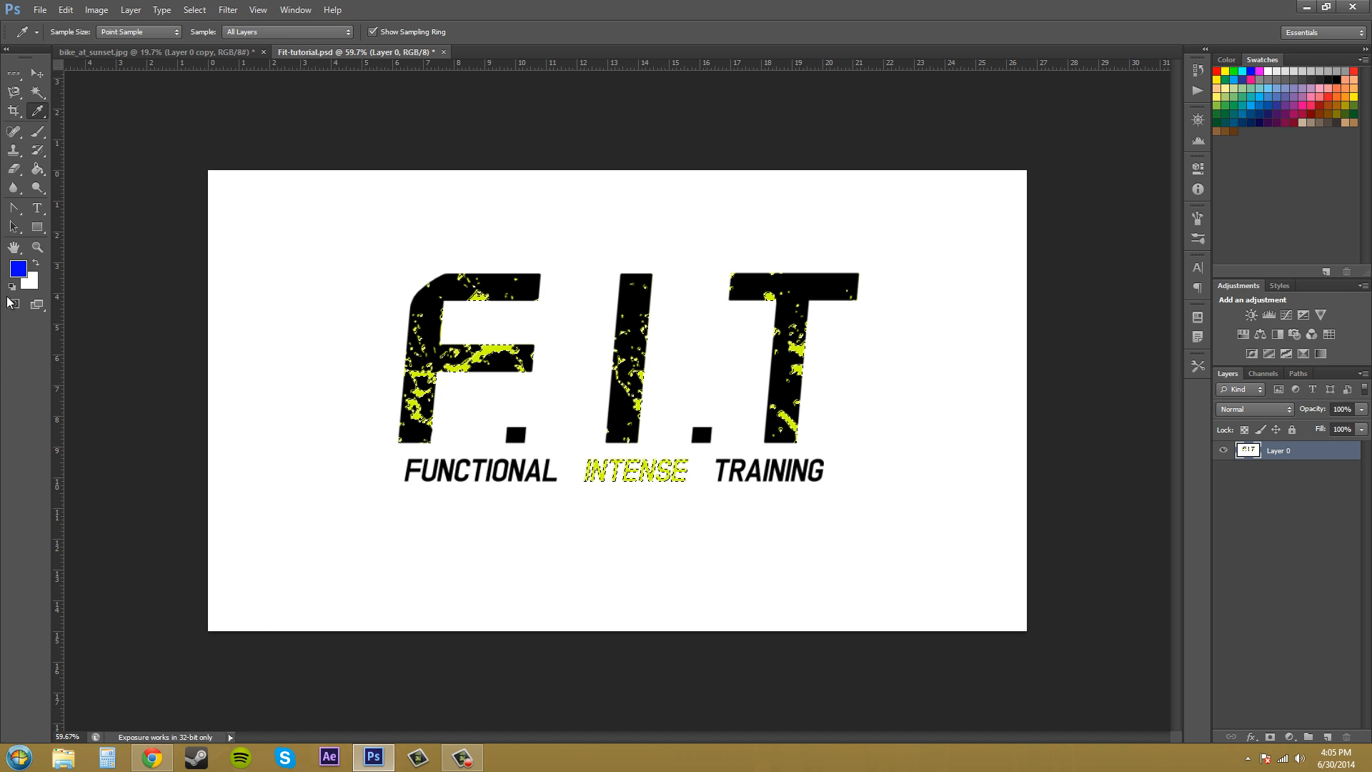
# Step: Grow the distressed-patch selection inside the letters outward twice
pyautogui.click(37, 246)
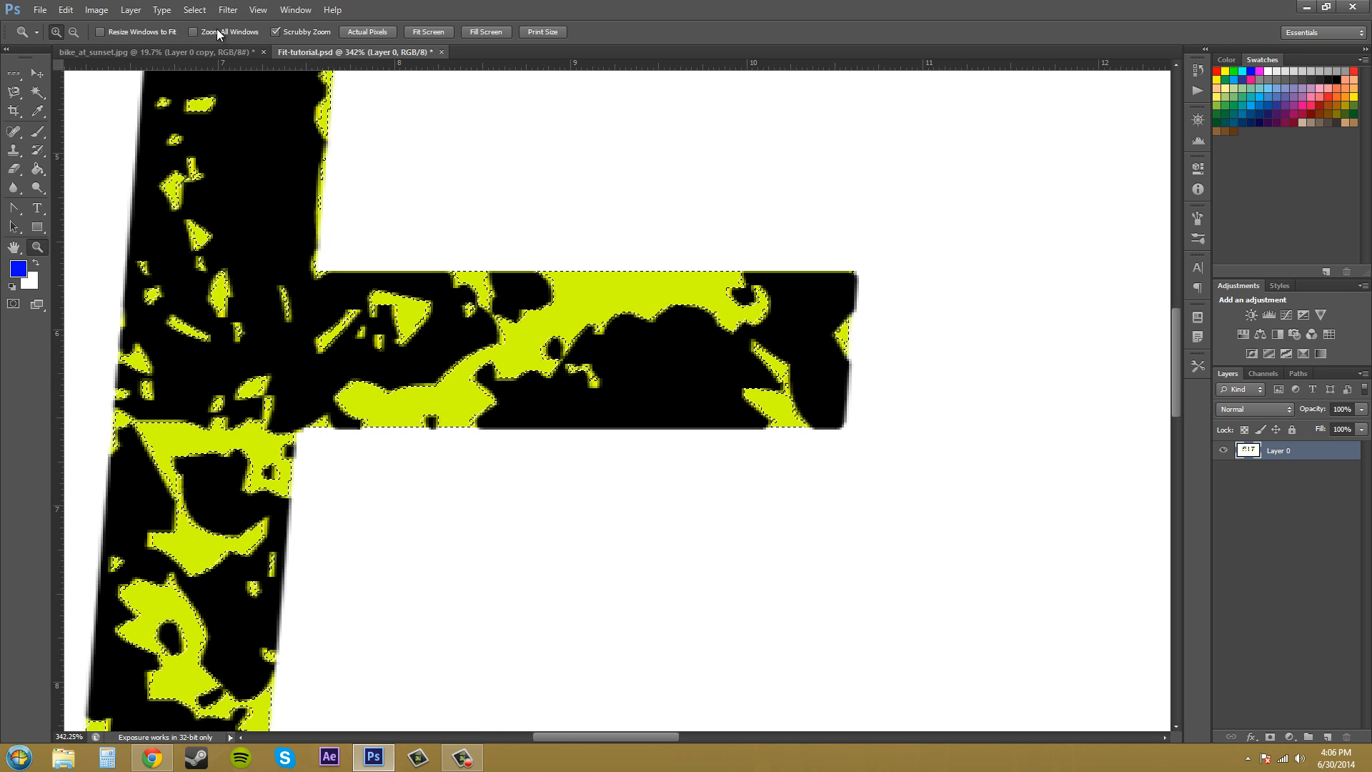
pyautogui.click(193, 10)
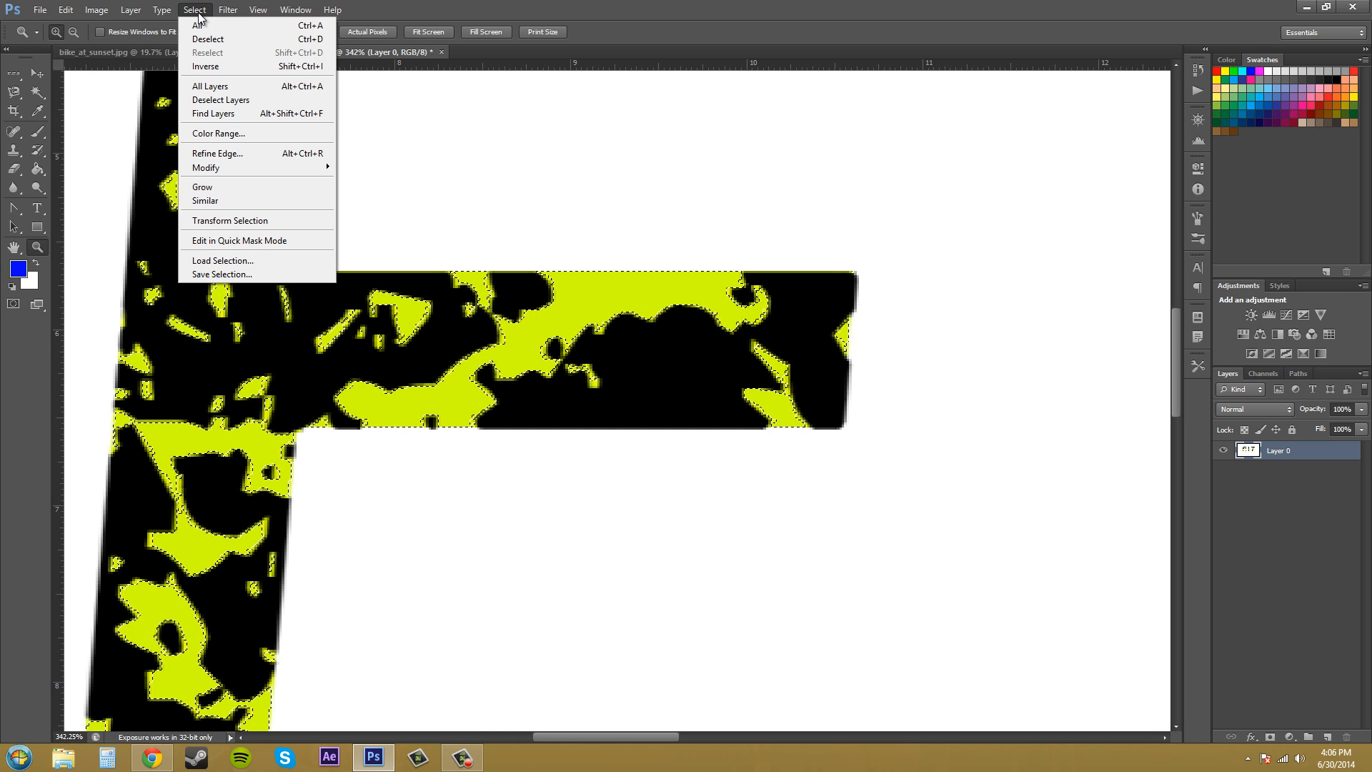
pyautogui.moveTo(254, 133)
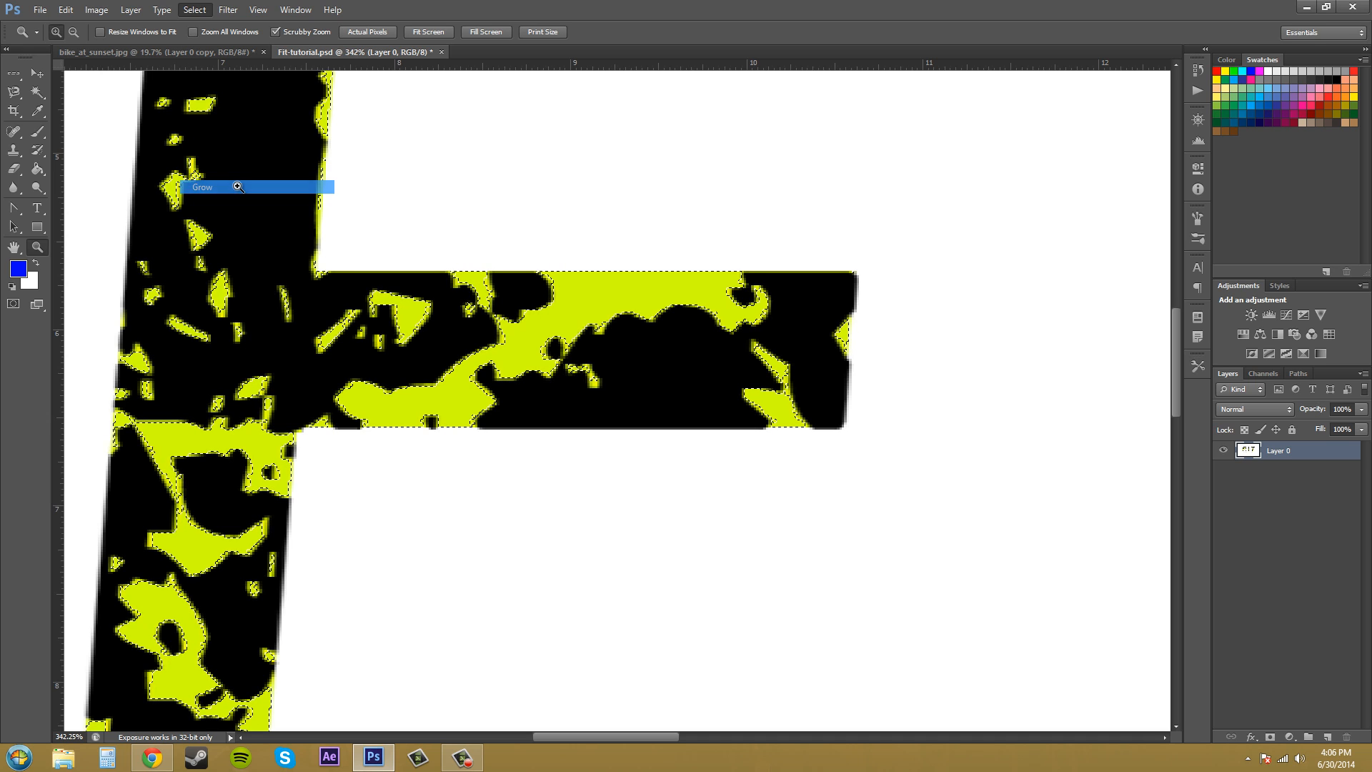
pyautogui.click(202, 185)
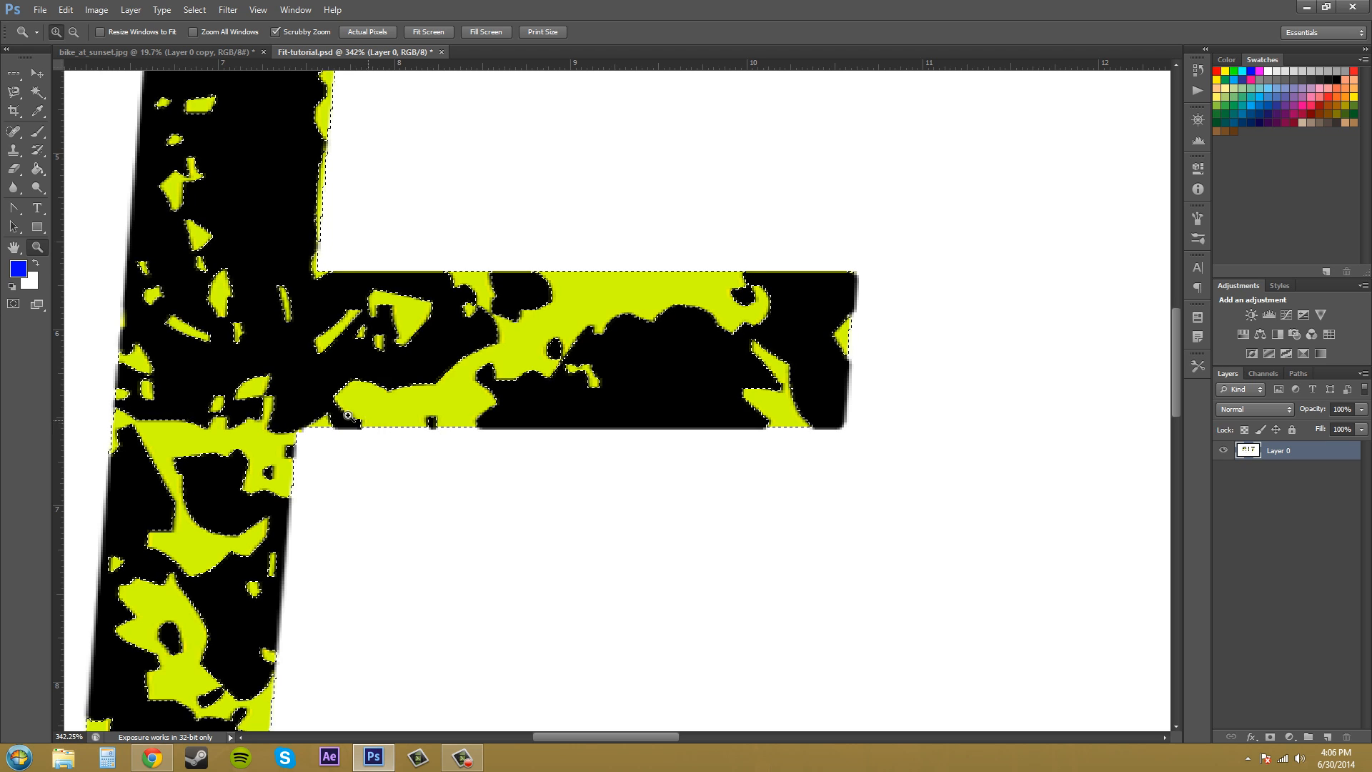
pyautogui.moveTo(359, 337)
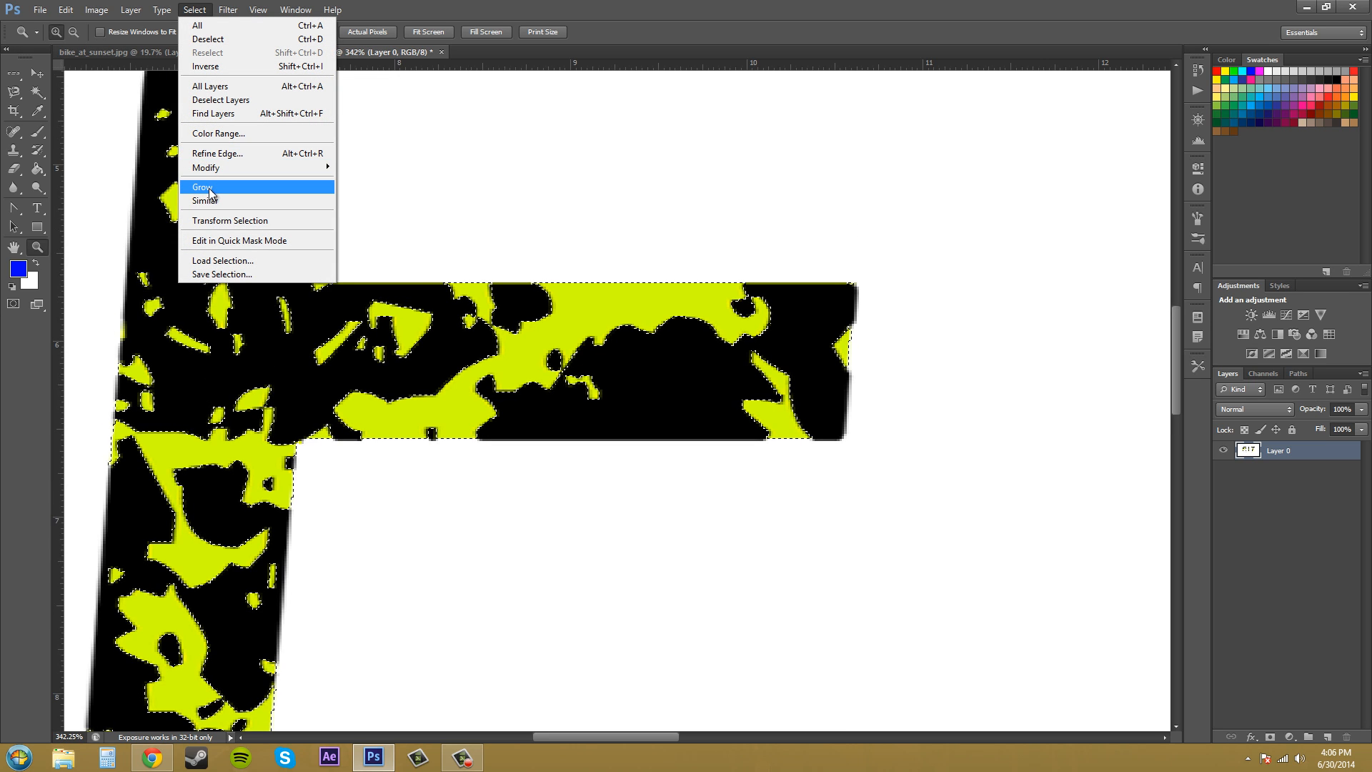
pyautogui.click(201, 185)
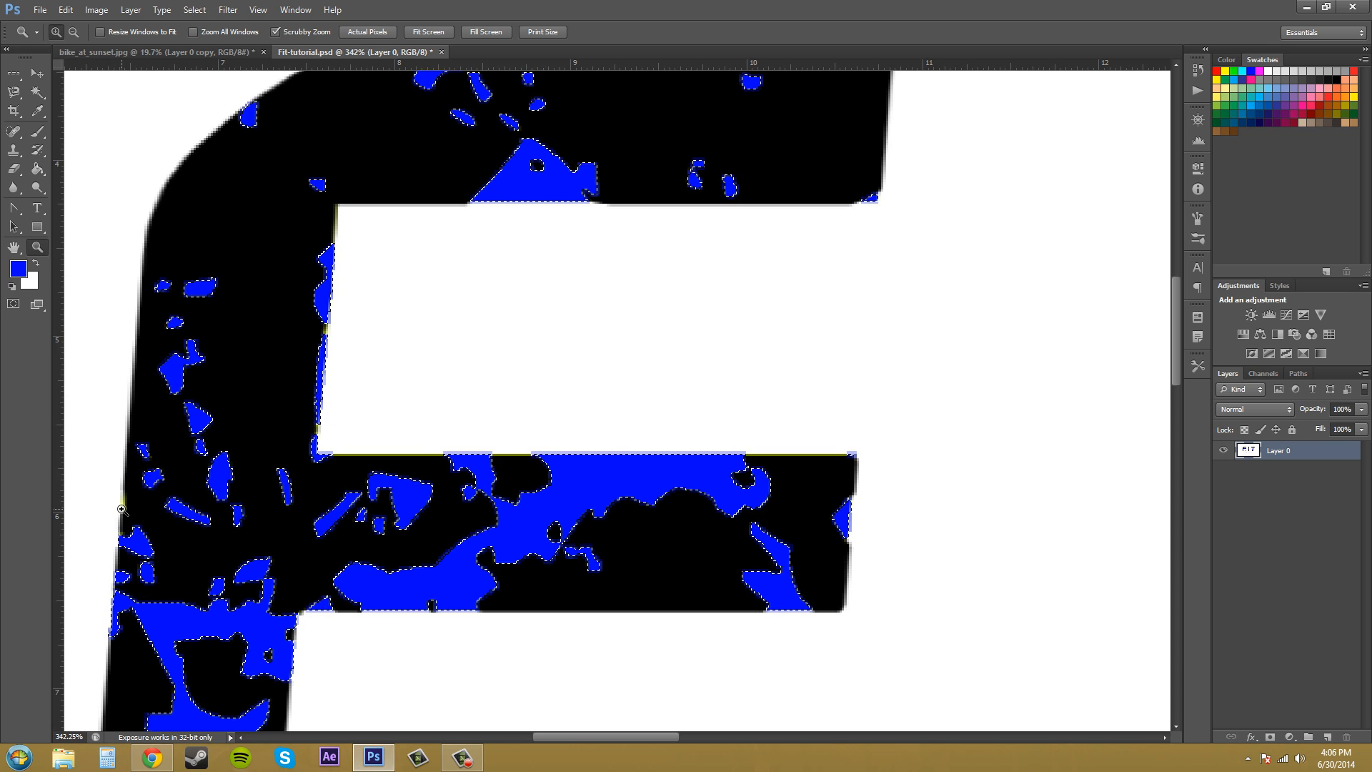
pyautogui.moveTo(630, 398)
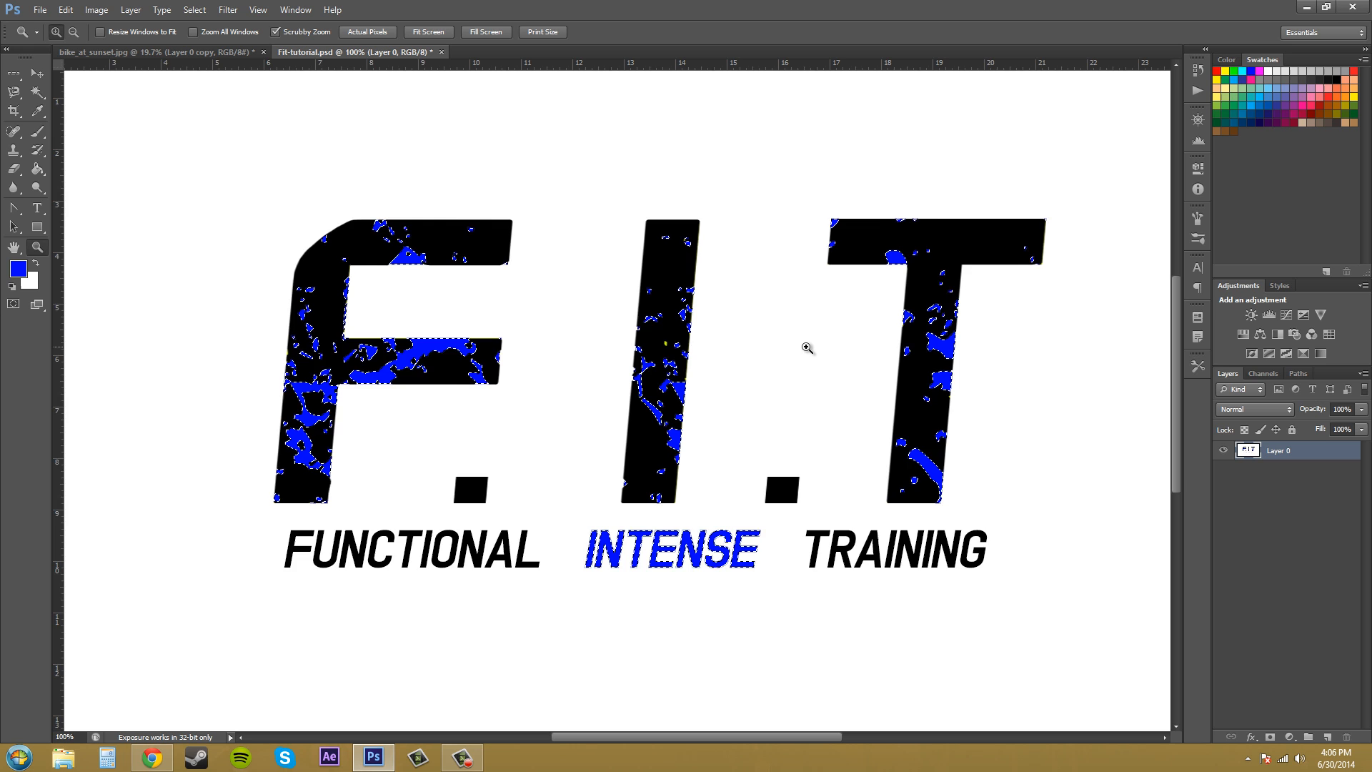
# Step: Deselect, then select the white background around the logo via Color Range
pyautogui.click(806, 347)
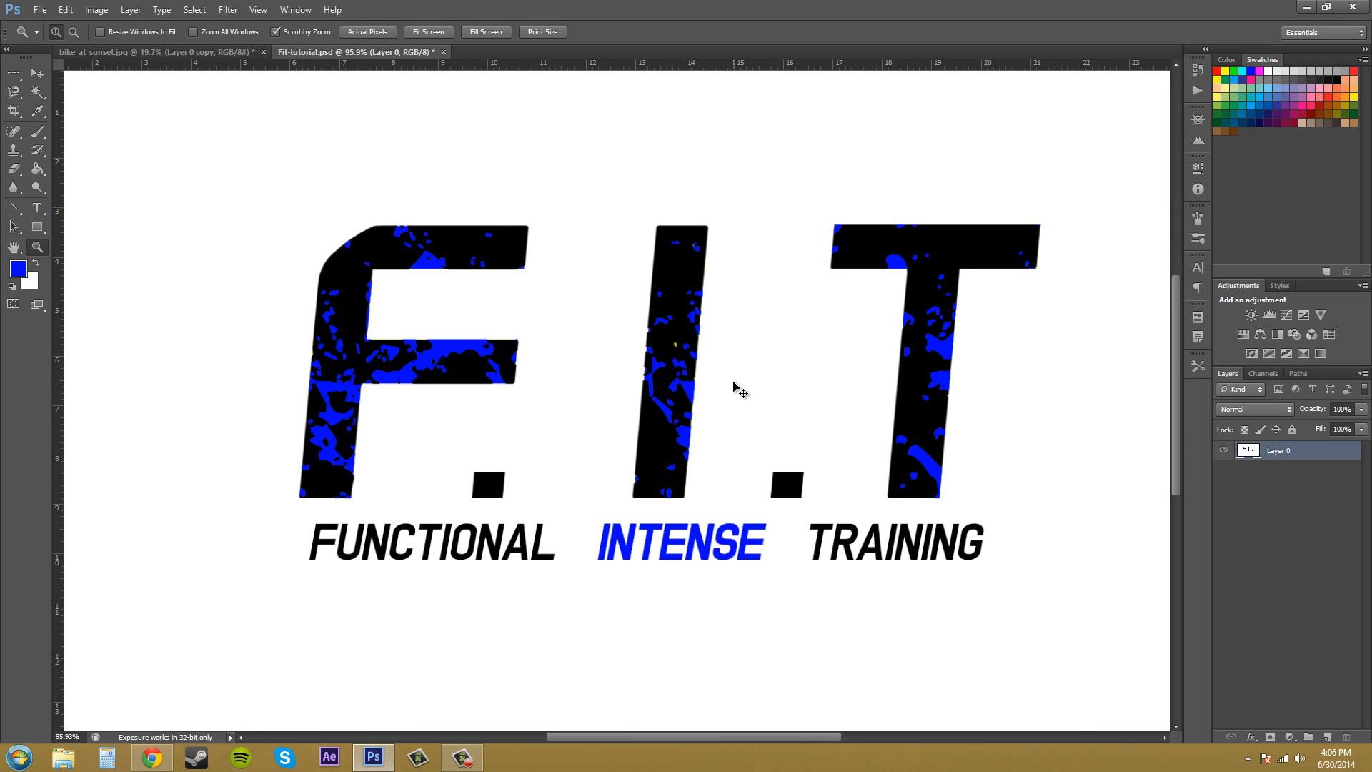
pyautogui.moveTo(651, 557)
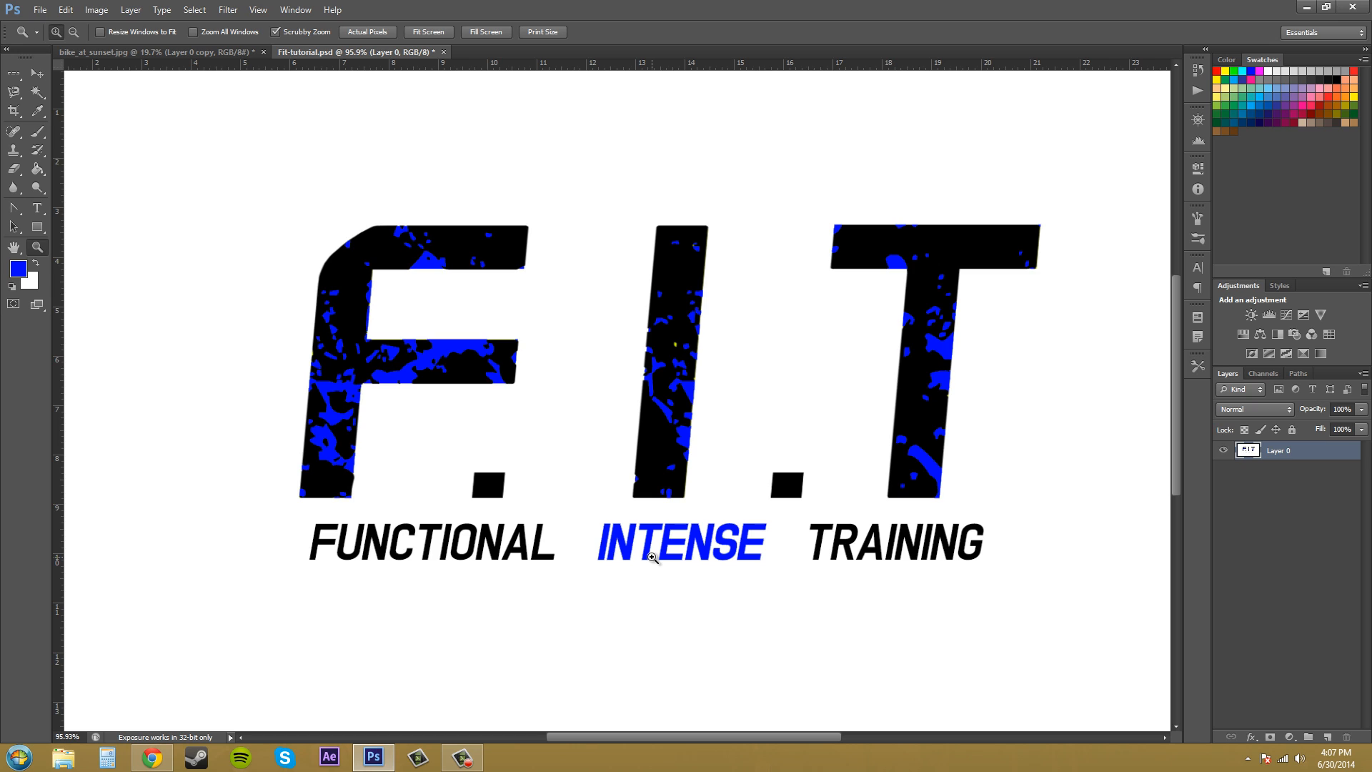
pyautogui.moveTo(645, 535)
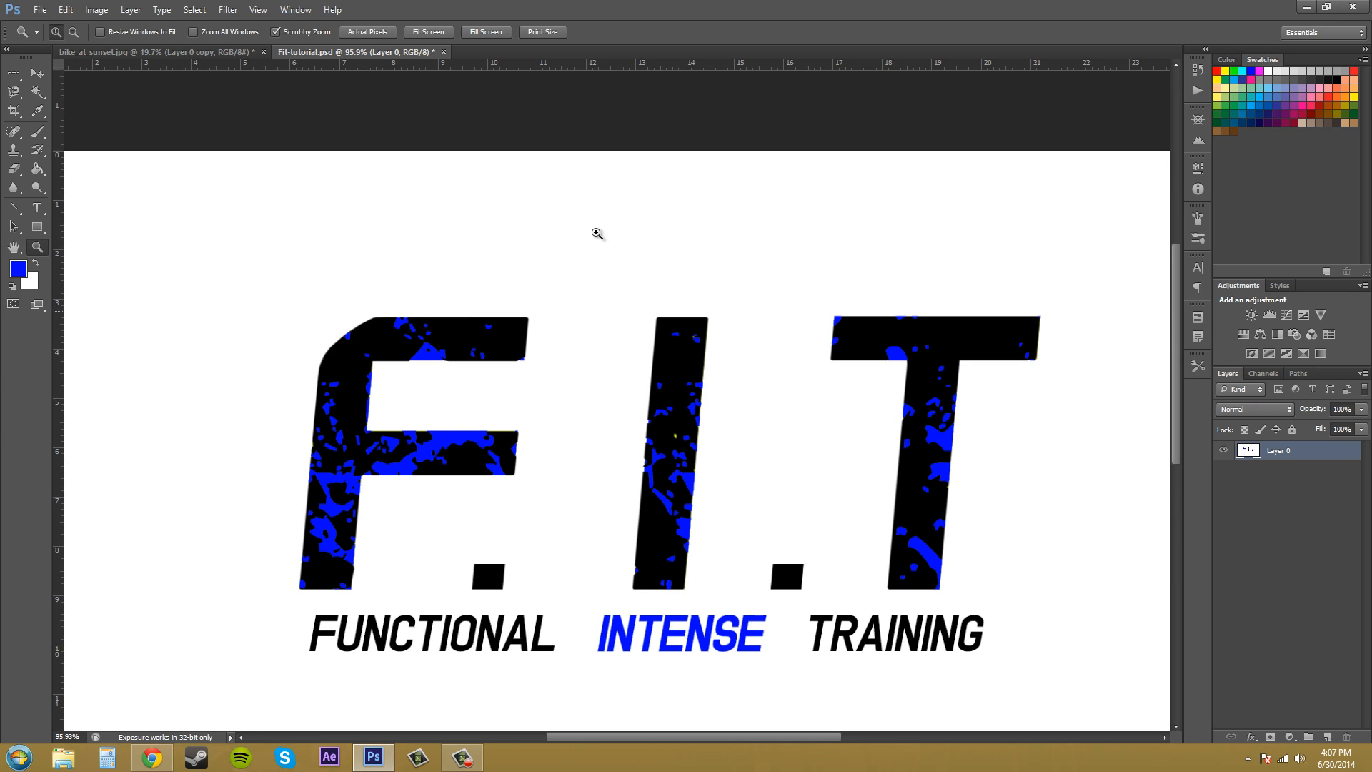
pyautogui.click(194, 10)
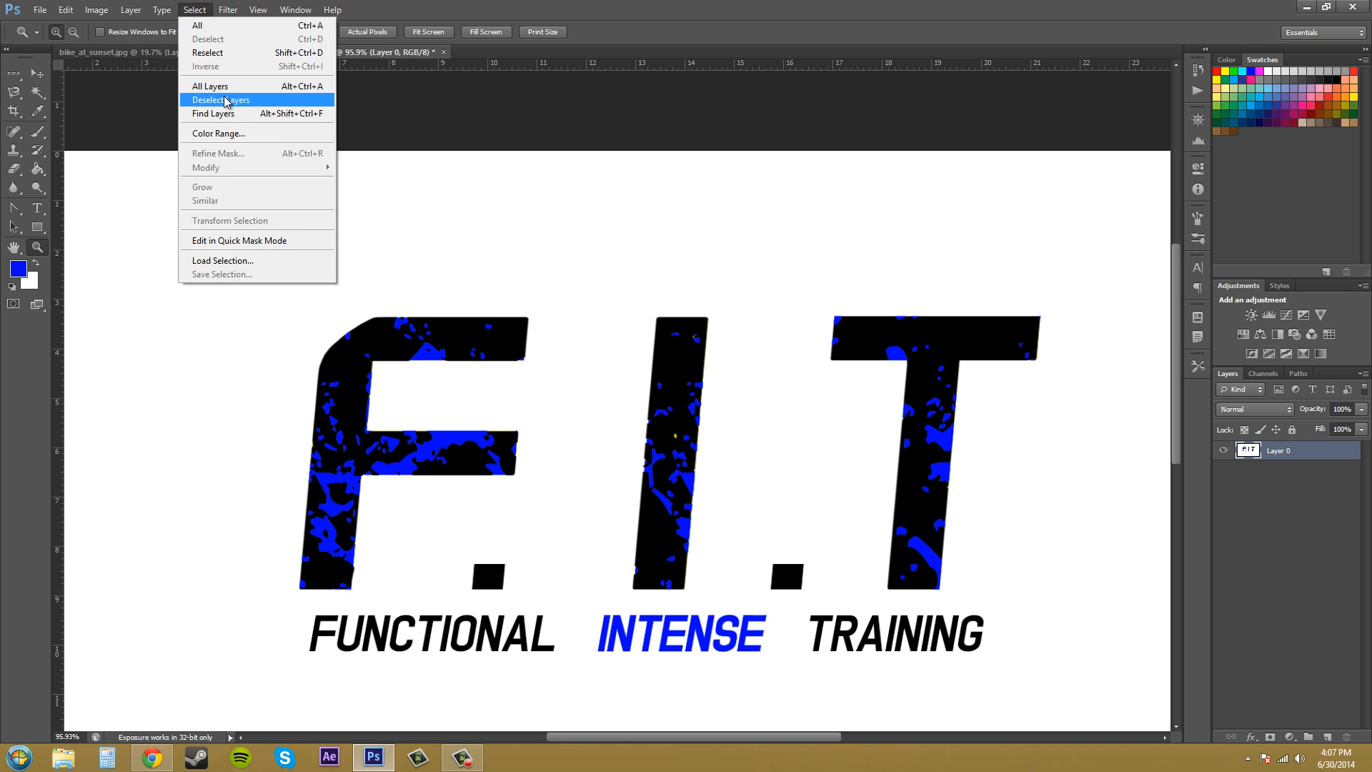
pyautogui.click(217, 133)
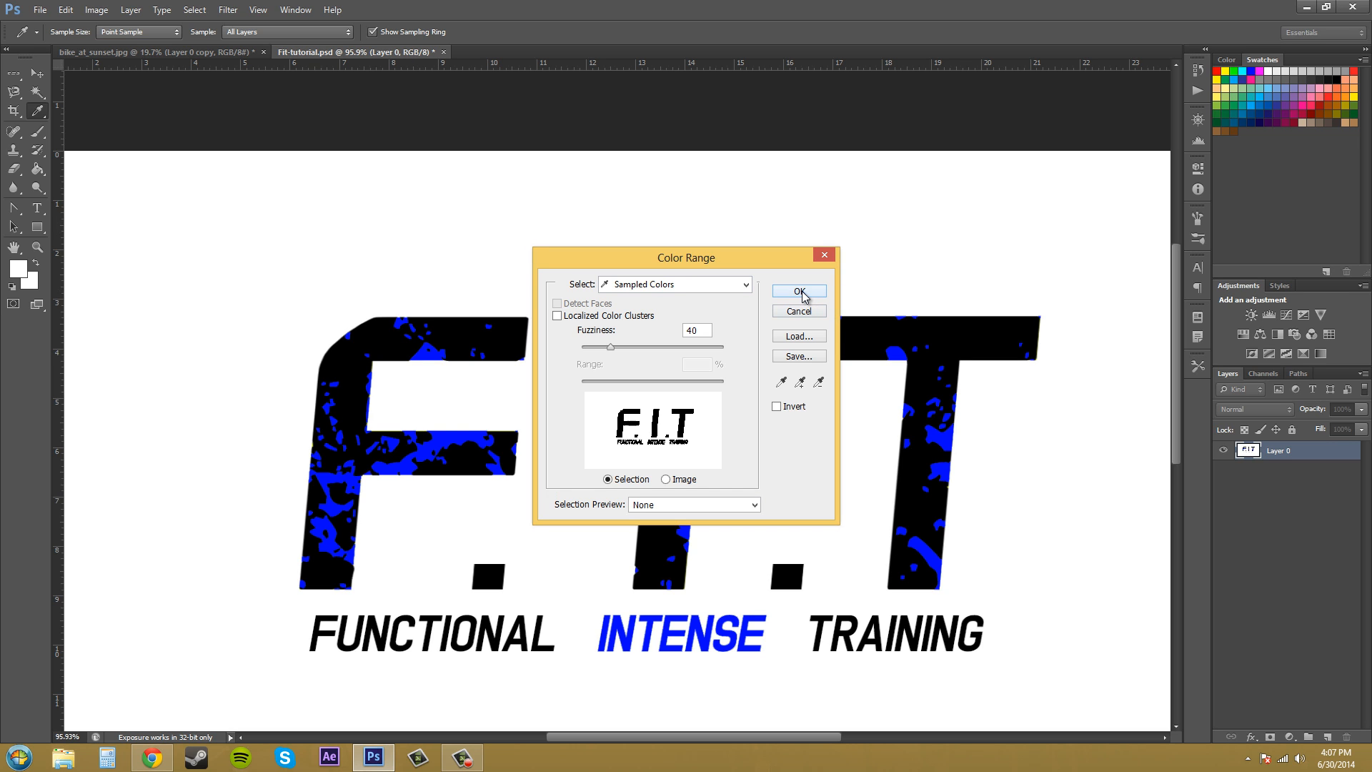
pyautogui.click(798, 291)
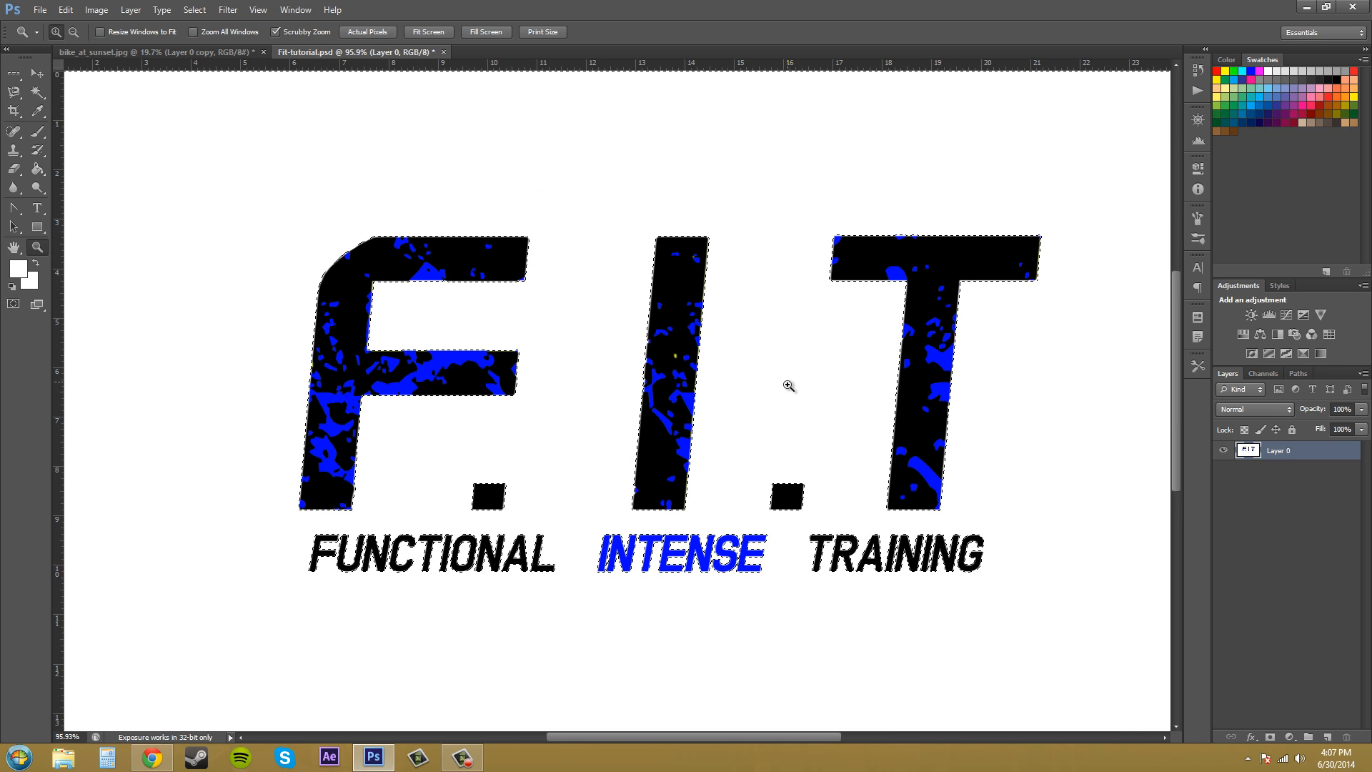
pyautogui.scroll(3)
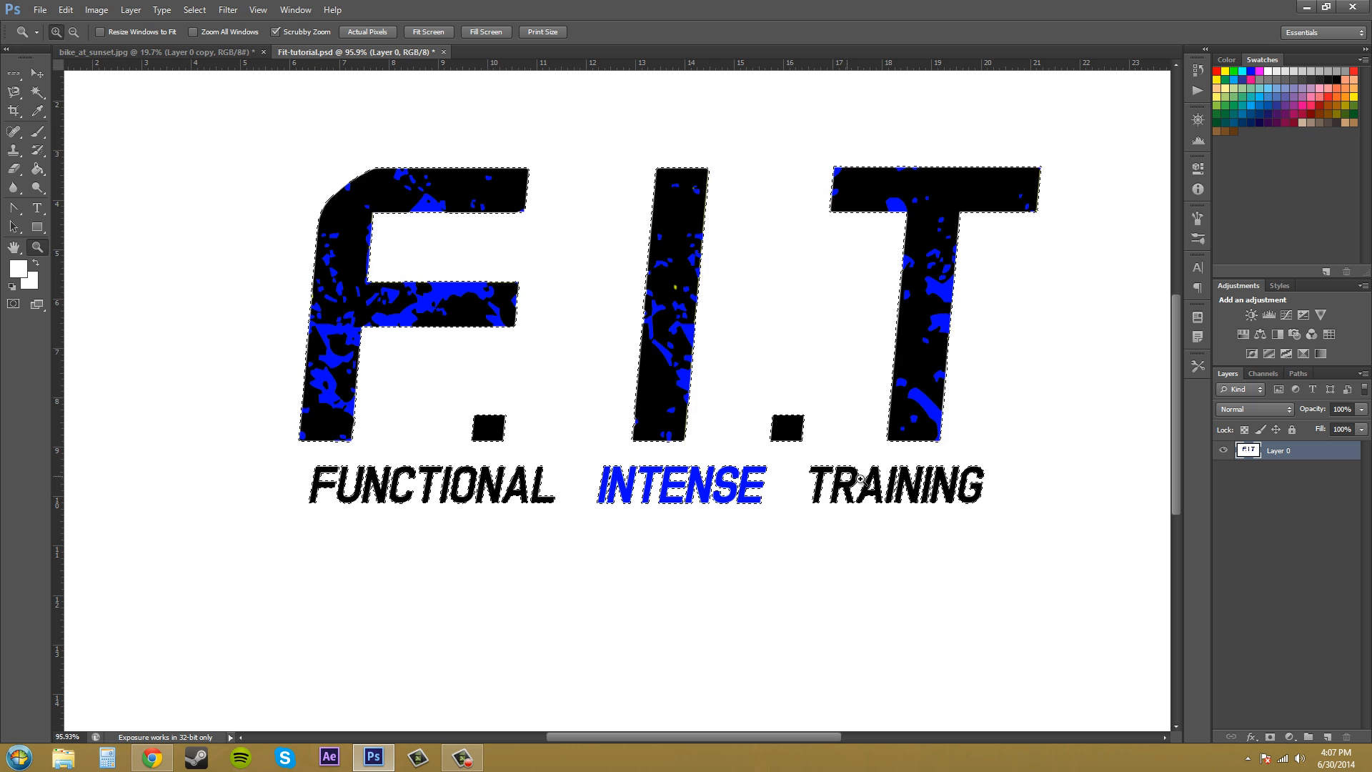
pyautogui.moveTo(470, 484)
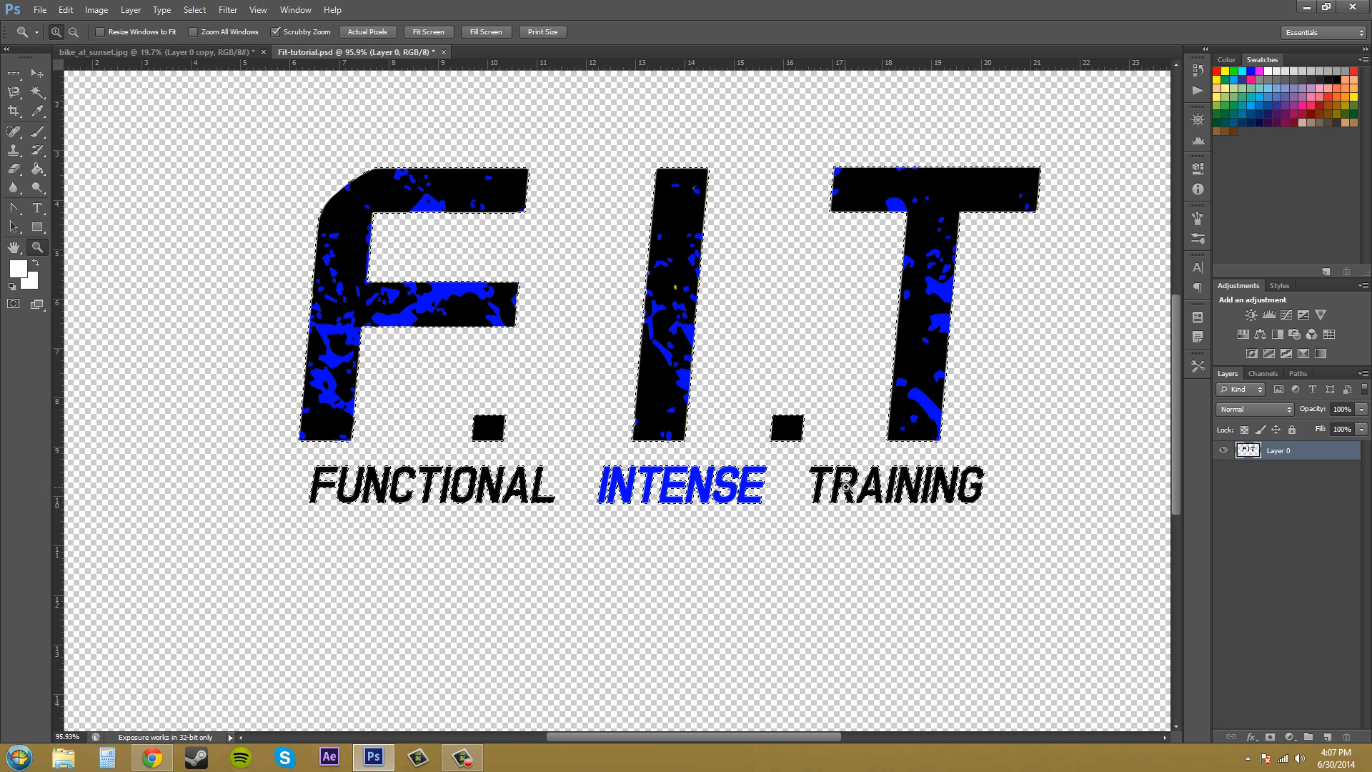
pyautogui.moveTo(1011, 515)
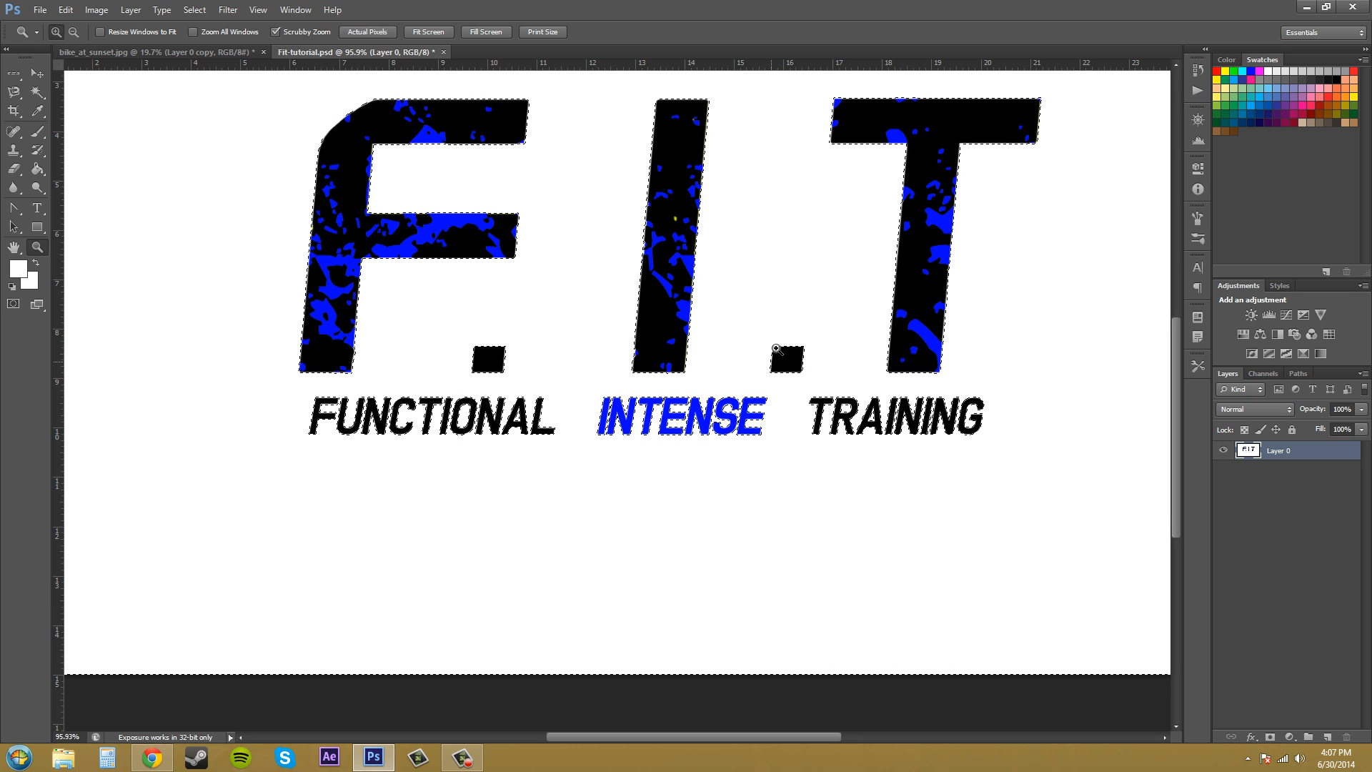
pyautogui.scroll(-3)
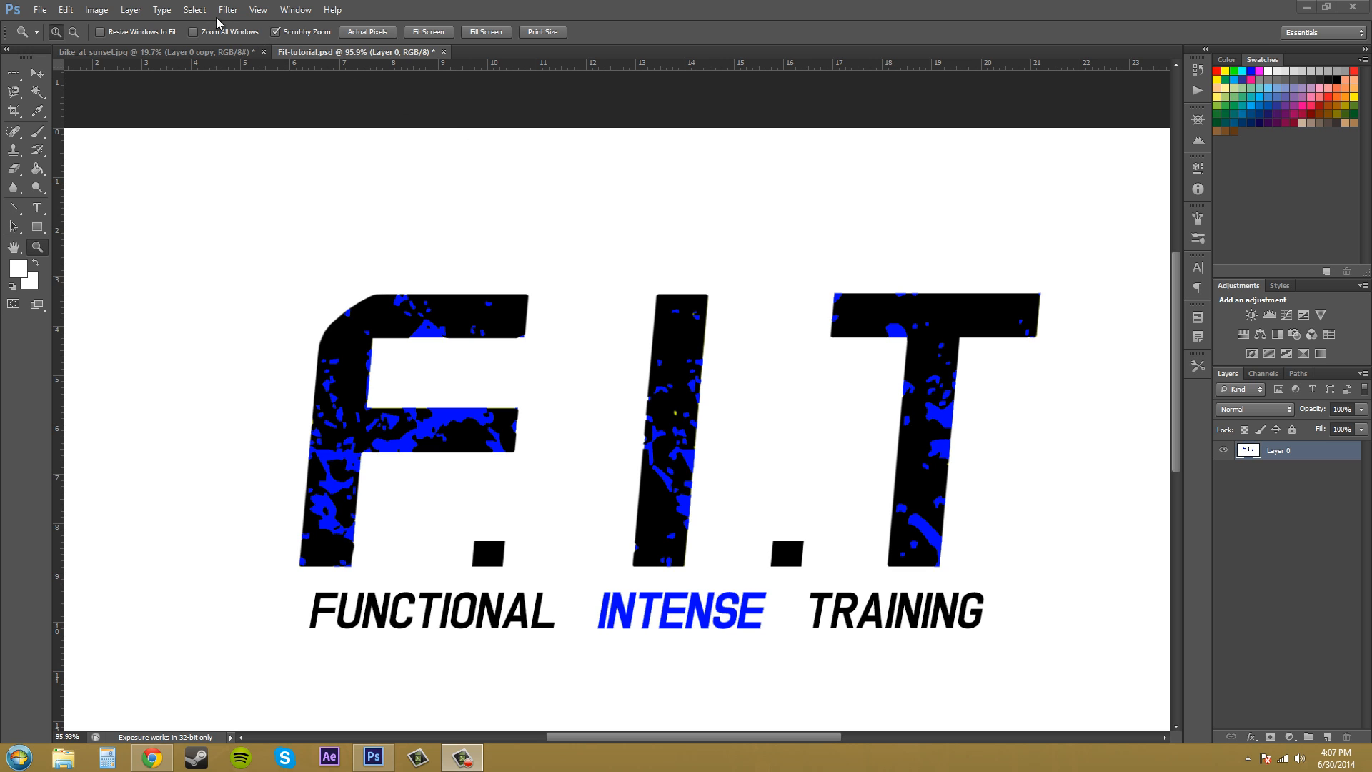
# Step: Reopen Color Range and choose the Skin Tones preset from its colour groups
pyautogui.click(194, 10)
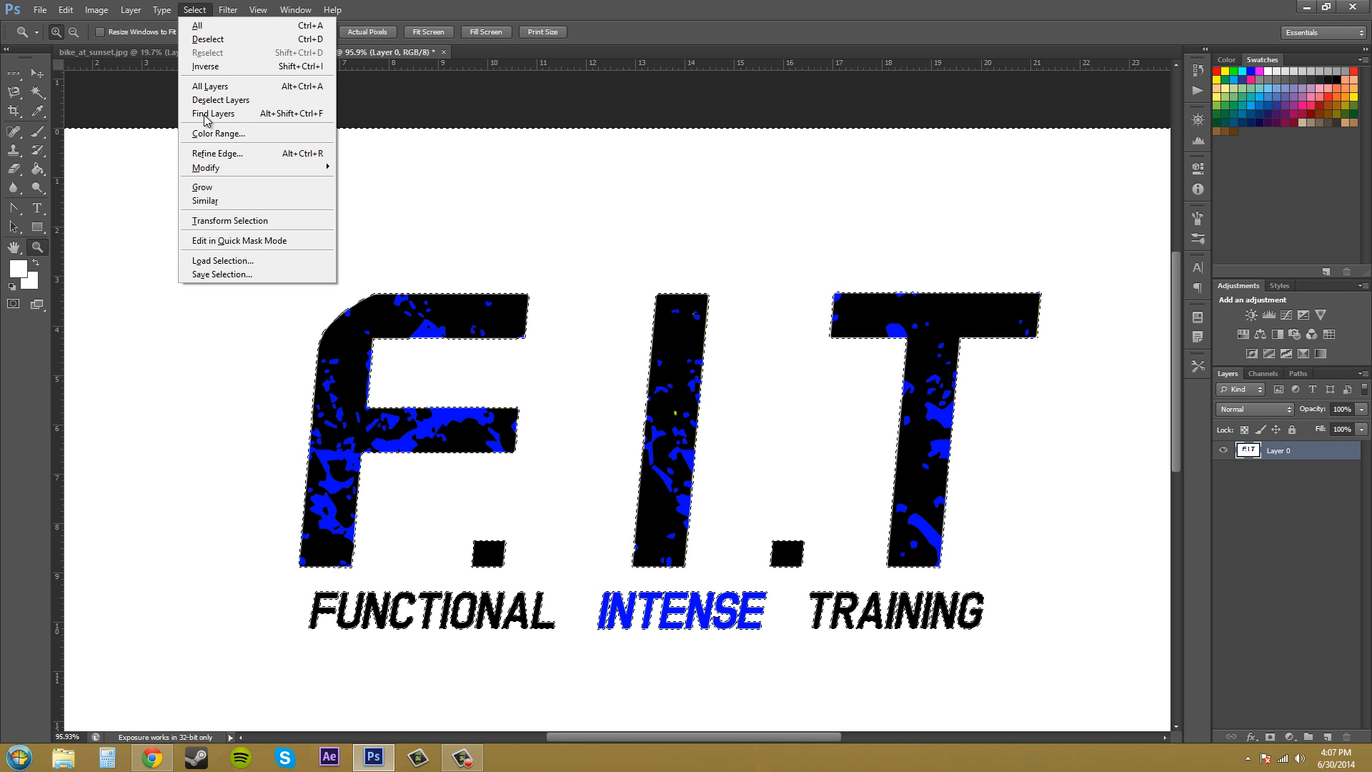
pyautogui.click(217, 133)
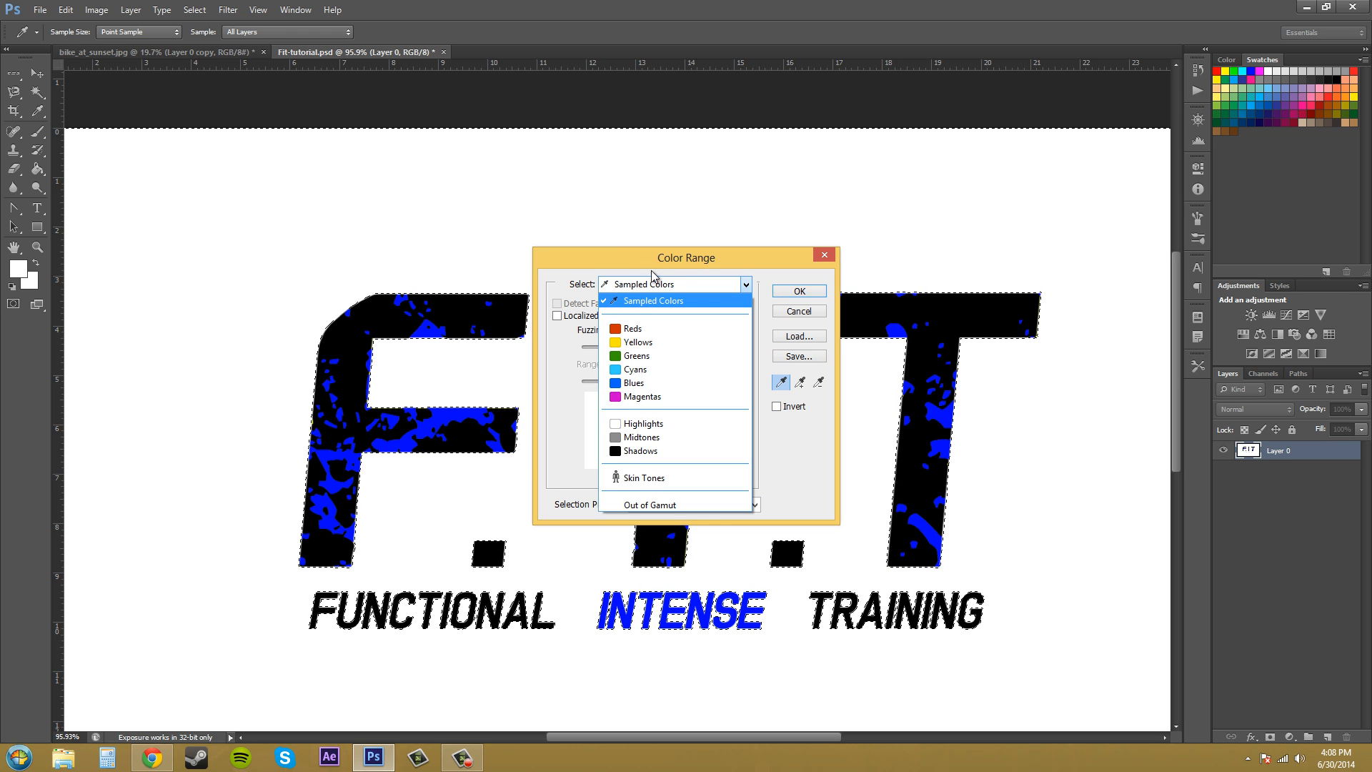
pyautogui.moveTo(750, 289)
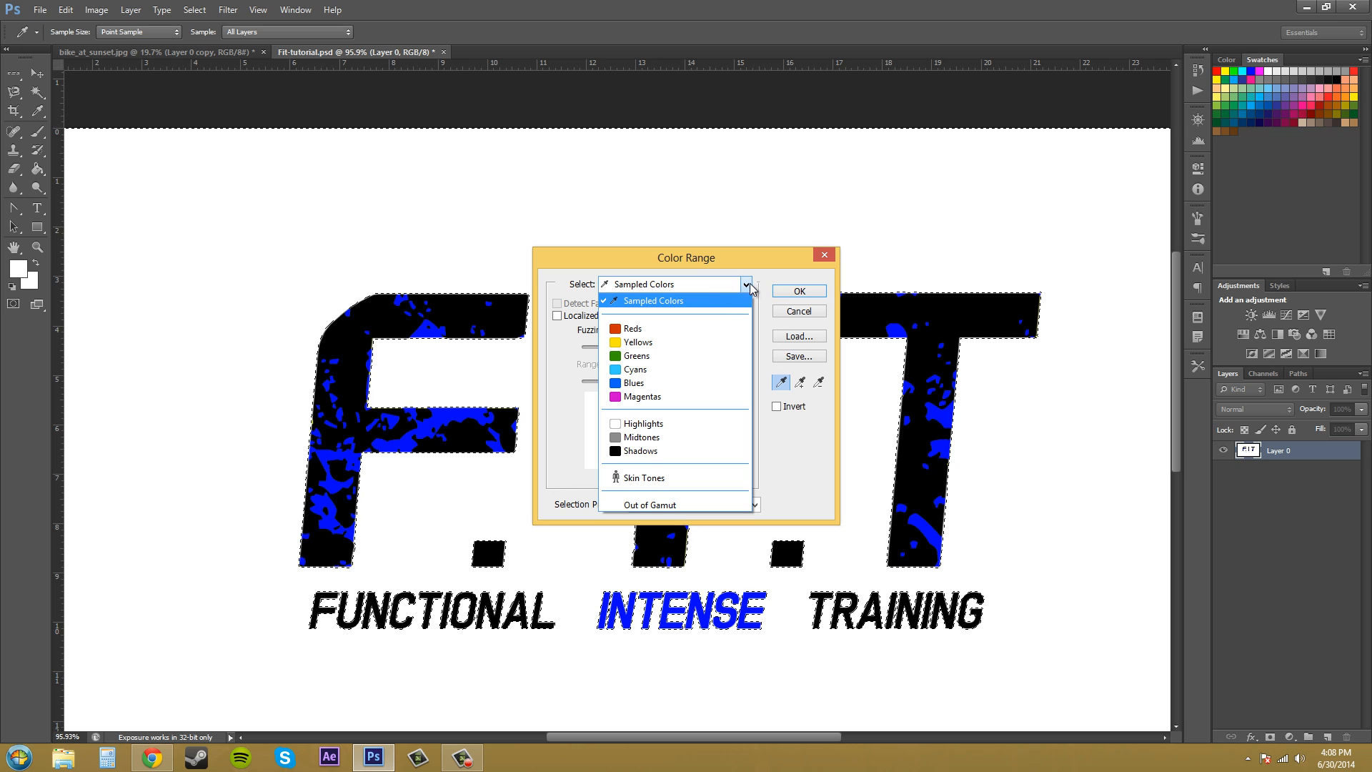
pyautogui.moveTo(643, 341)
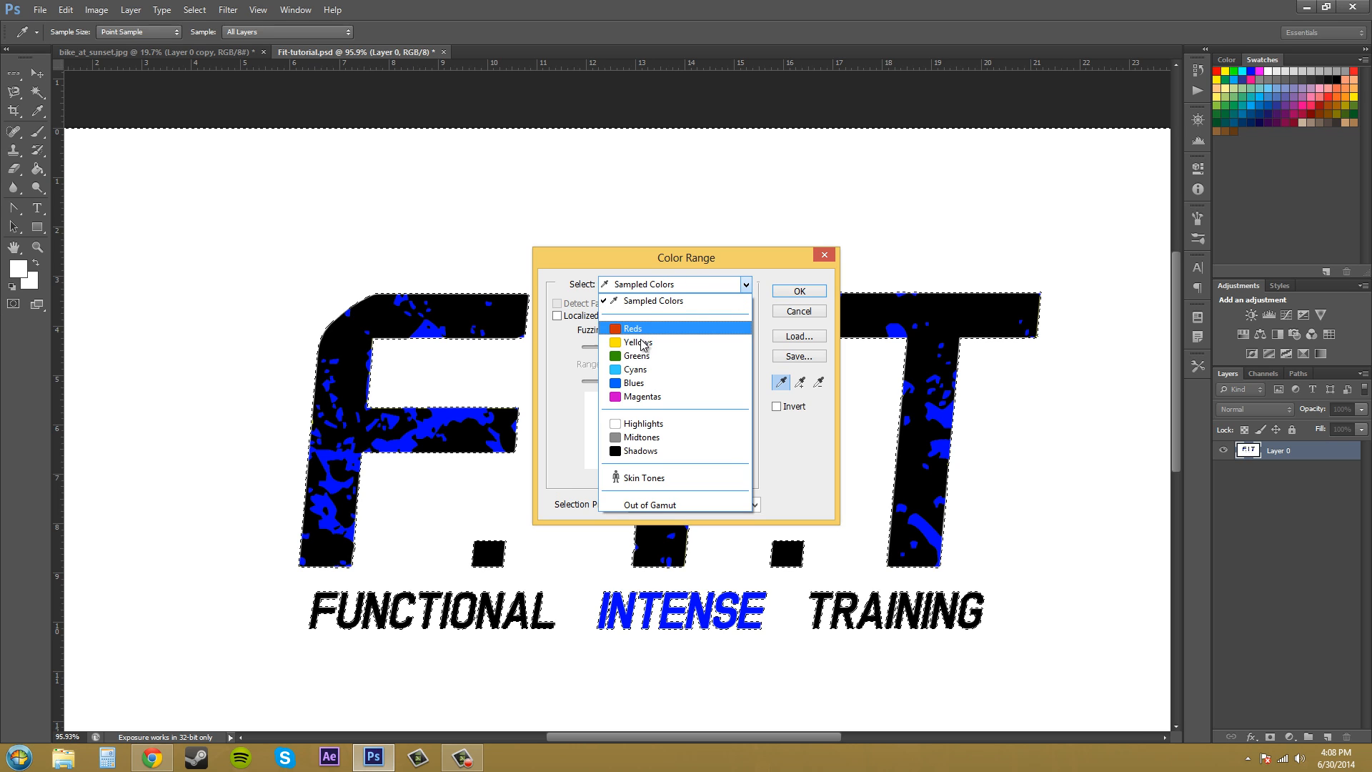
pyautogui.moveTo(643, 423)
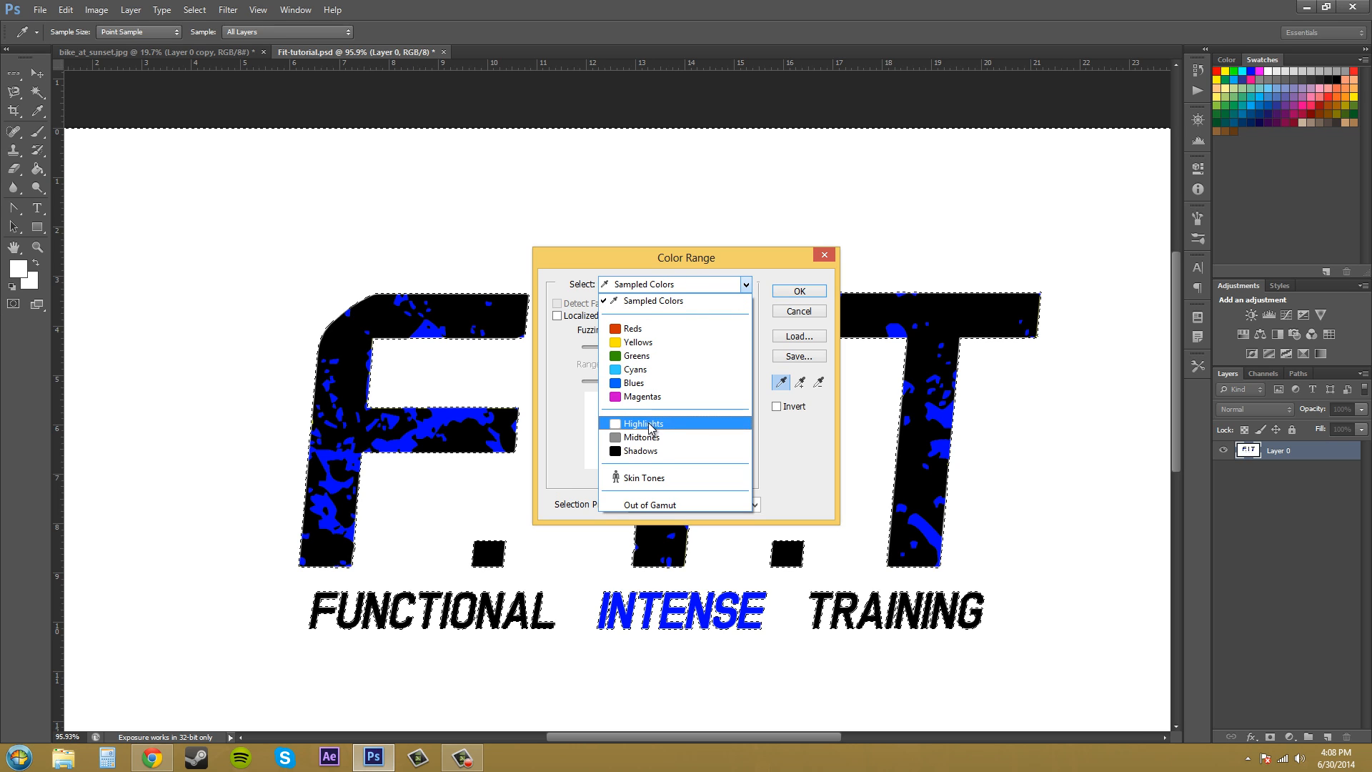
pyautogui.moveTo(642, 437)
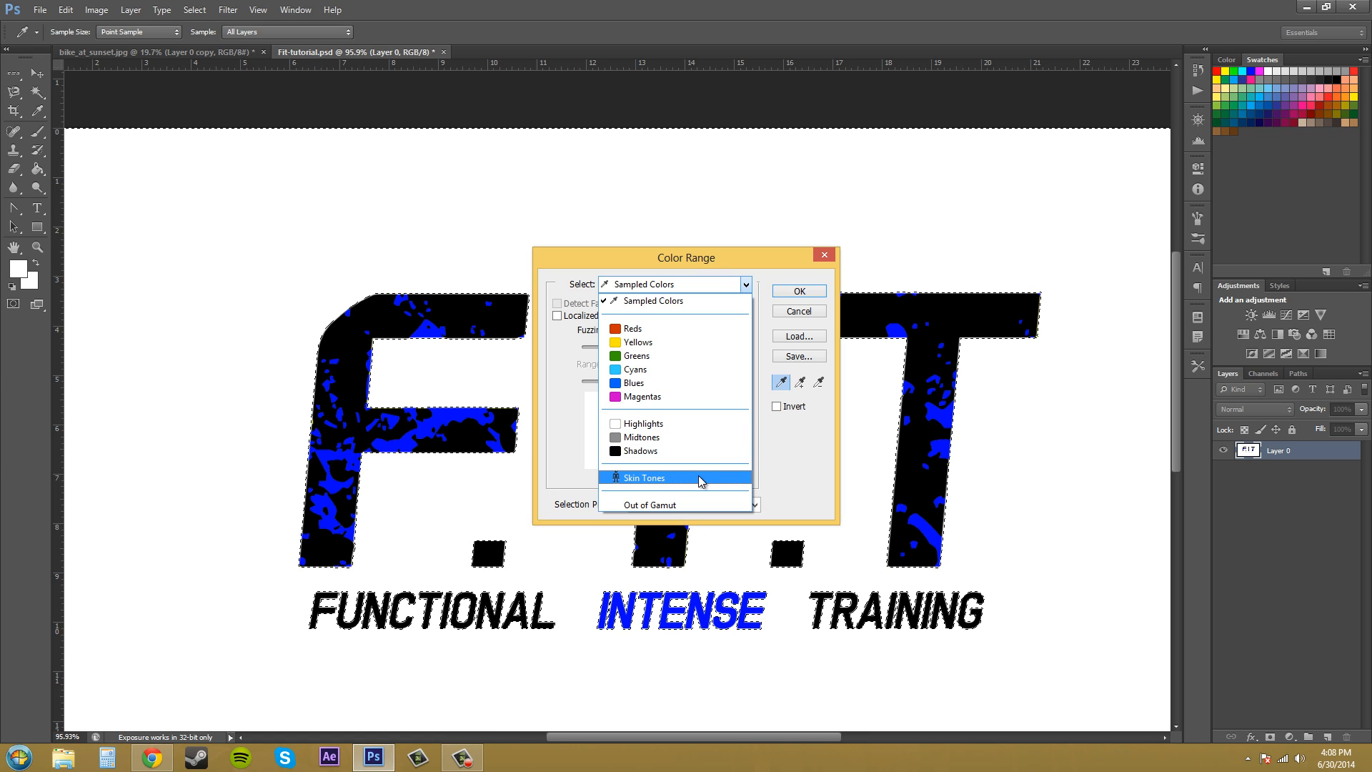
pyautogui.moveTo(642, 481)
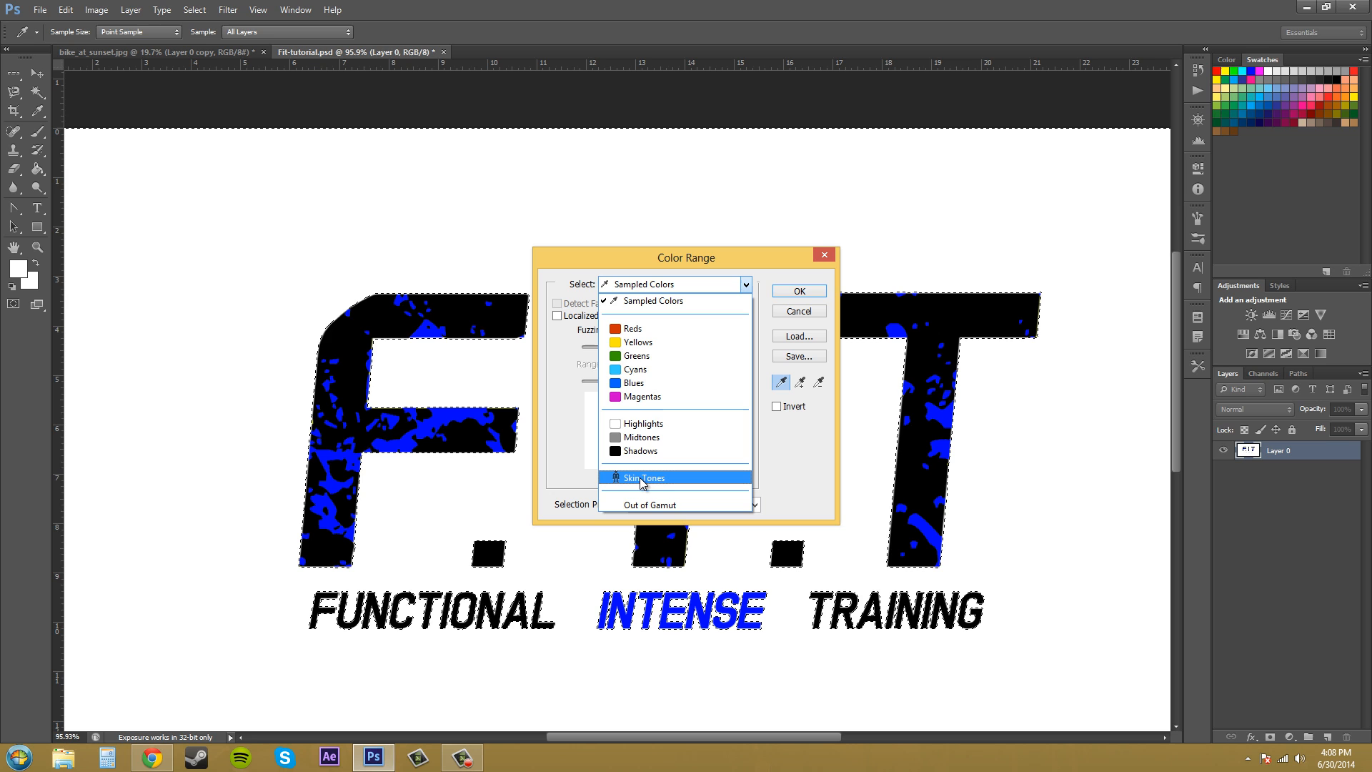
pyautogui.click(641, 477)
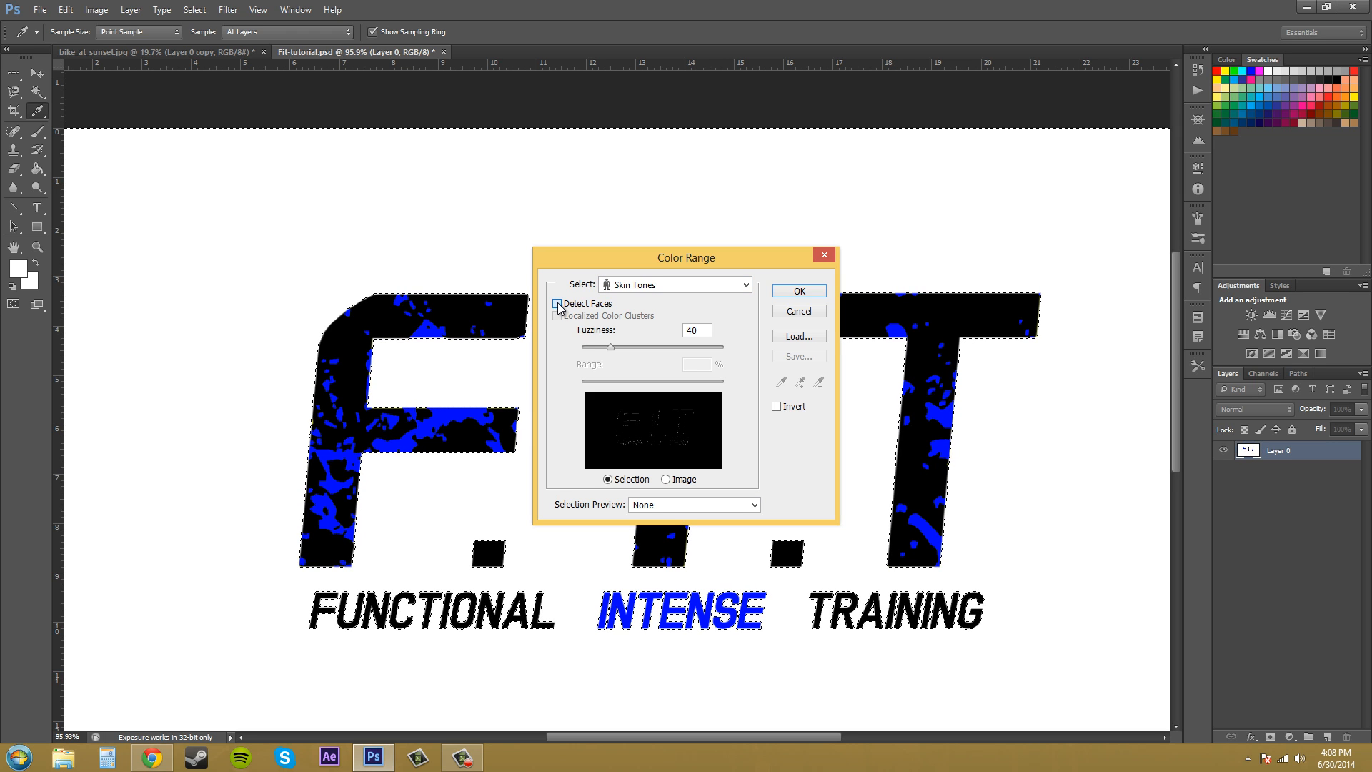
# Step: Turn on Detect Faces for the Skin Tones colour range
pyautogui.click(556, 303)
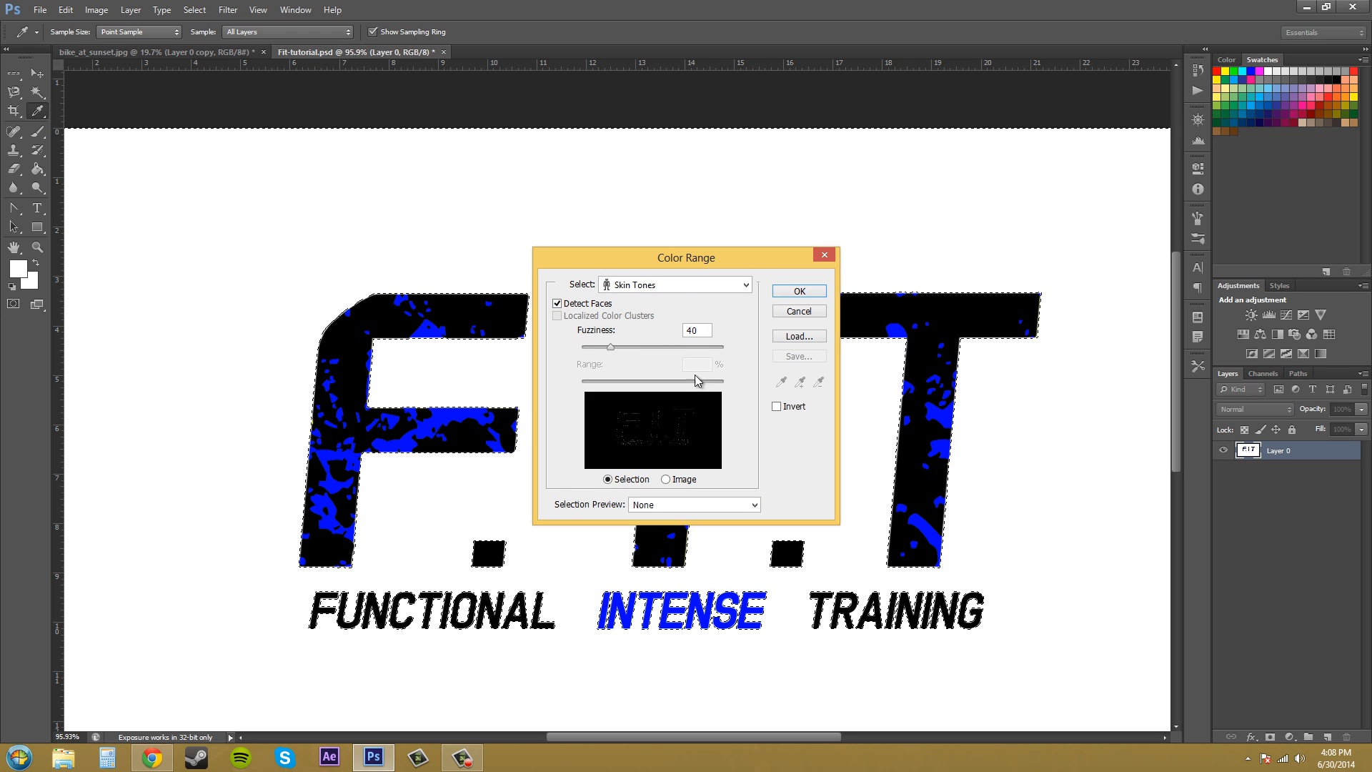
pyautogui.moveTo(701, 313)
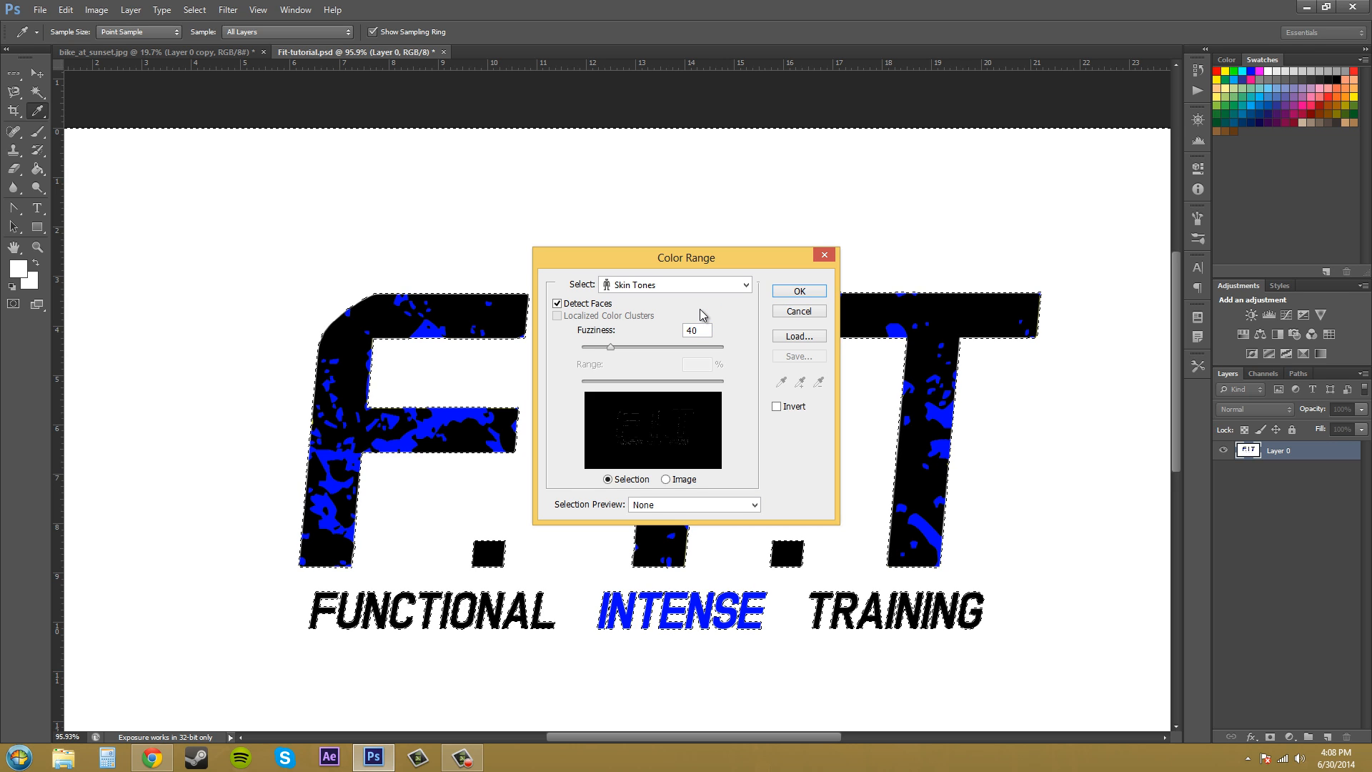
pyautogui.moveTo(700, 314)
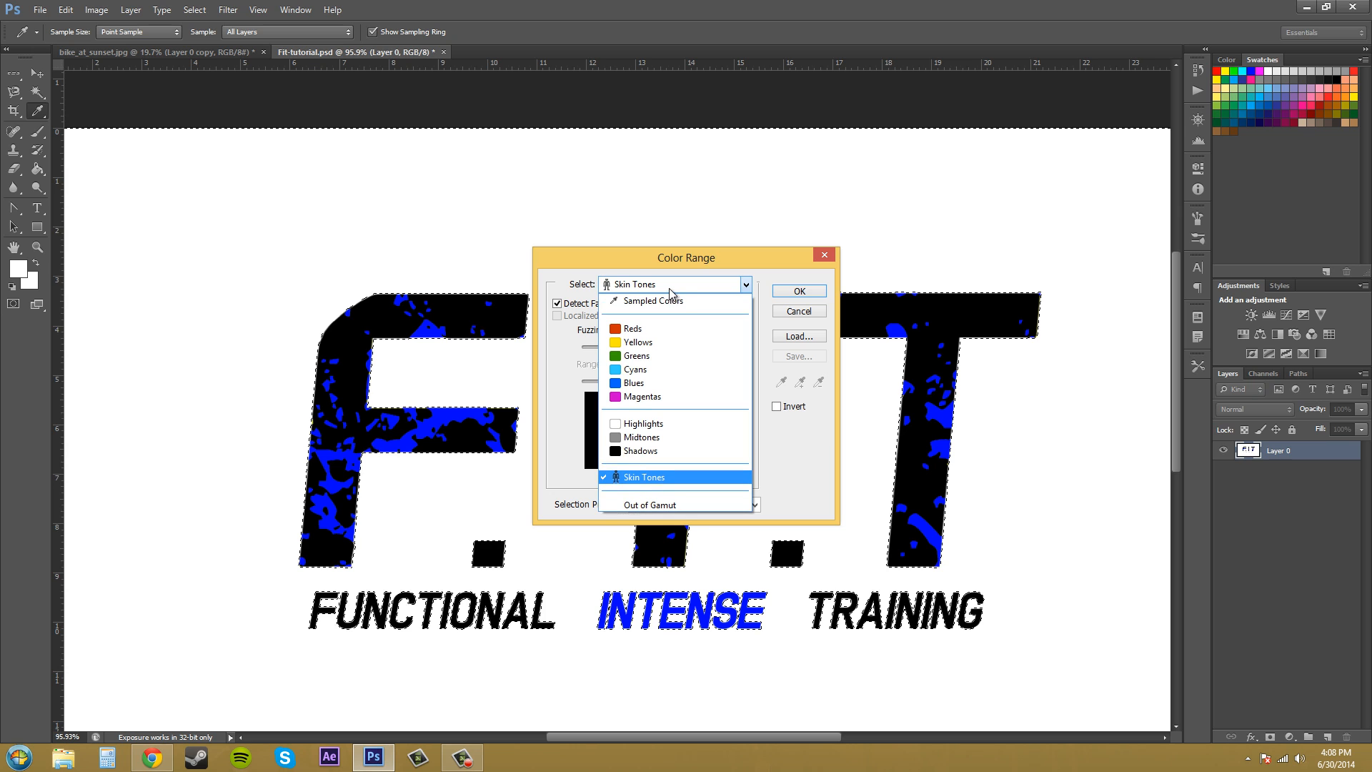
# Step: Switch Color Range back to Sampled Colors with Localized Color Clusters enabled
pyautogui.click(652, 300)
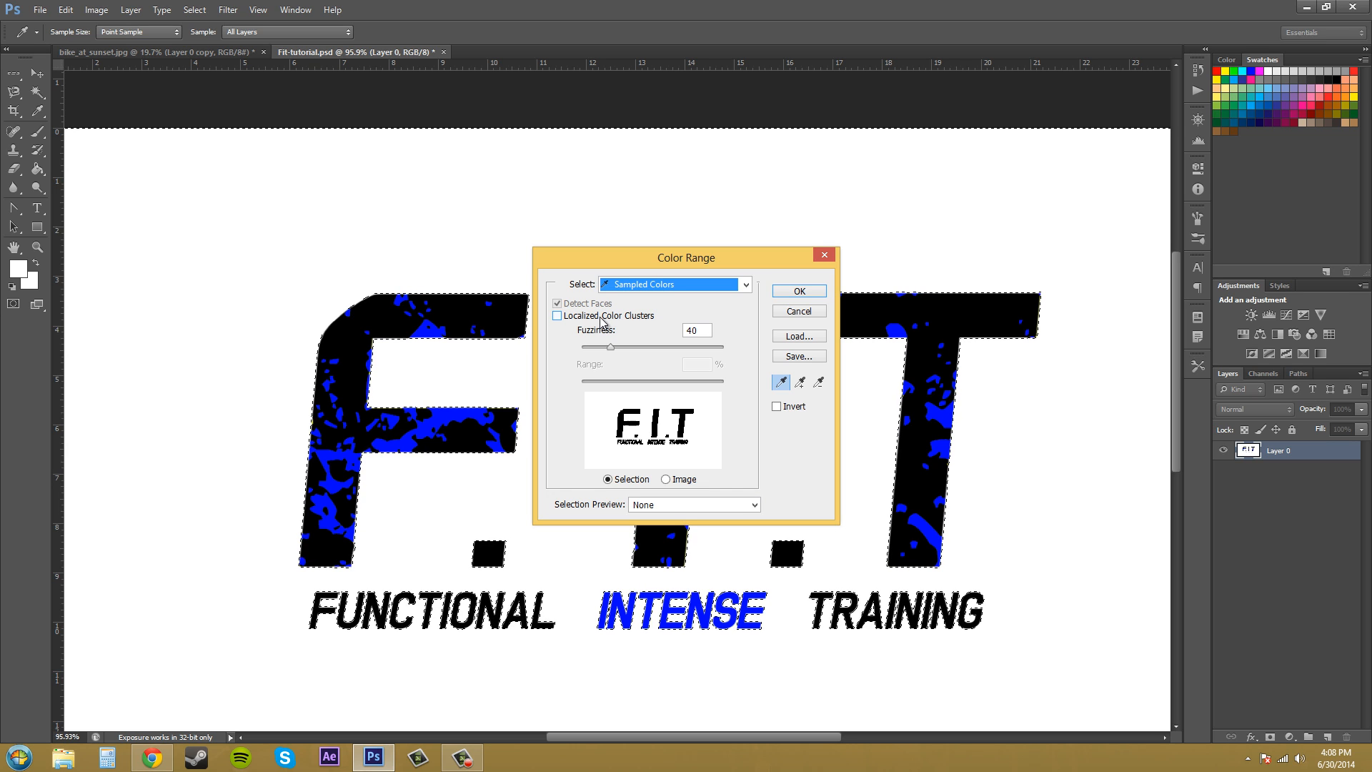
pyautogui.moveTo(601, 321)
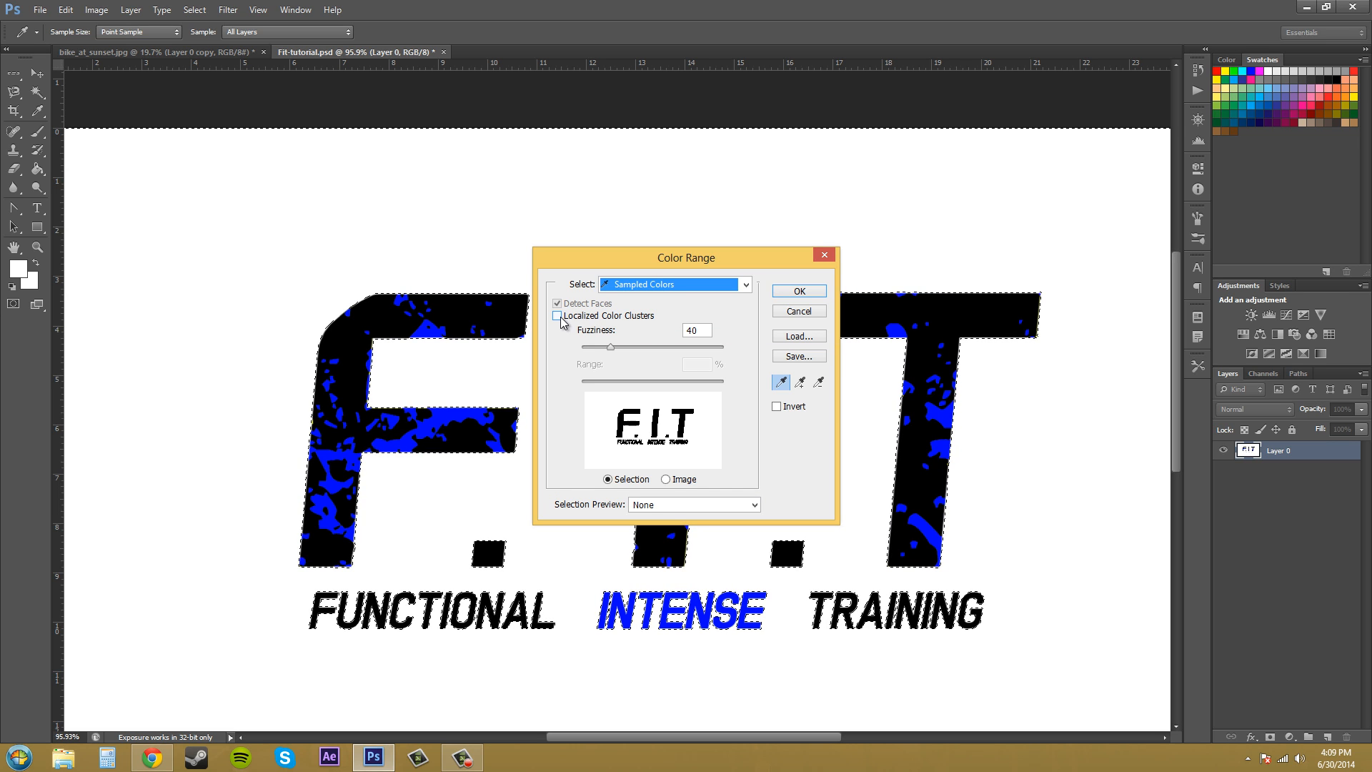
pyautogui.click(557, 315)
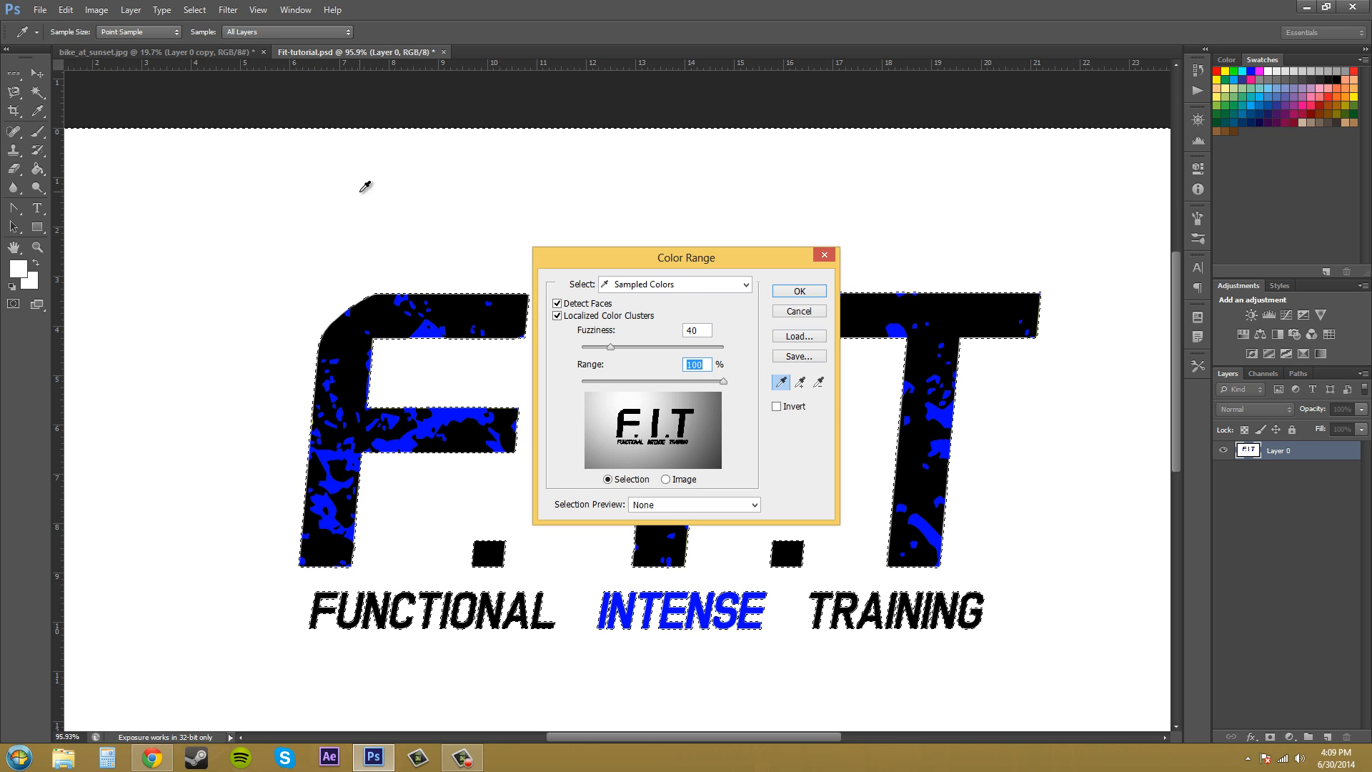
pyautogui.moveTo(630, 389)
pyautogui.write('0')
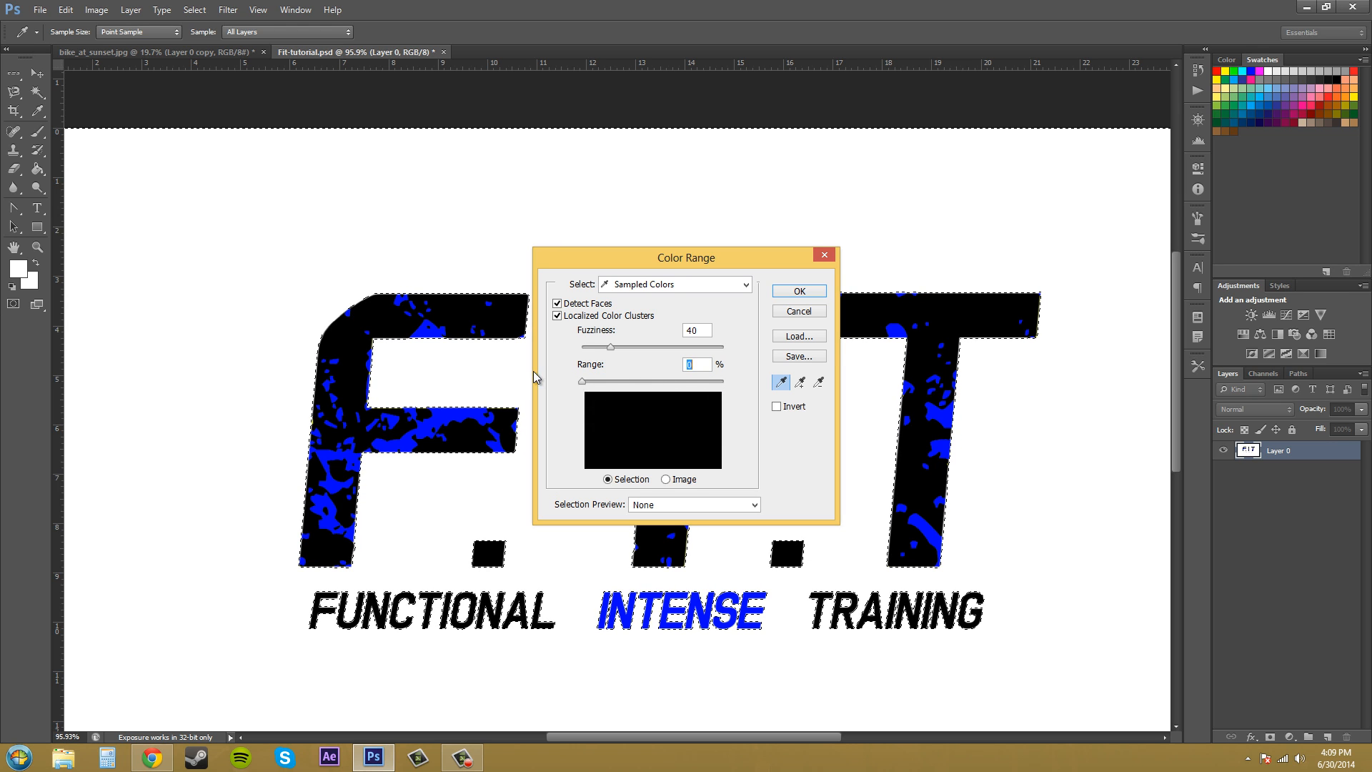
pyautogui.moveTo(587, 383)
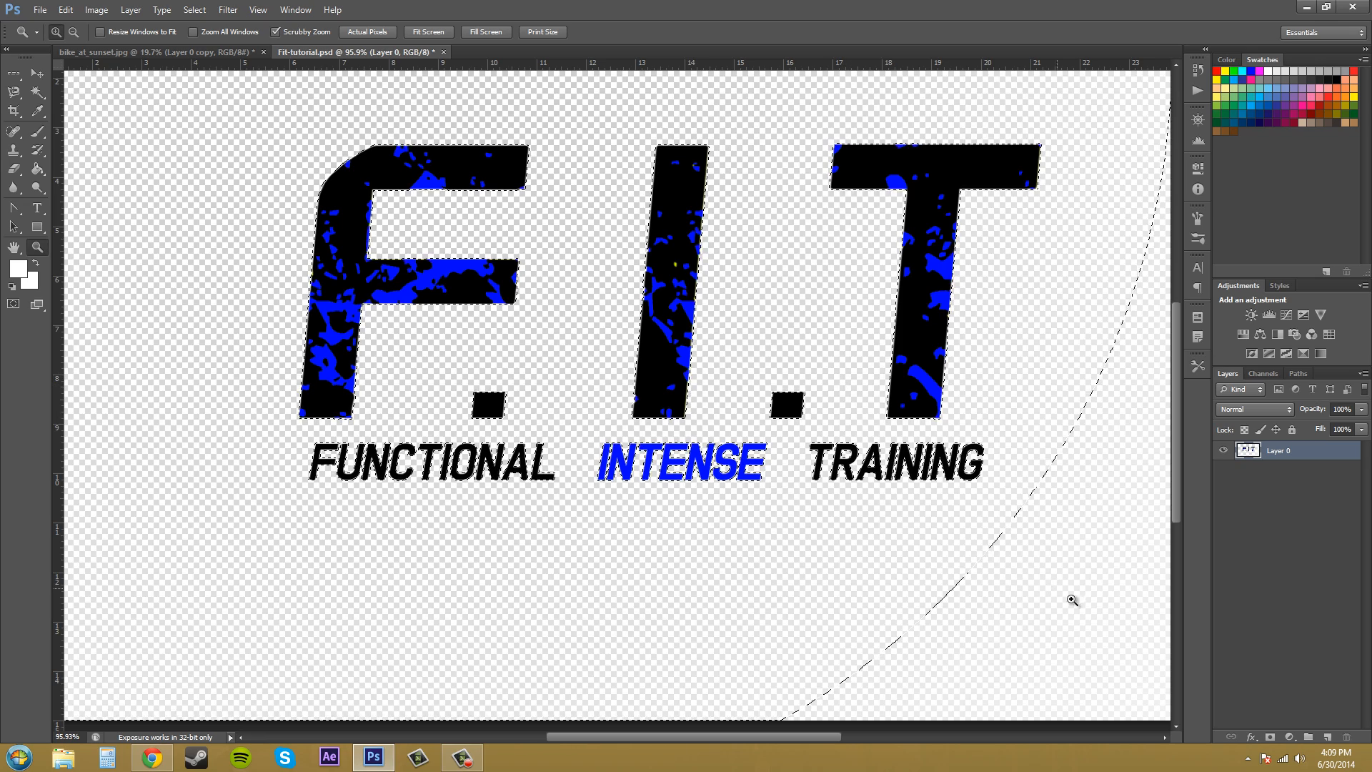
pyautogui.moveTo(987, 543)
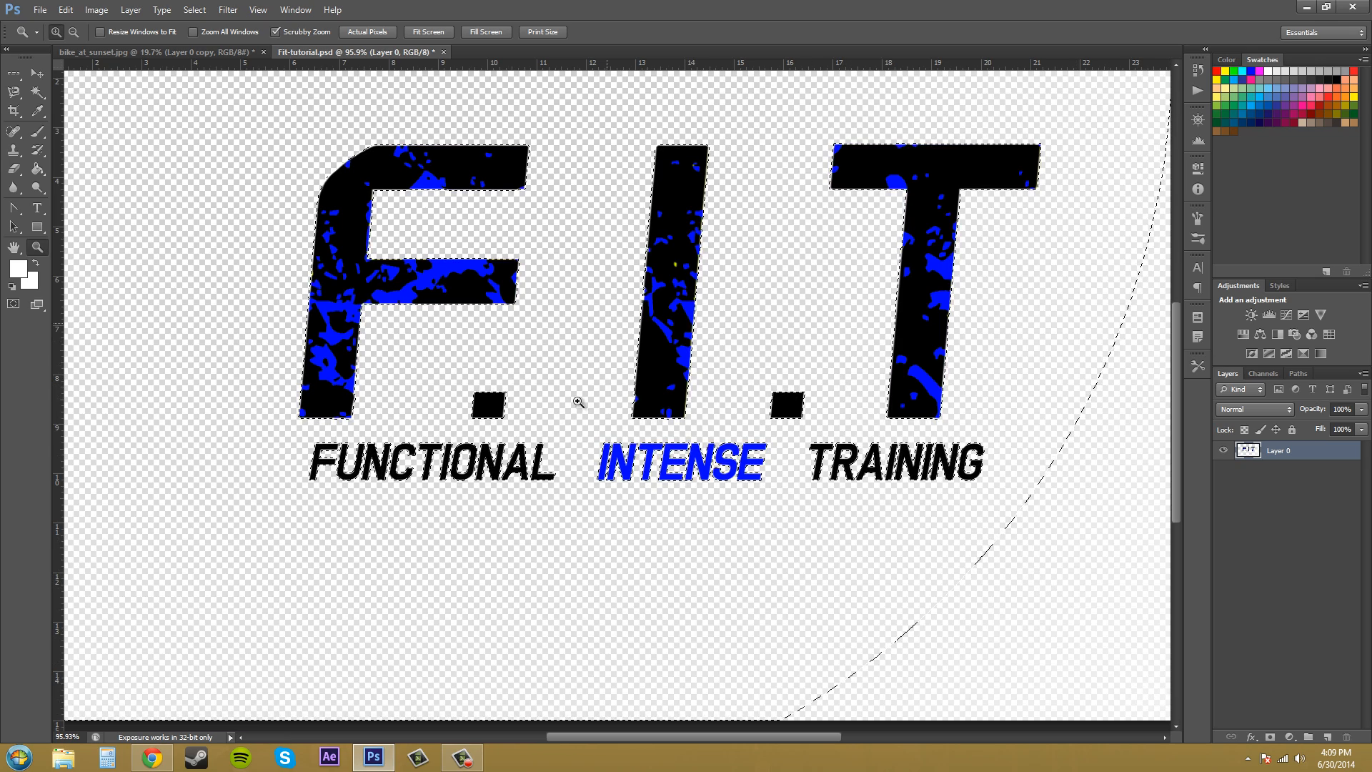
pyautogui.moveTo(933, 575)
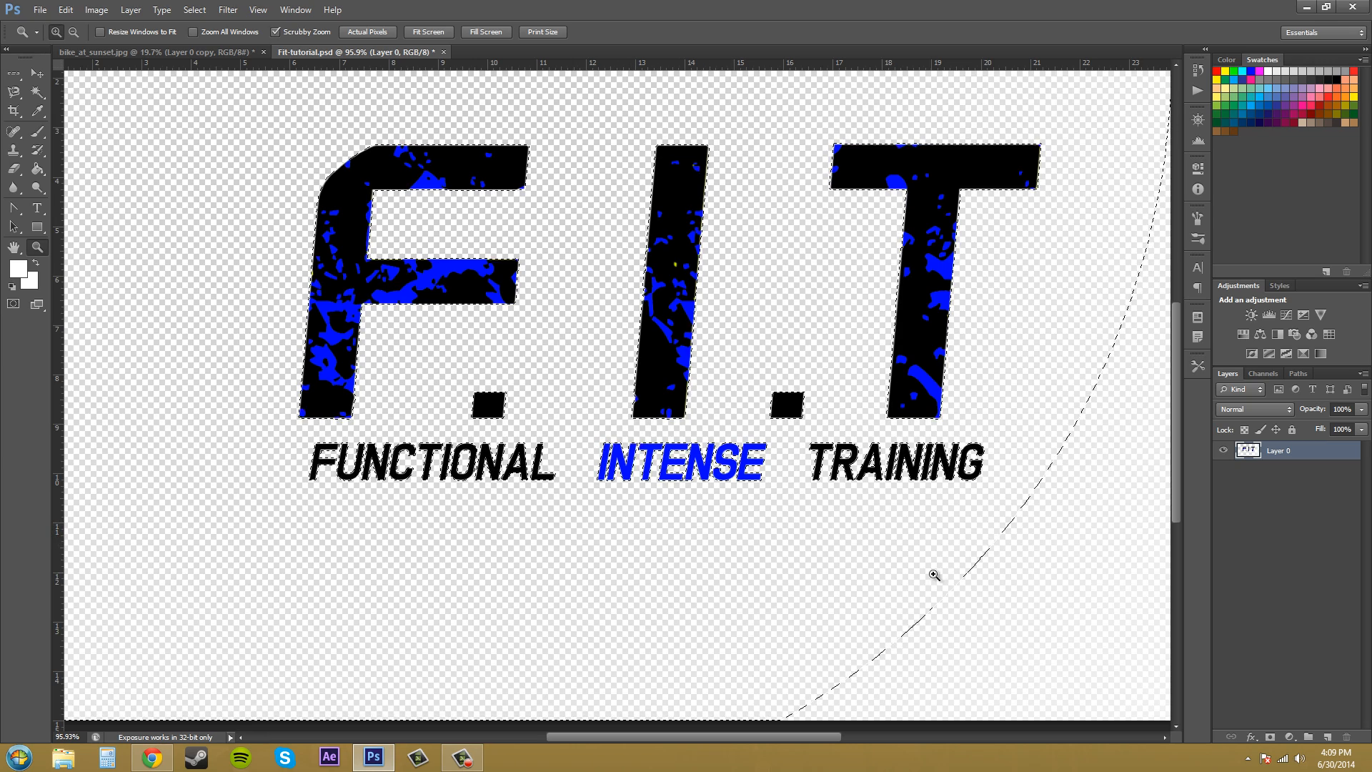
pyautogui.moveTo(1154, 691)
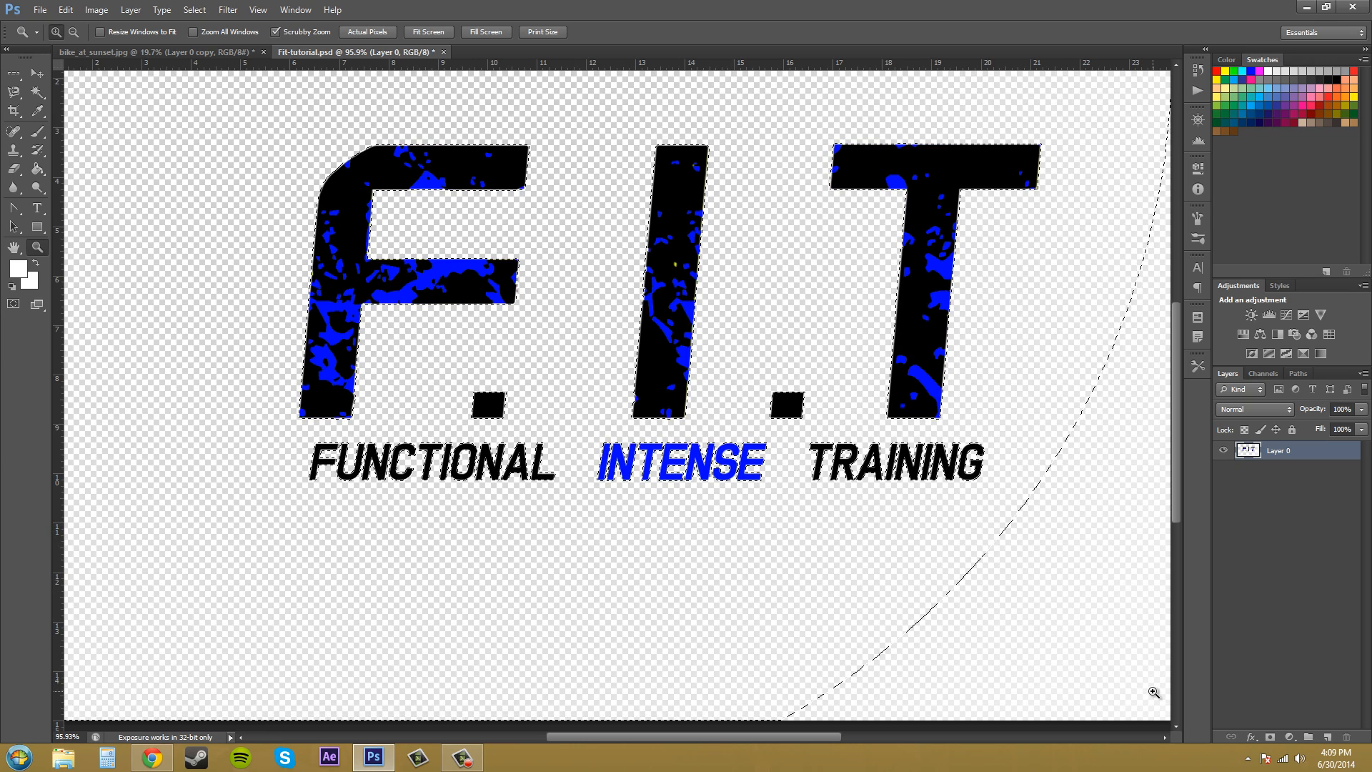
pyautogui.moveTo(622, 545)
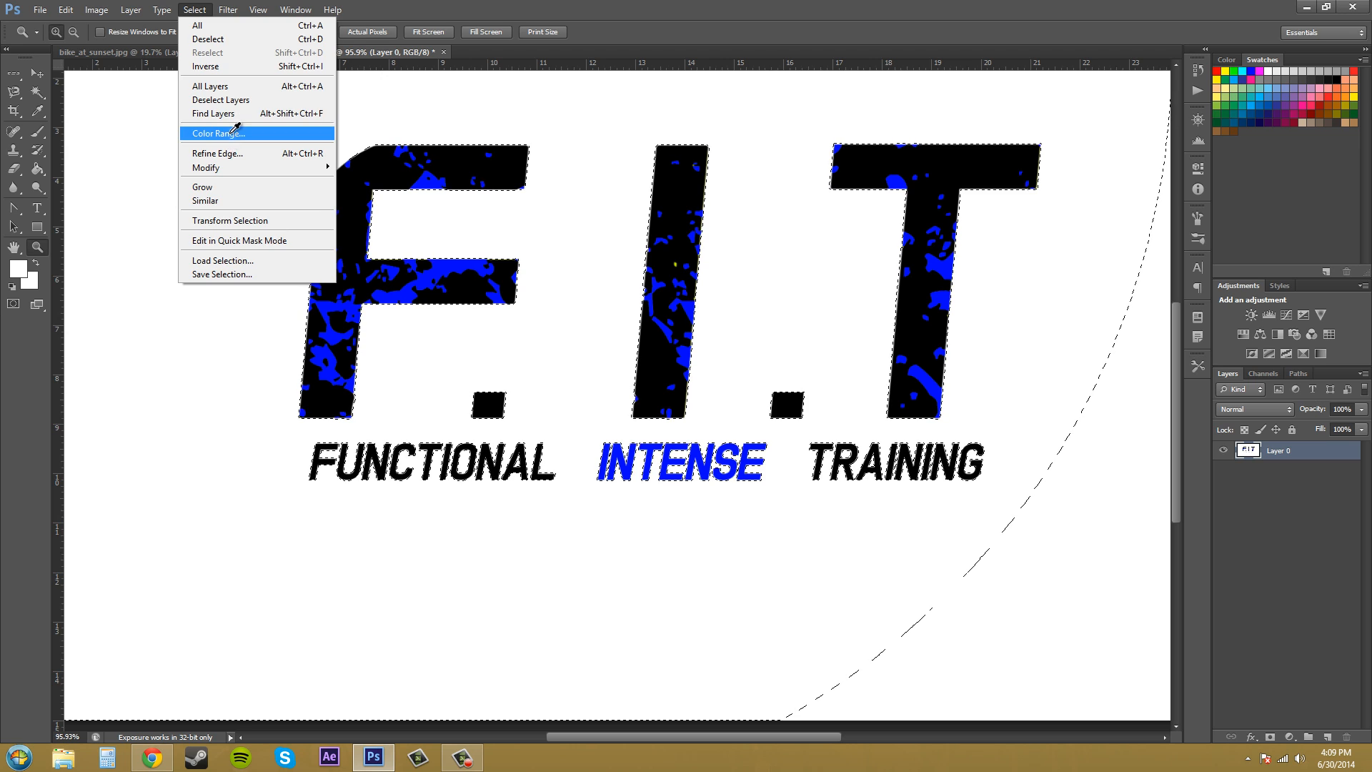
# Step: Reopen Color Range on Sampled Colors with Detect Faces and Localized Color Clusters off
pyautogui.click(218, 133)
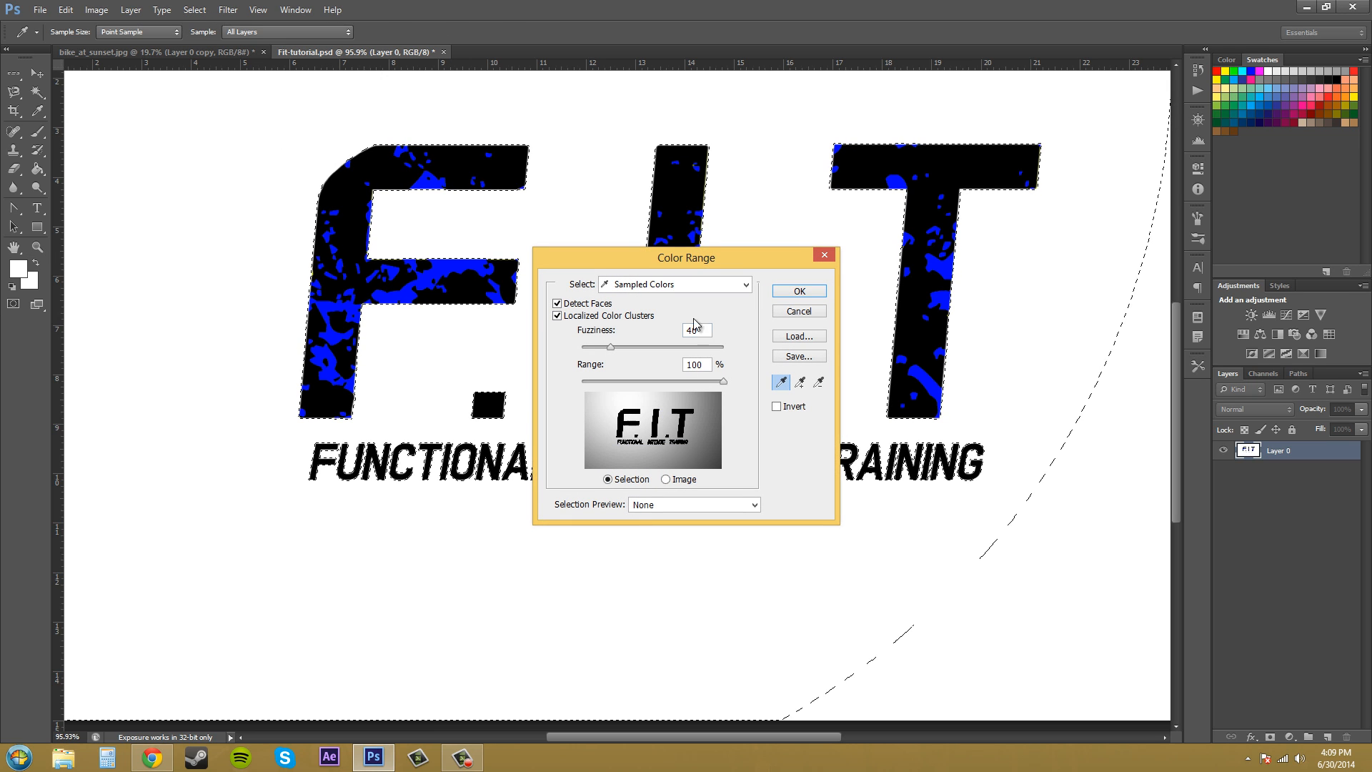
pyautogui.click(556, 303)
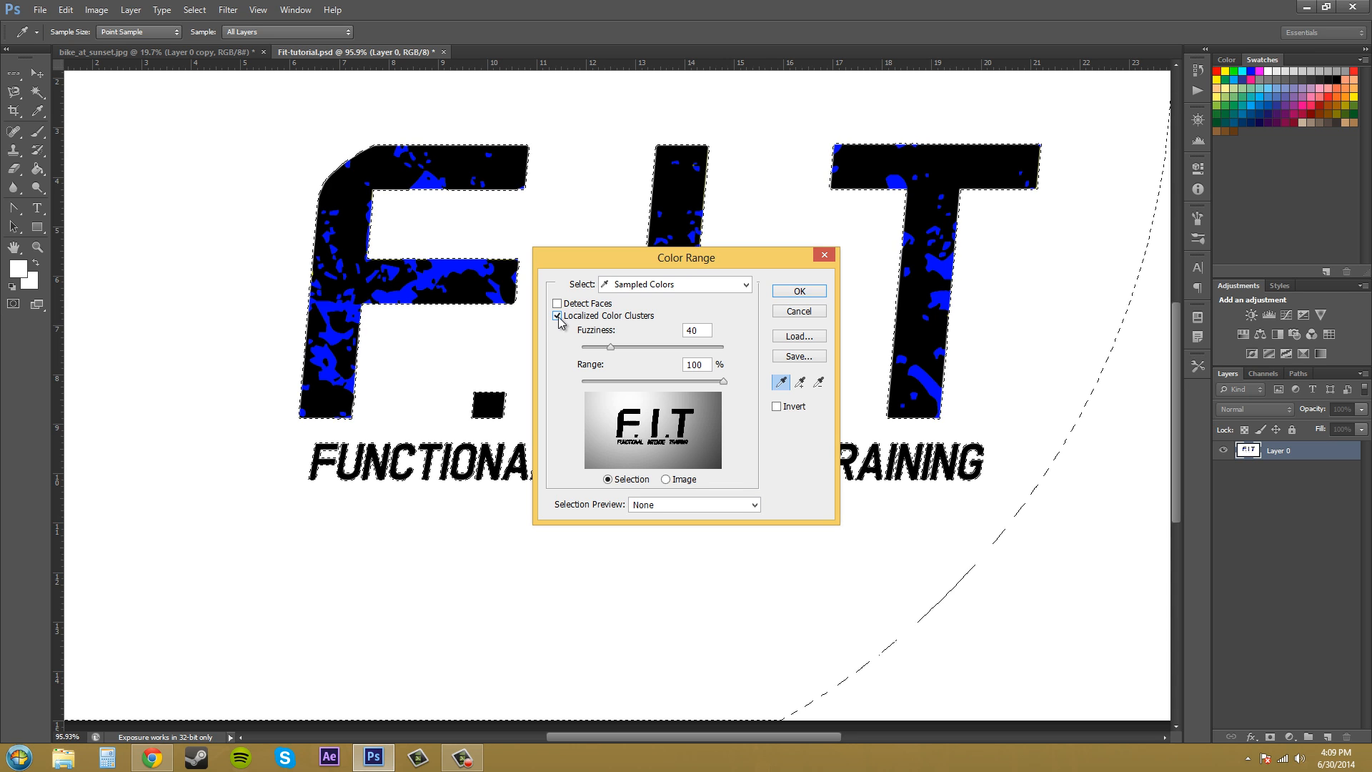
pyautogui.moveTo(558, 322)
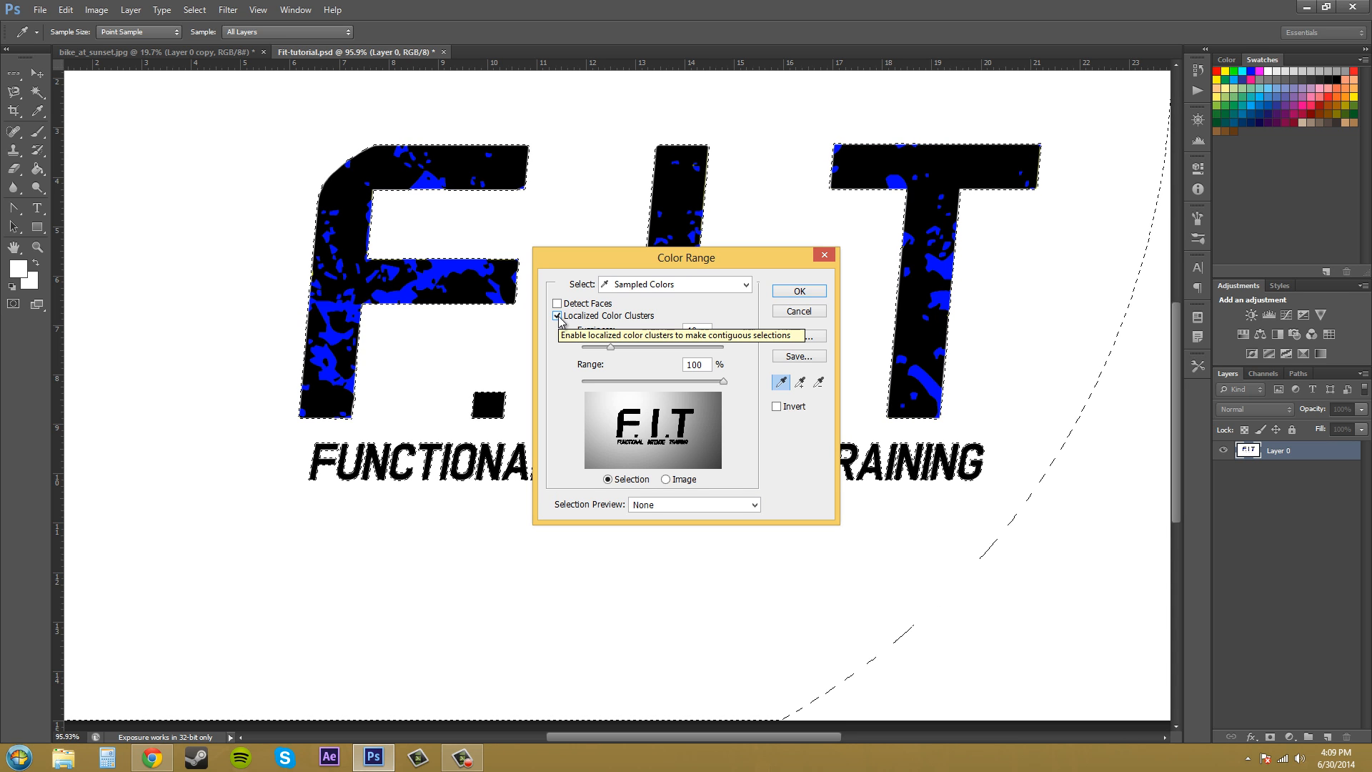
pyautogui.click(557, 316)
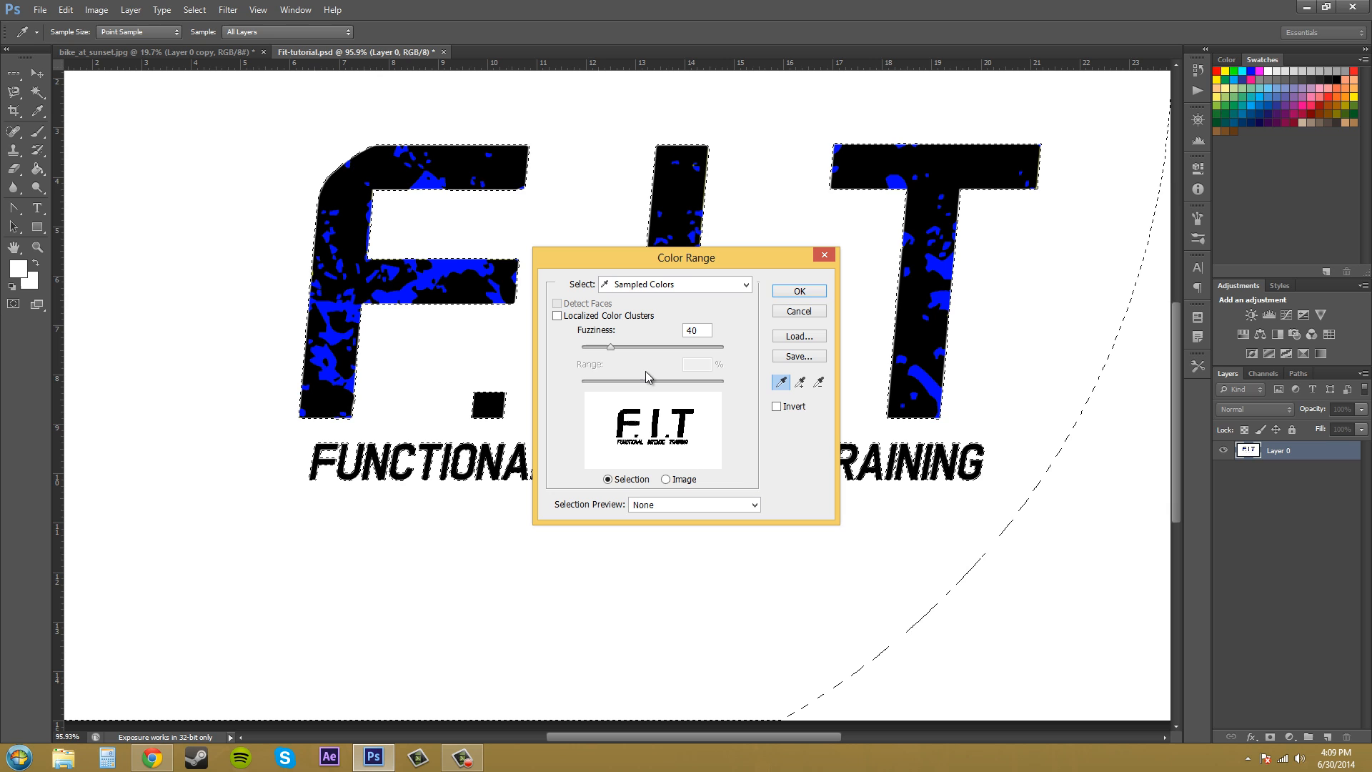
pyautogui.moveTo(648, 377)
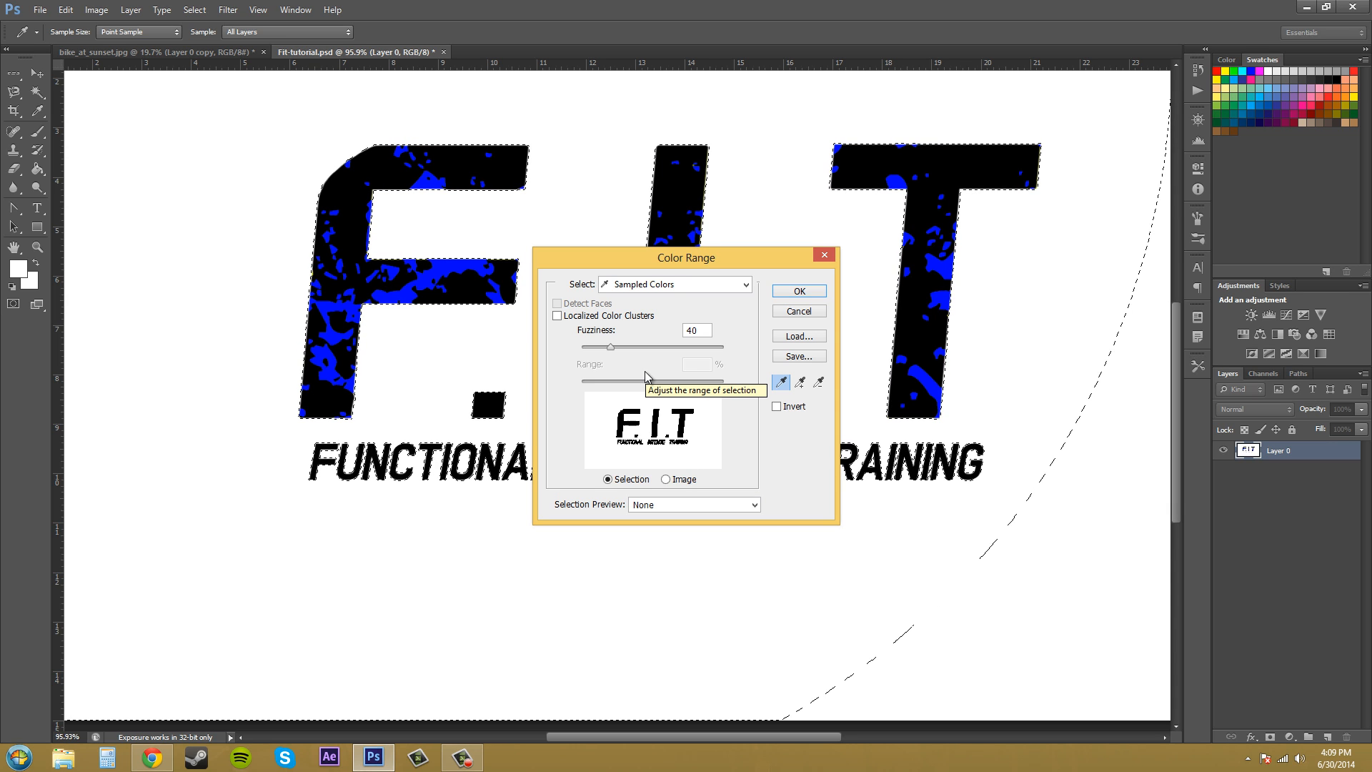
pyautogui.moveTo(615, 355)
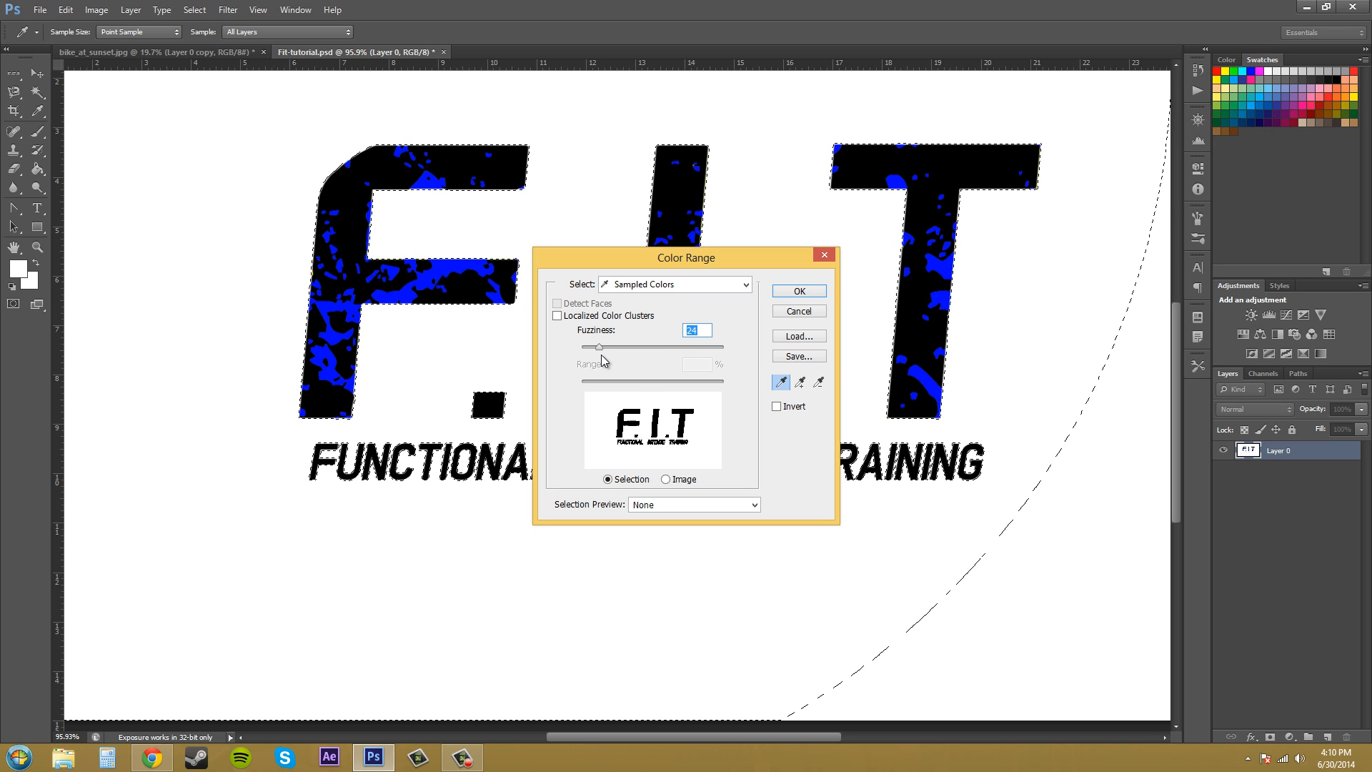
pyautogui.moveTo(602, 360)
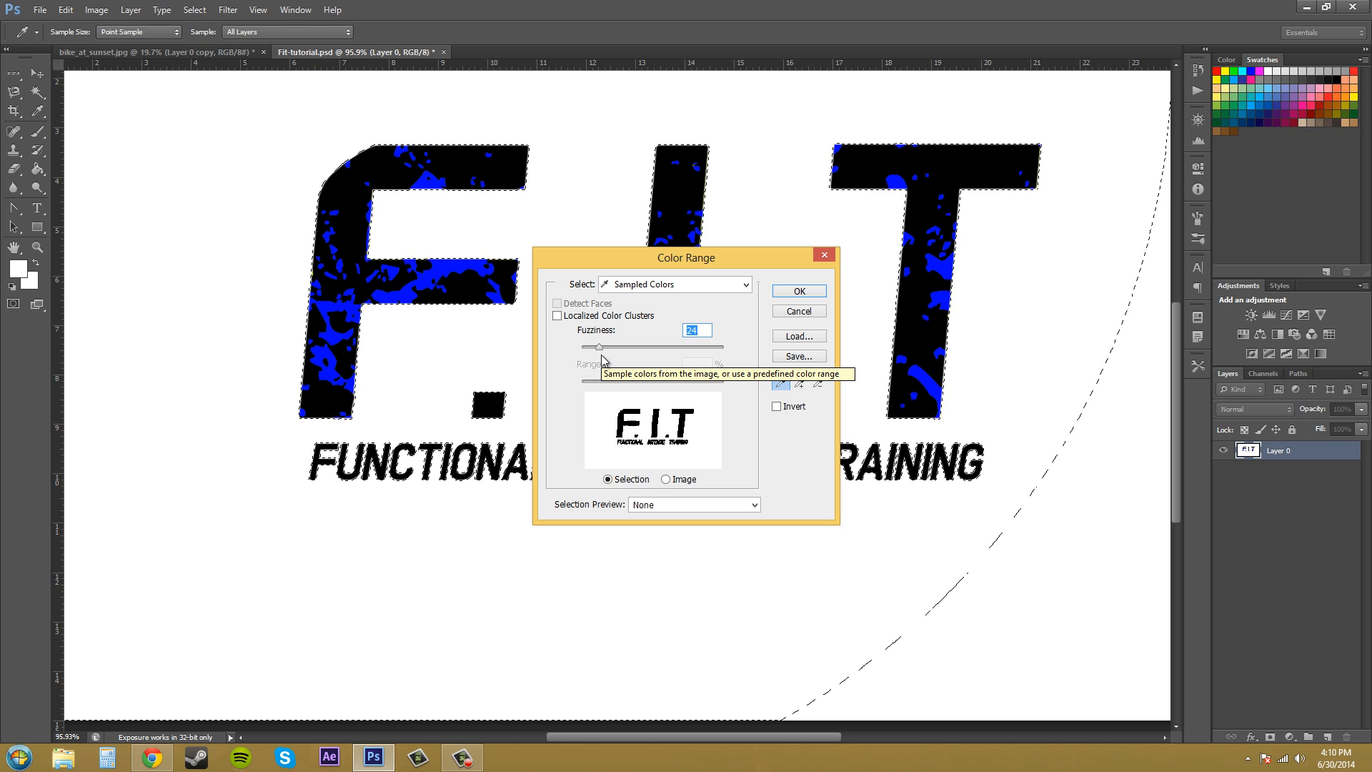
pyautogui.moveTo(782, 473)
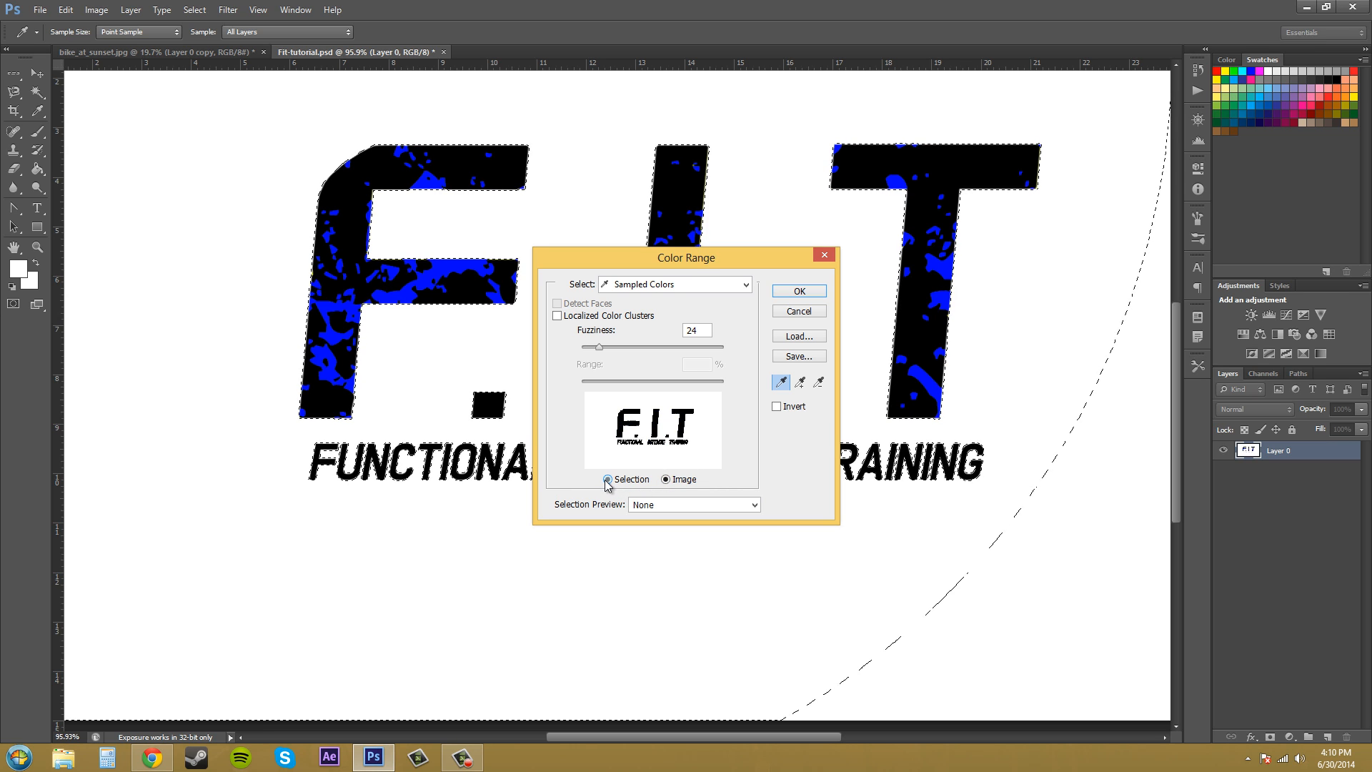
pyautogui.moveTo(608, 479)
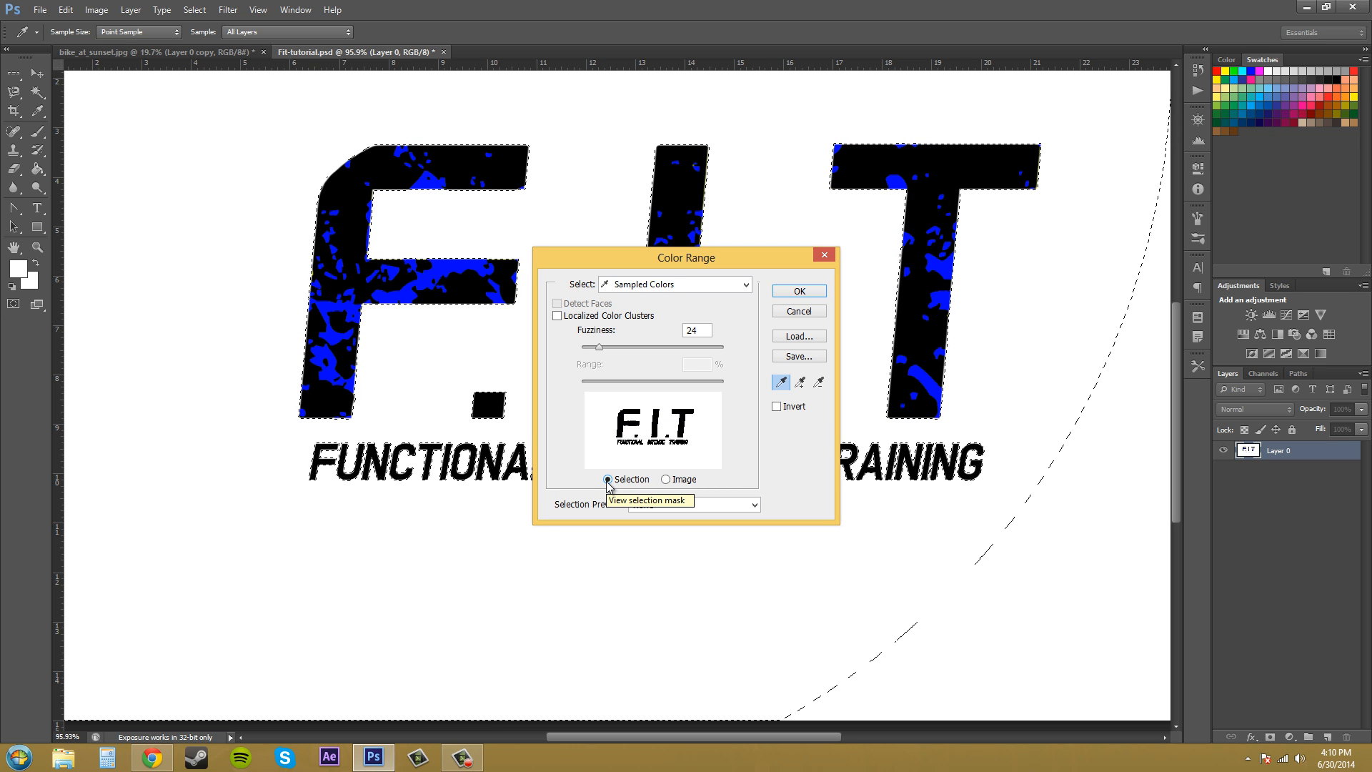
pyautogui.moveTo(667, 479)
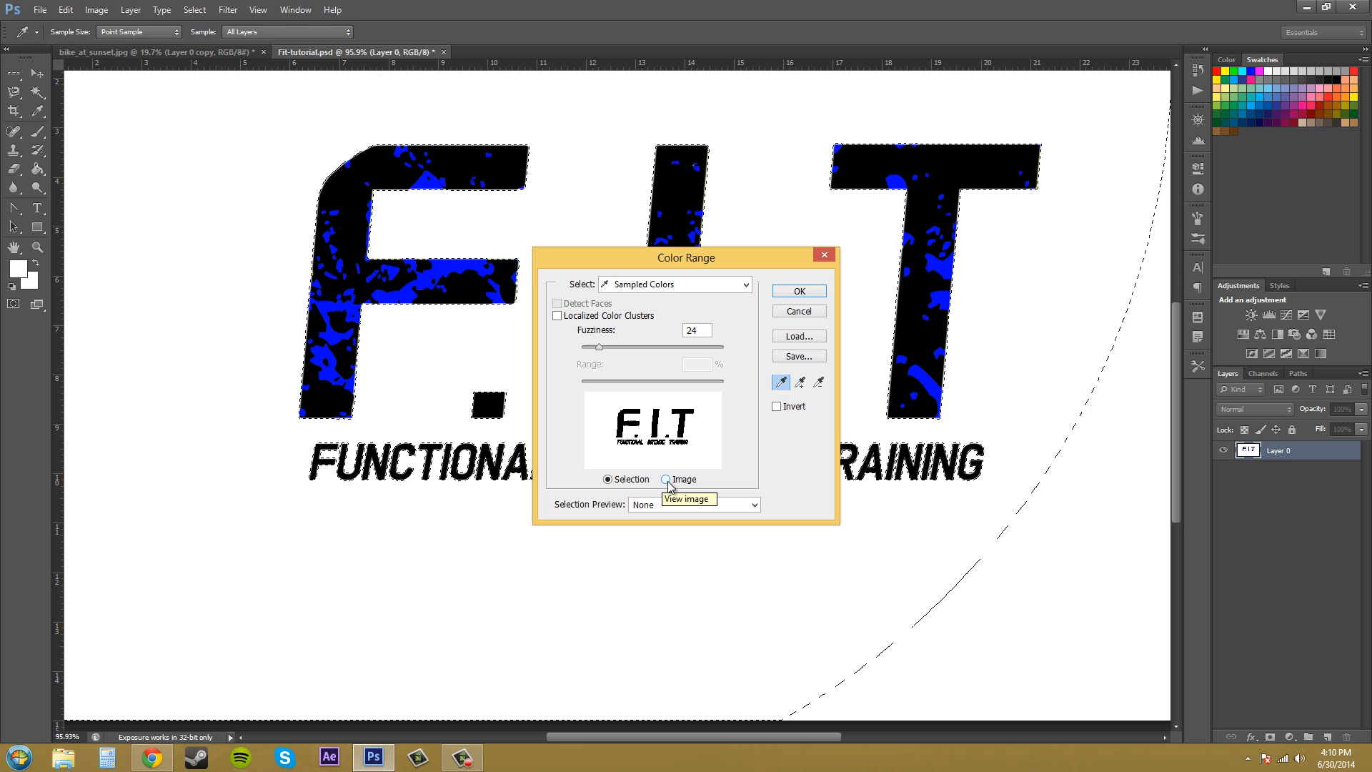
# Step: Try White Matte and other selection previews, then return Selection Preview to None
pyautogui.click(669, 479)
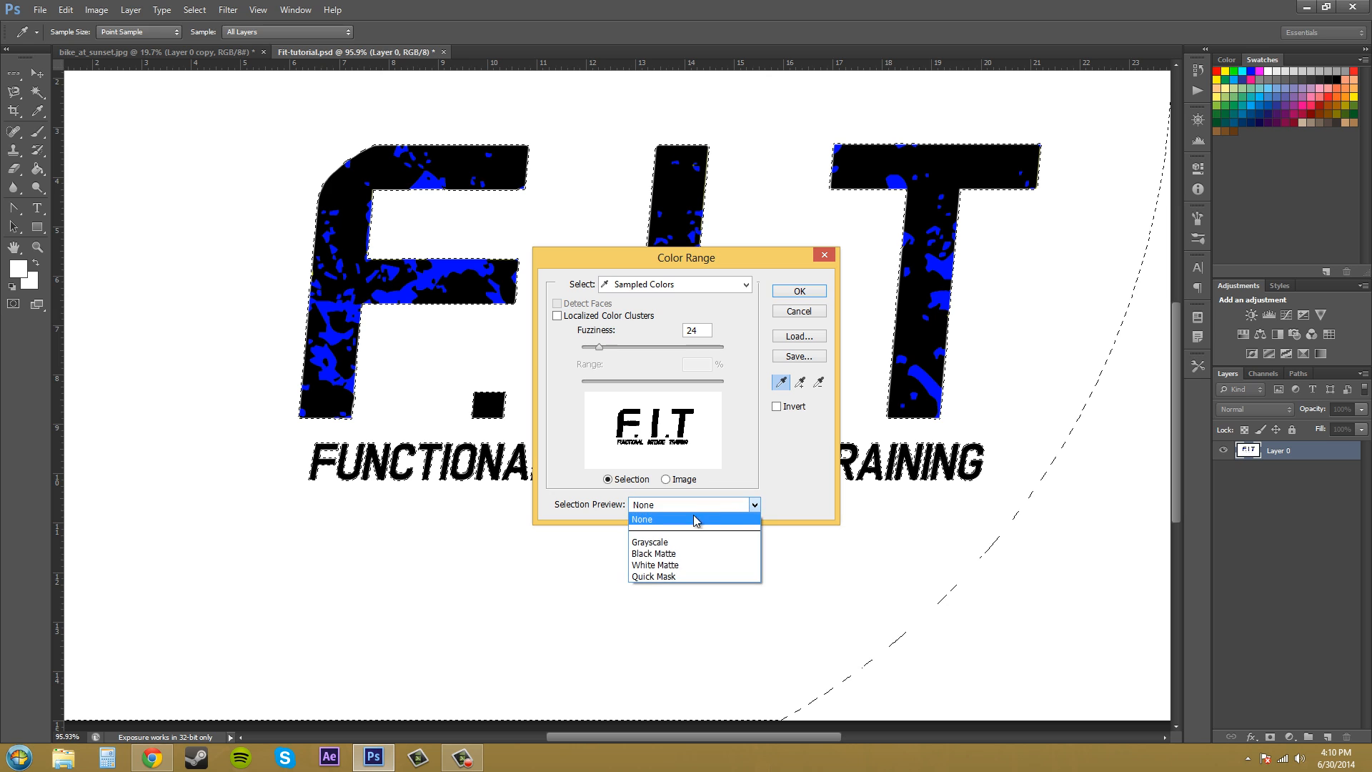
pyautogui.click(655, 564)
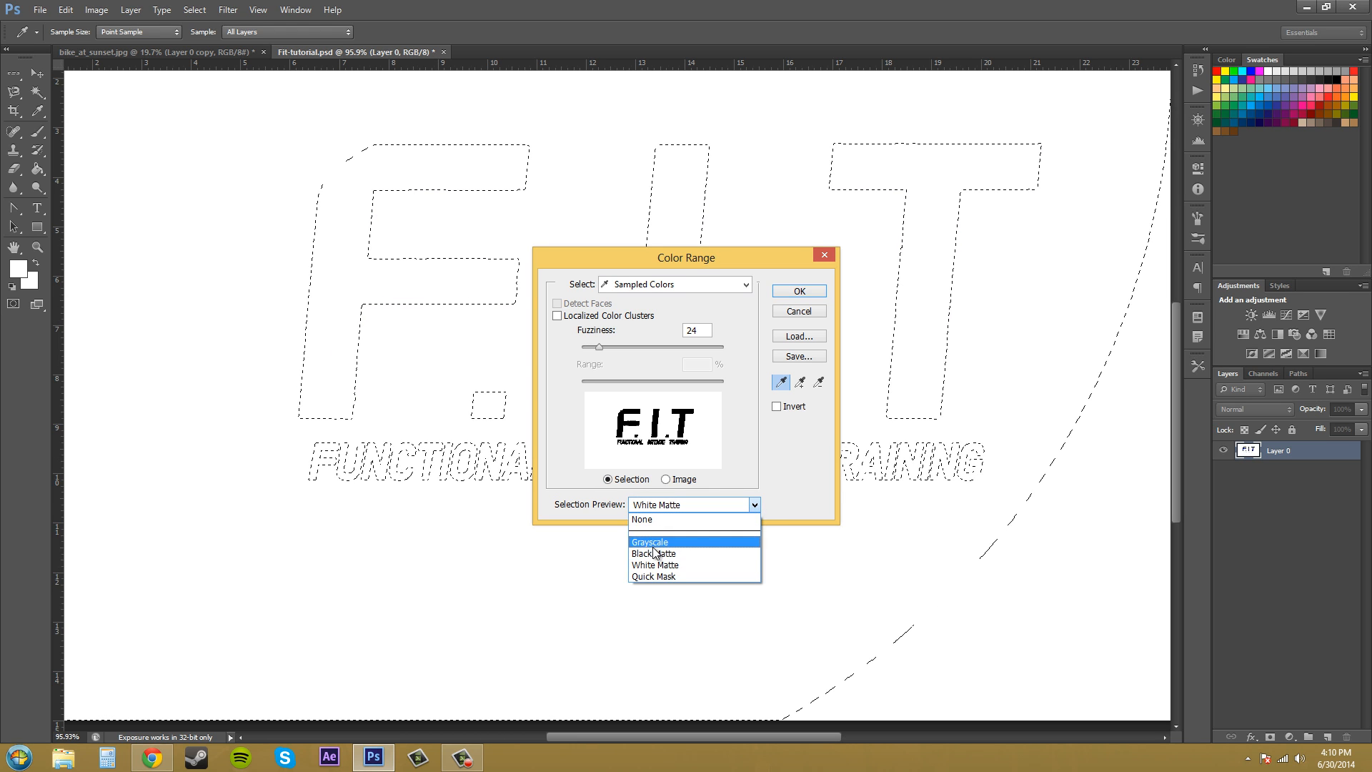
pyautogui.click(653, 553)
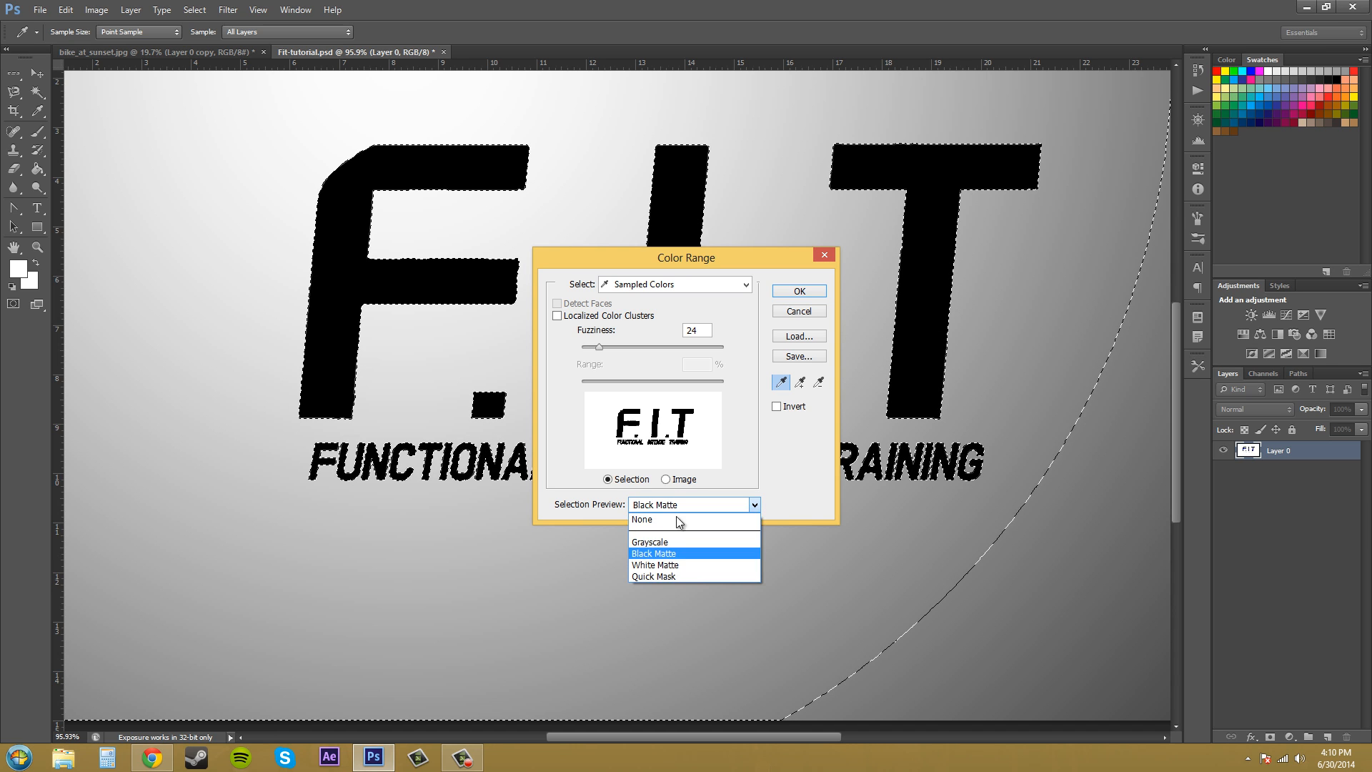
pyautogui.click(647, 541)
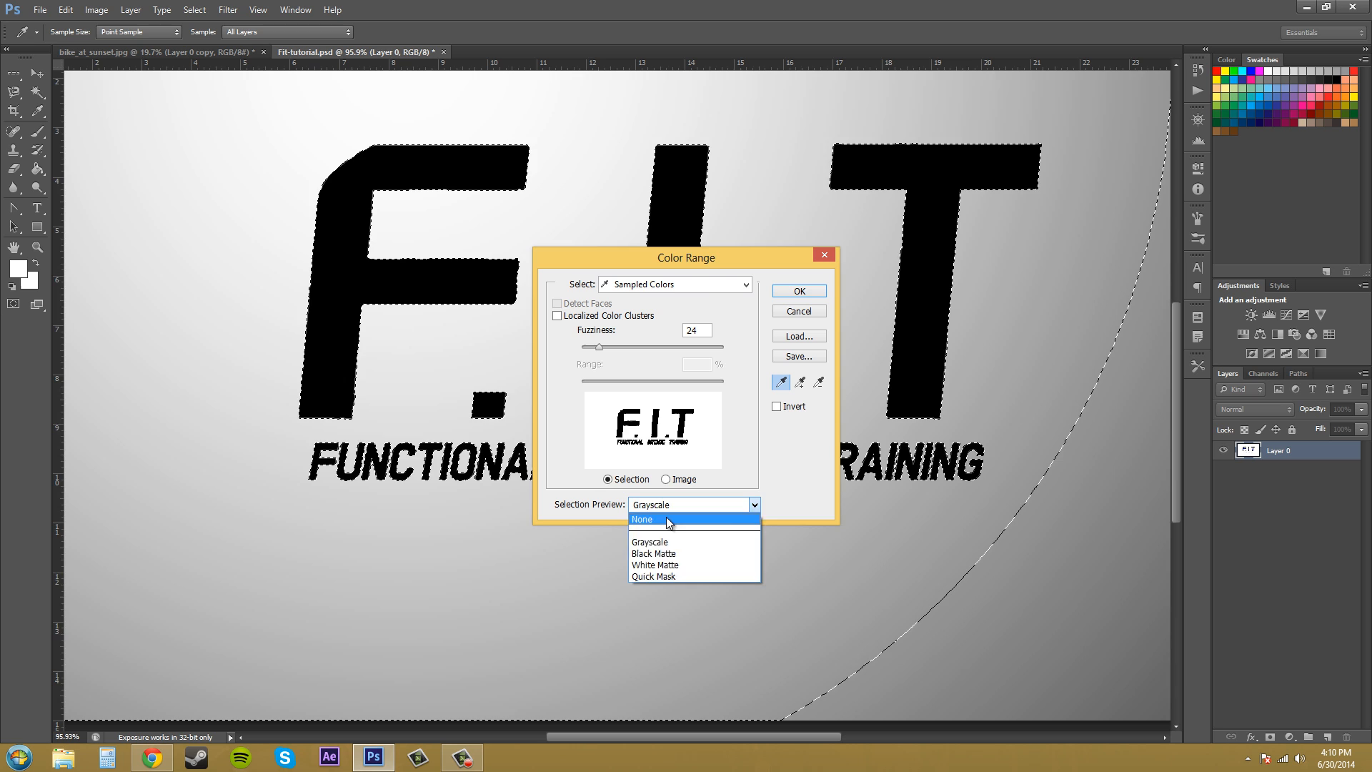
pyautogui.click(642, 517)
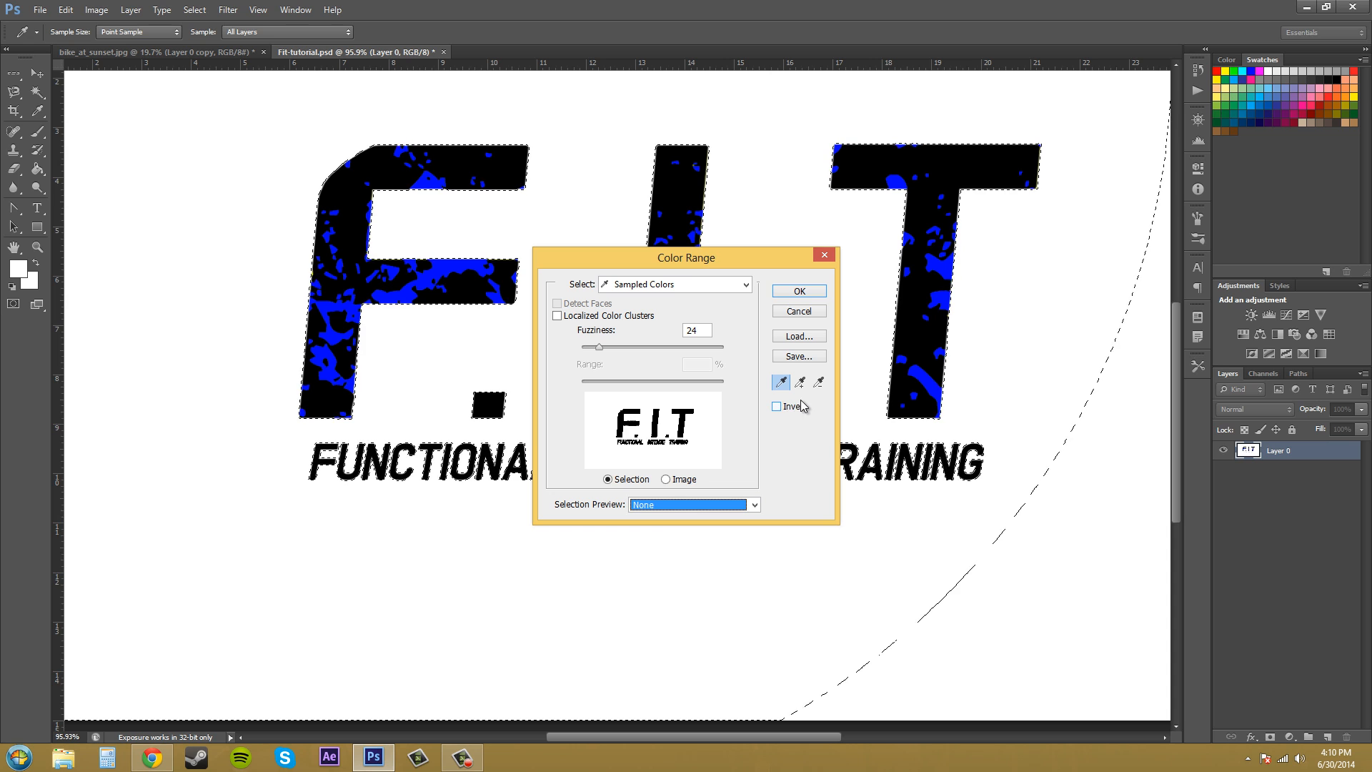
pyautogui.moveTo(800, 383)
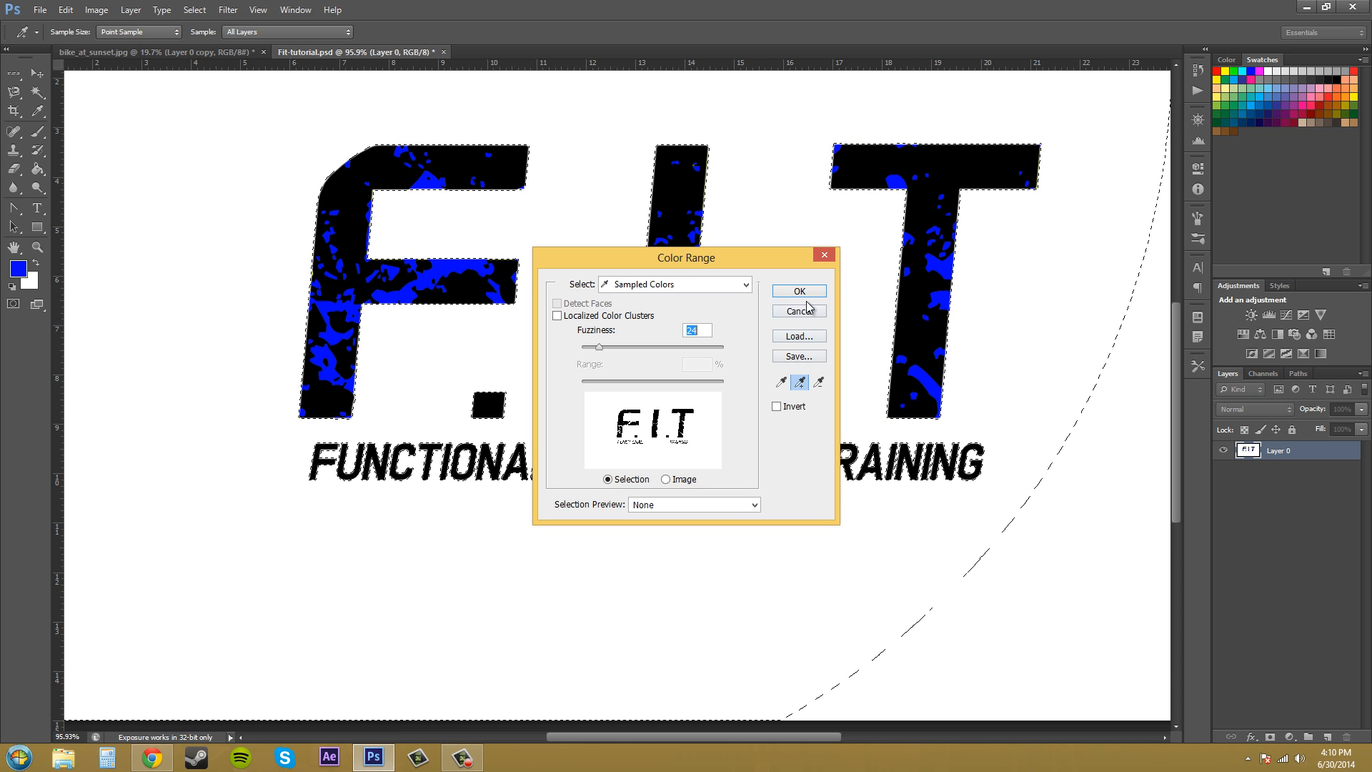
# Step: Dismiss Color Range, dropping the selection, and return to the Select menu
pyautogui.click(797, 290)
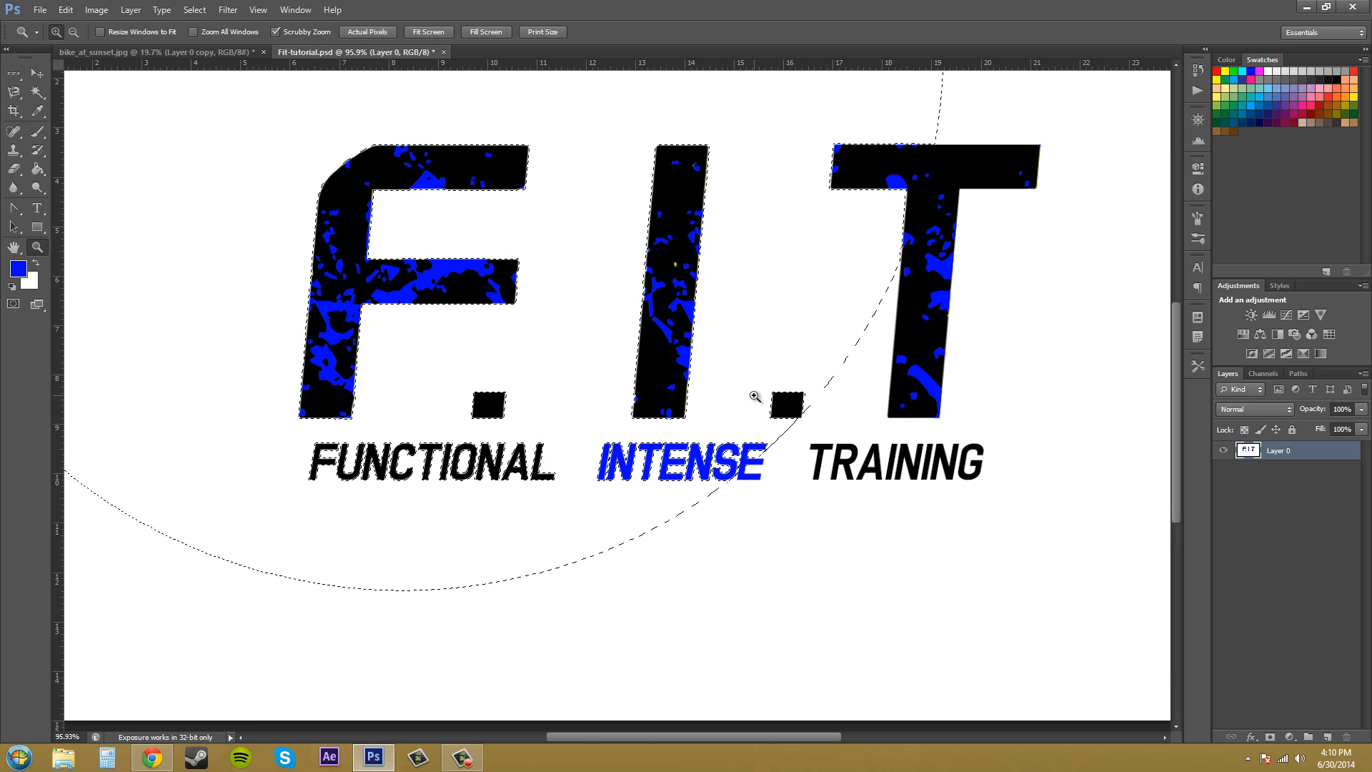
pyautogui.scroll(-3)
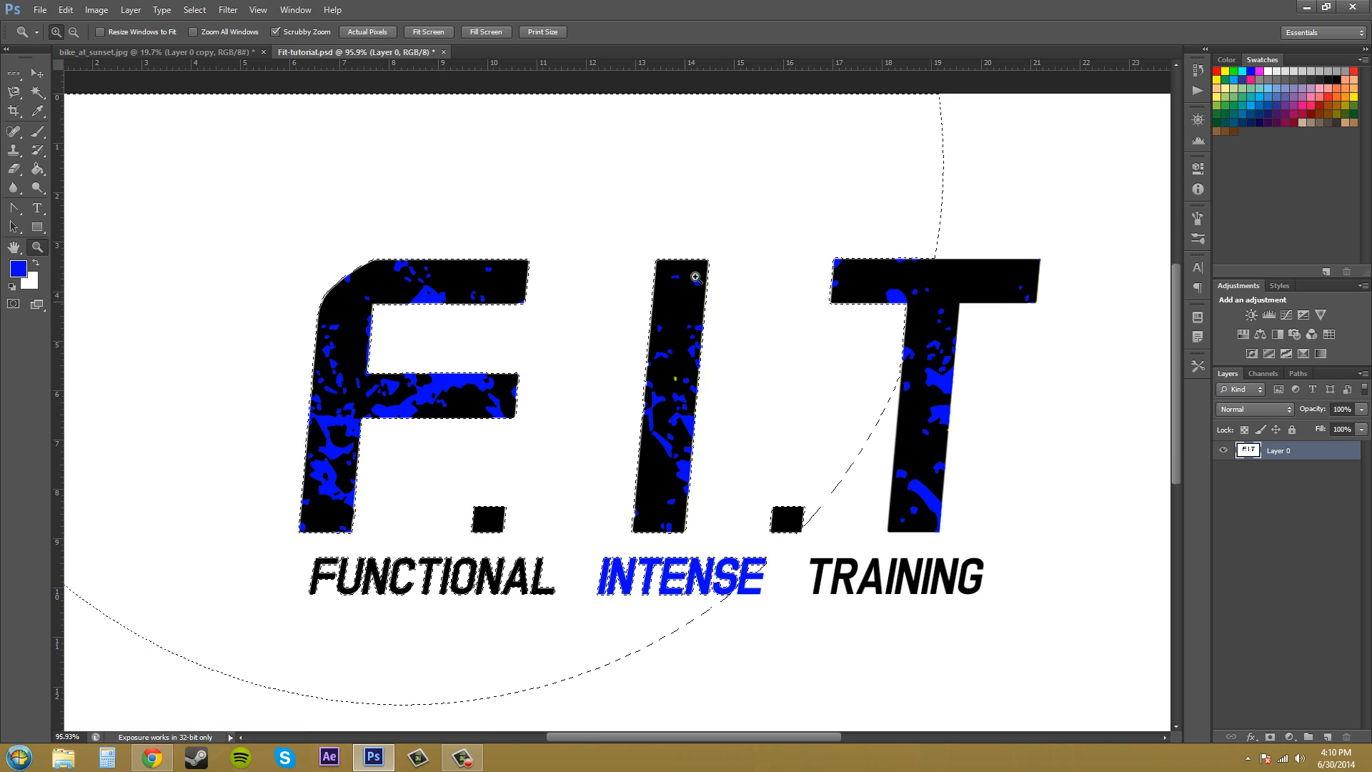
pyautogui.moveTo(403, 186)
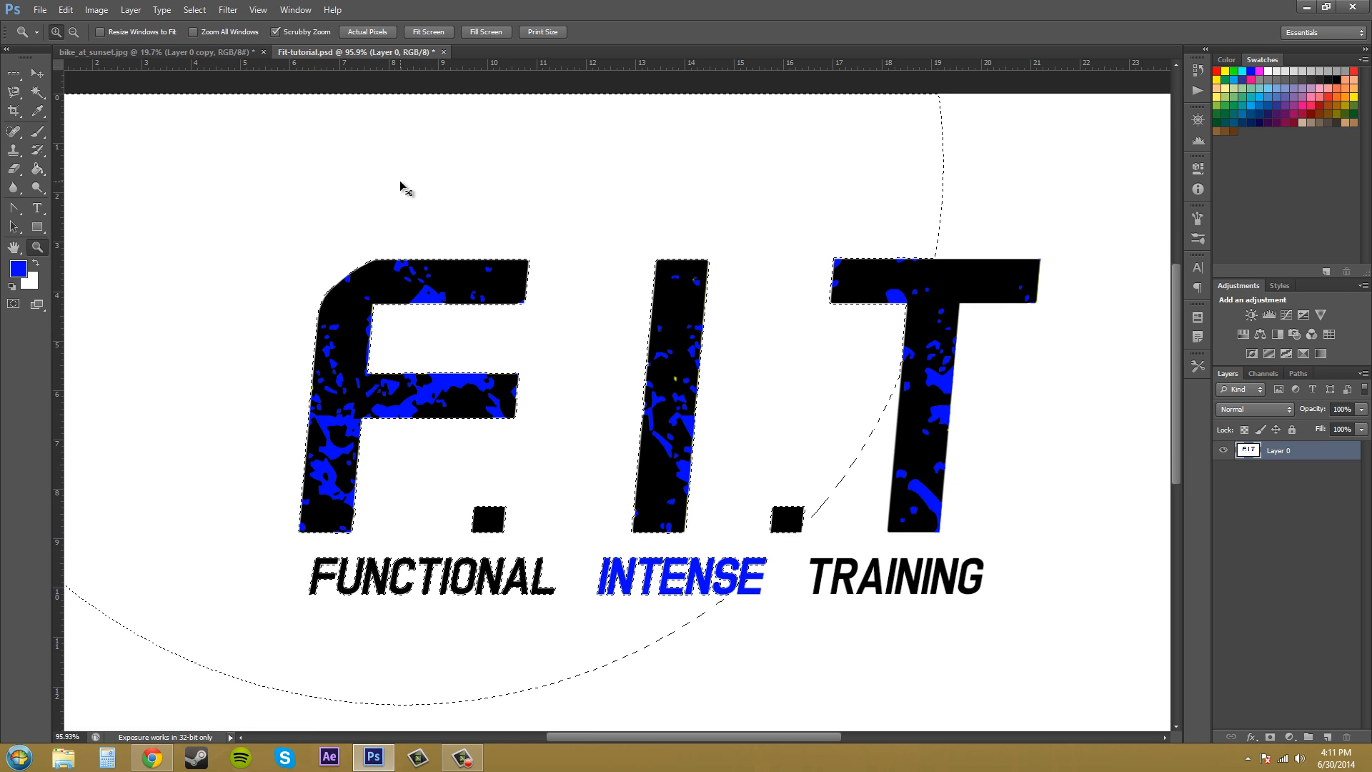
pyautogui.click(193, 10)
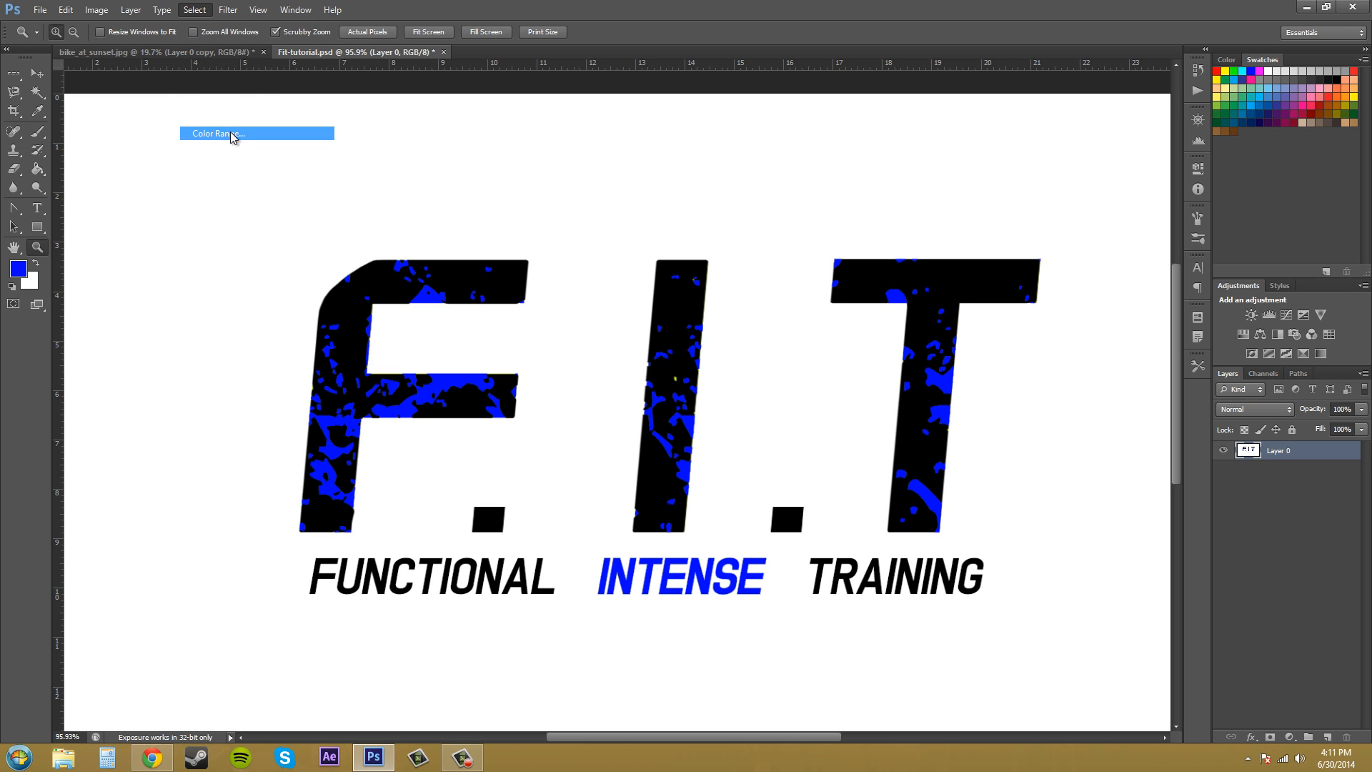
# Step: In Color Range, sample white and add the INTENSE blue with the plus eyedropper
pyautogui.click(214, 133)
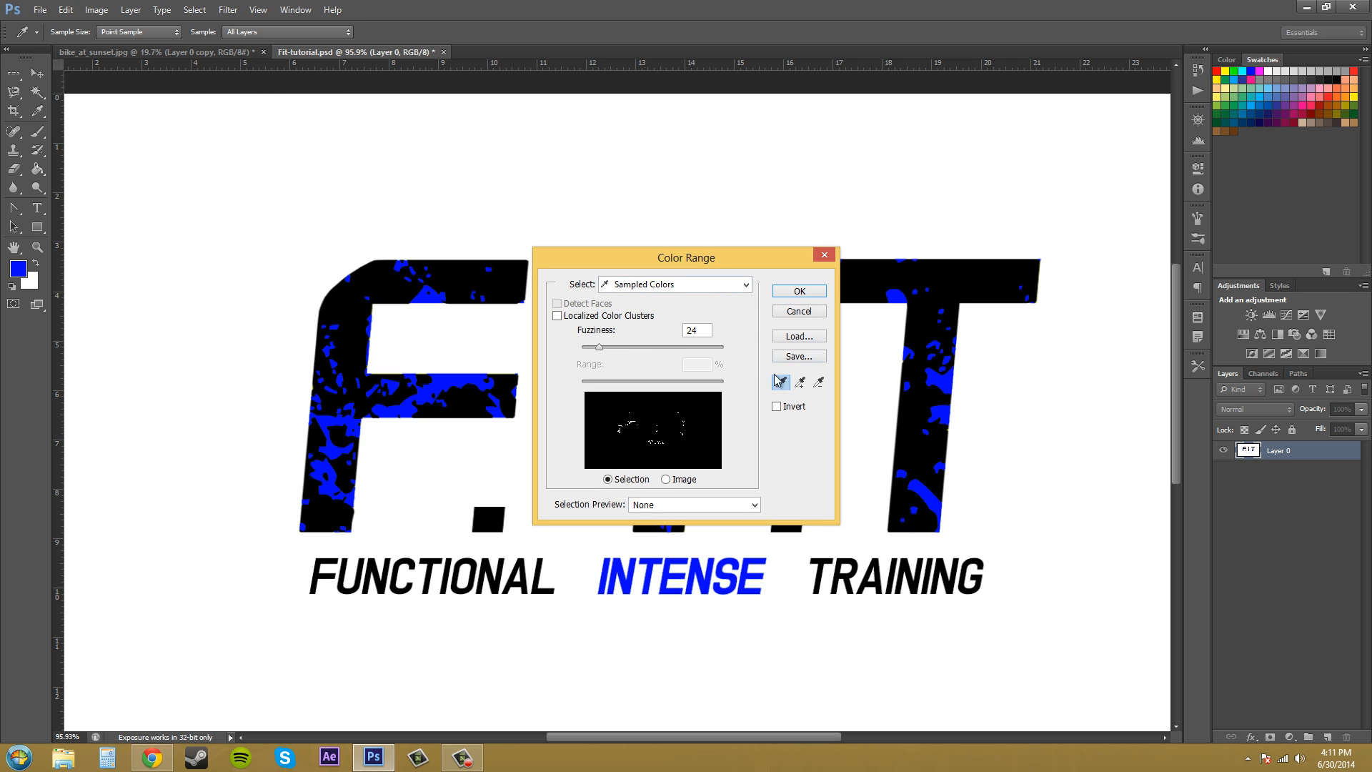
pyautogui.click(799, 382)
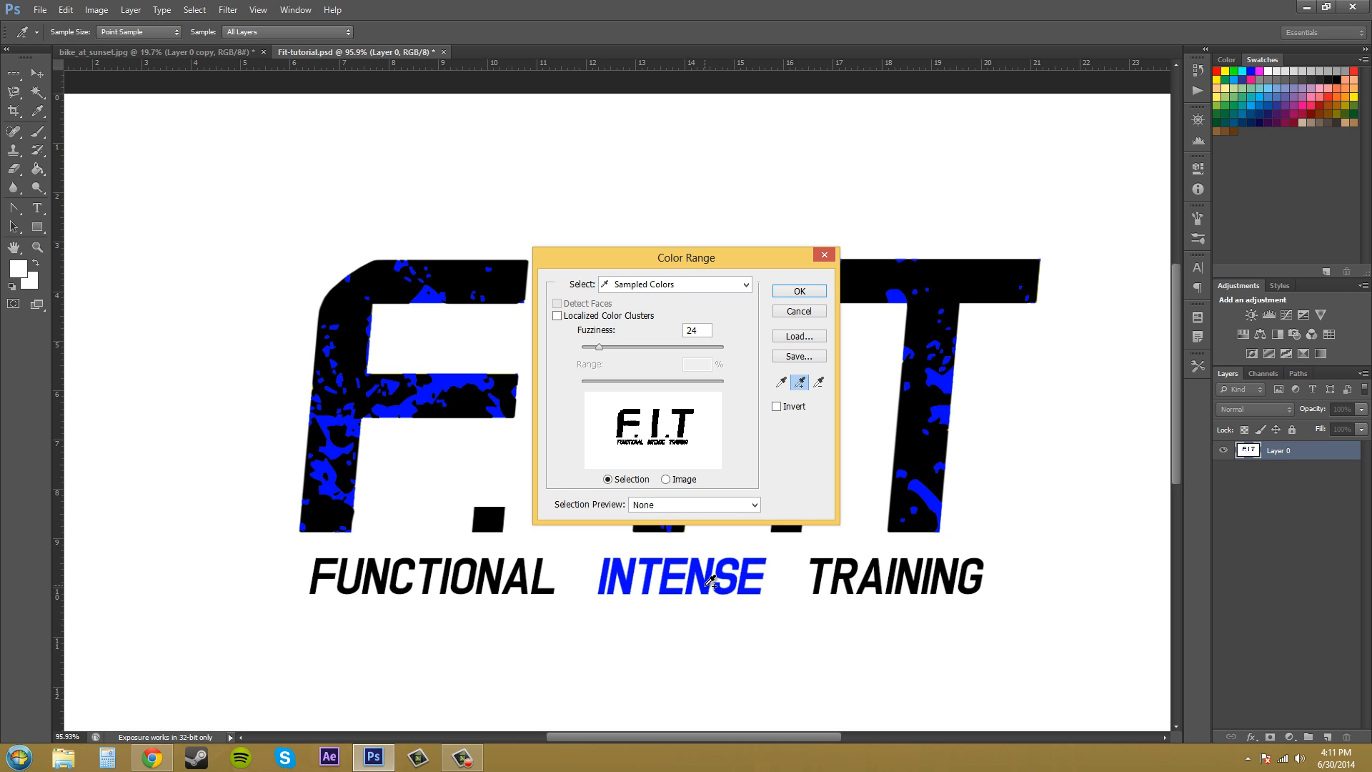
pyautogui.click(796, 290)
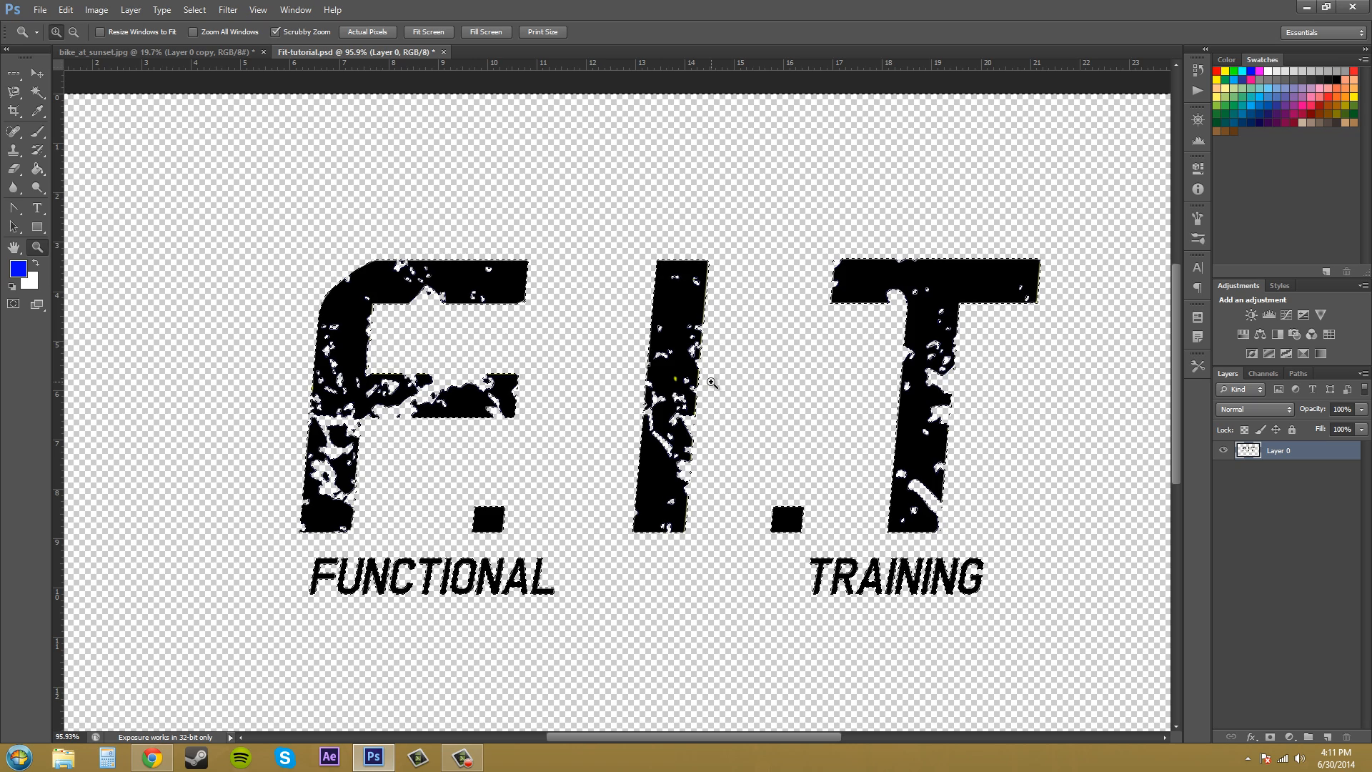
# Step: Reopen the Select menu over the remaining black F.I.T lettering
pyautogui.click(194, 10)
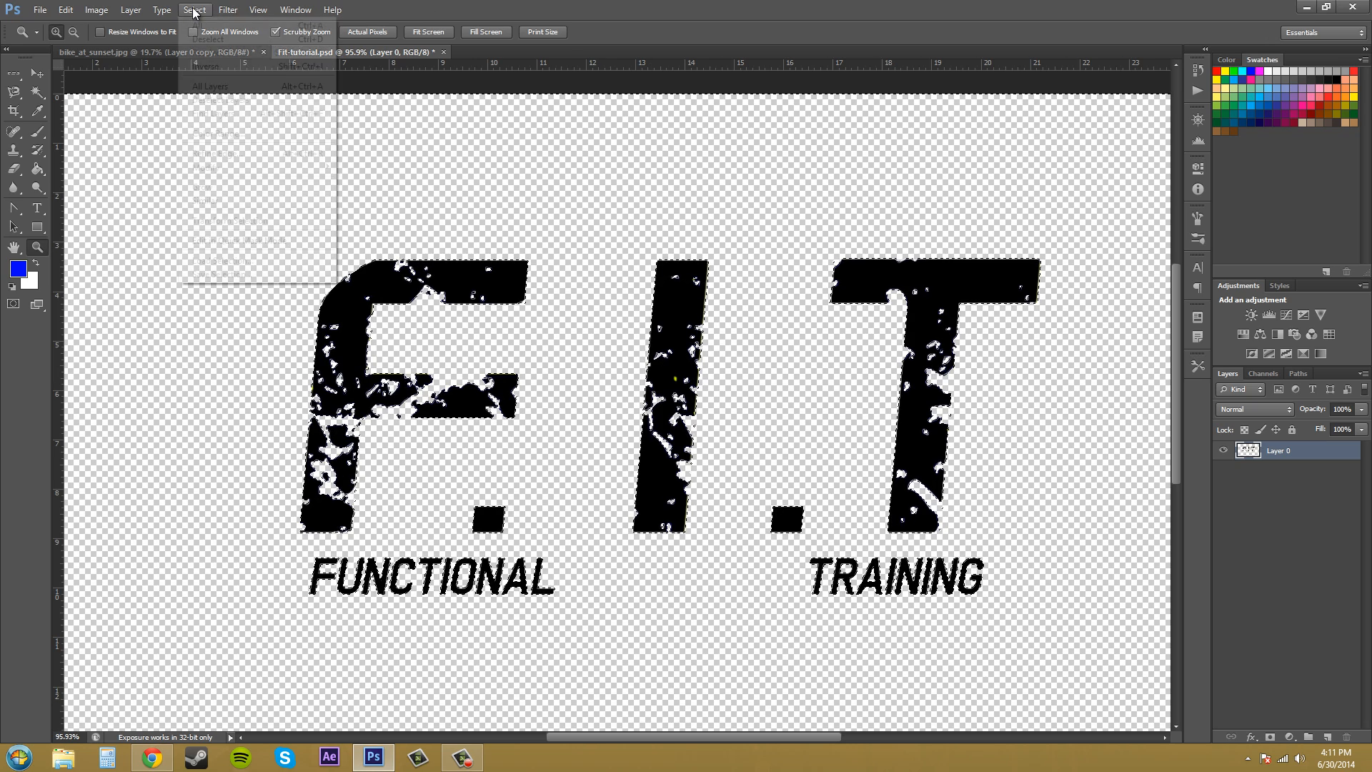
pyautogui.click(194, 10)
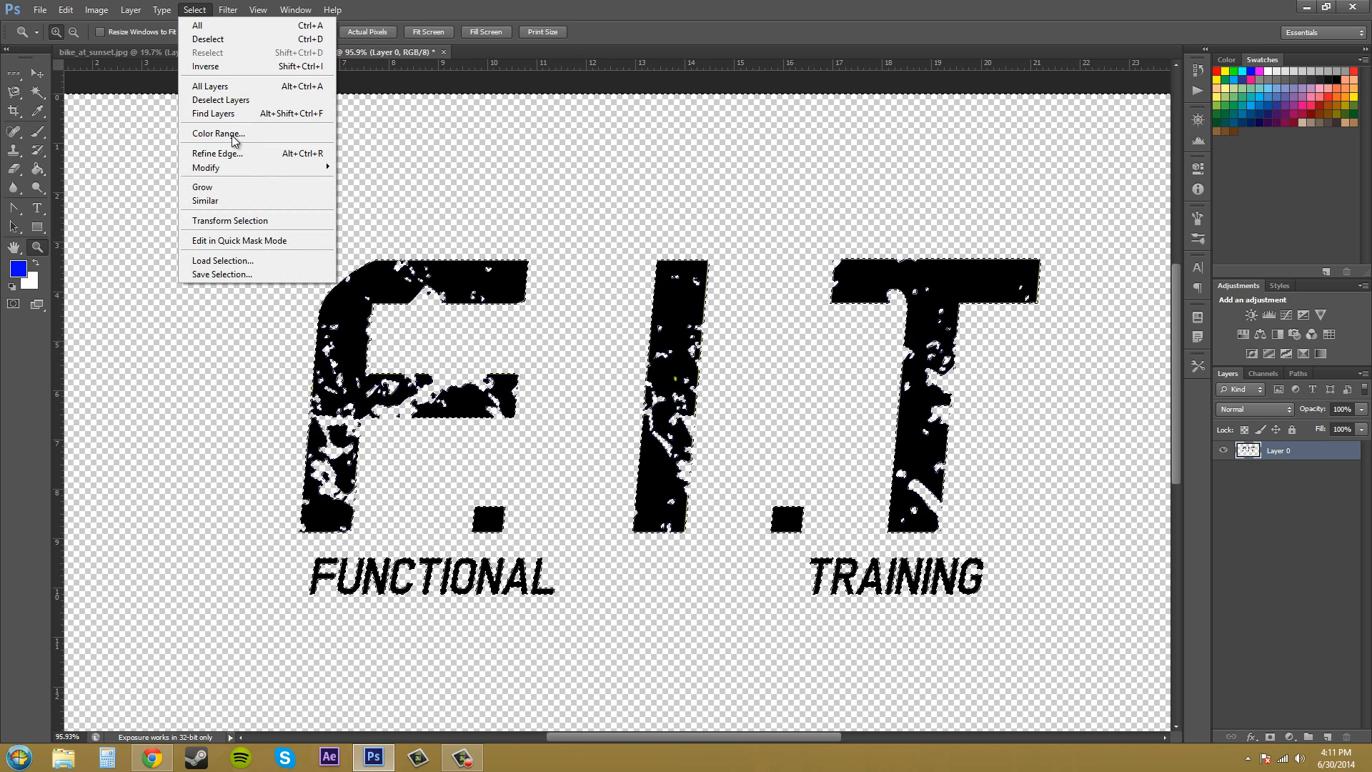
pyautogui.moveTo(233, 133)
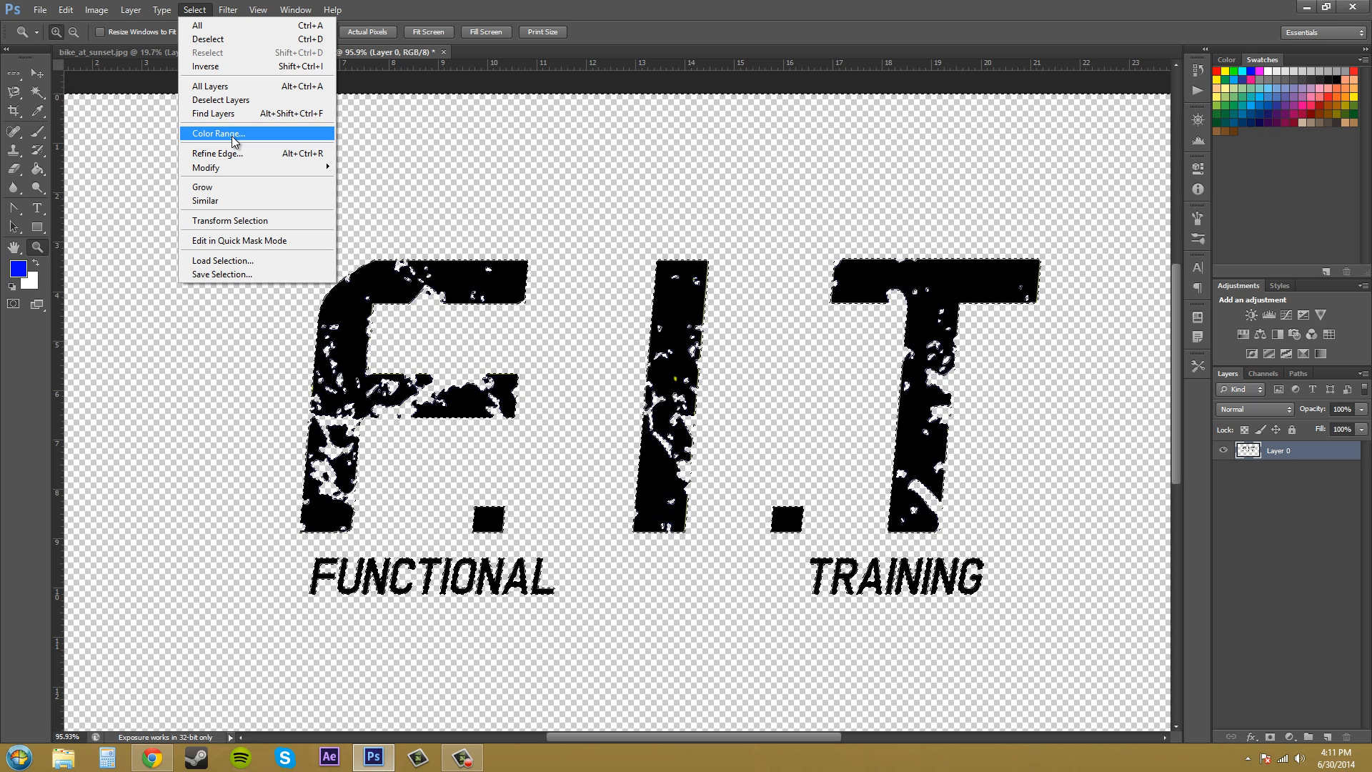